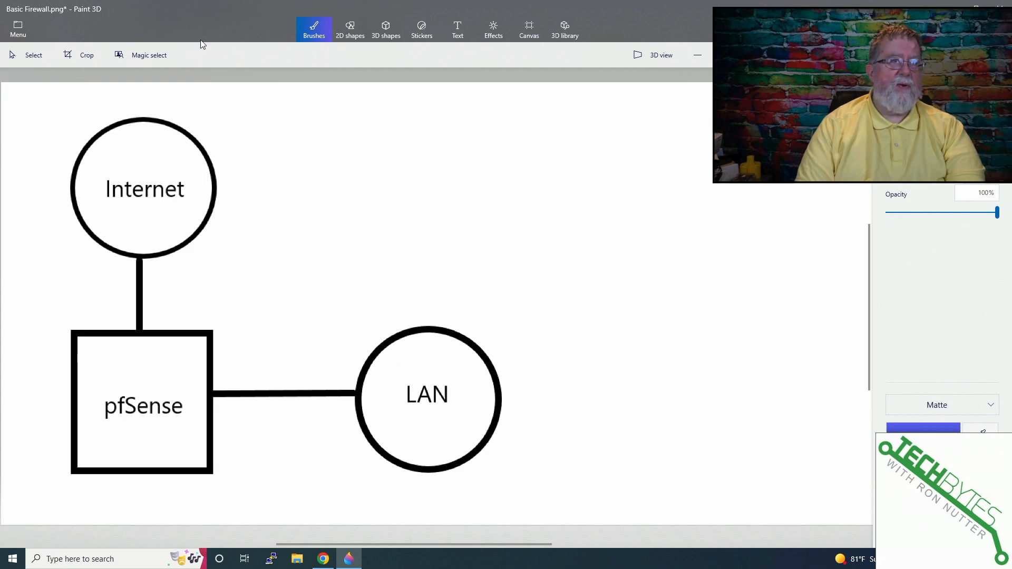
{"action": "mouse_move", "coordinate": [165, 200]}
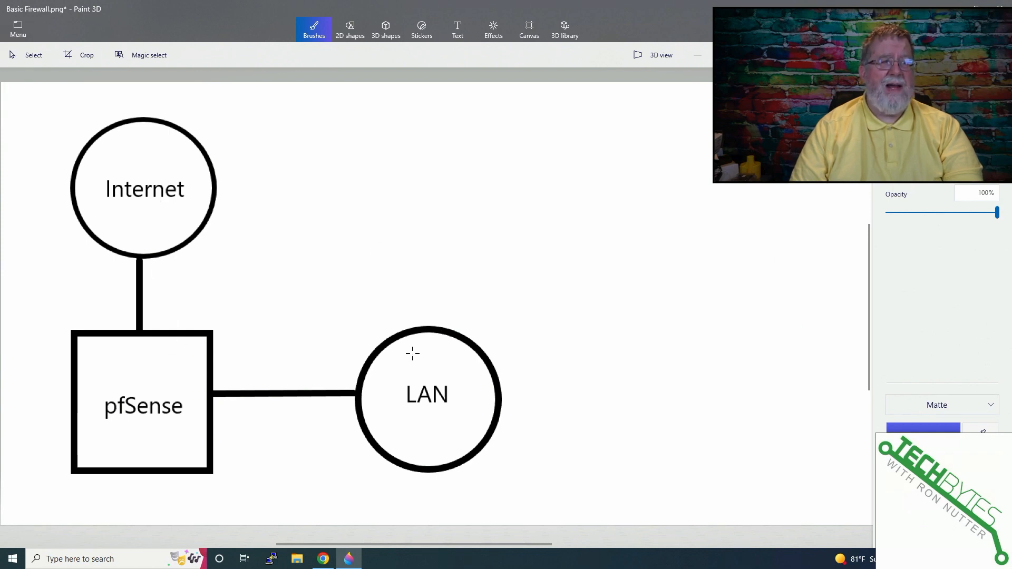
{"action": "mouse_move", "coordinate": [373, 413]}
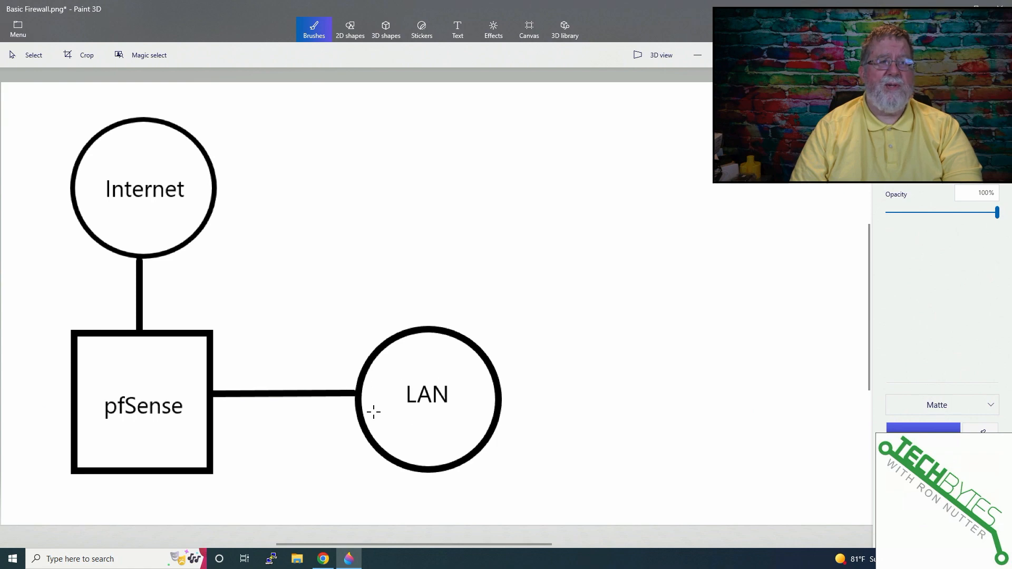
{"action": "mouse_move", "coordinate": [433, 414]}
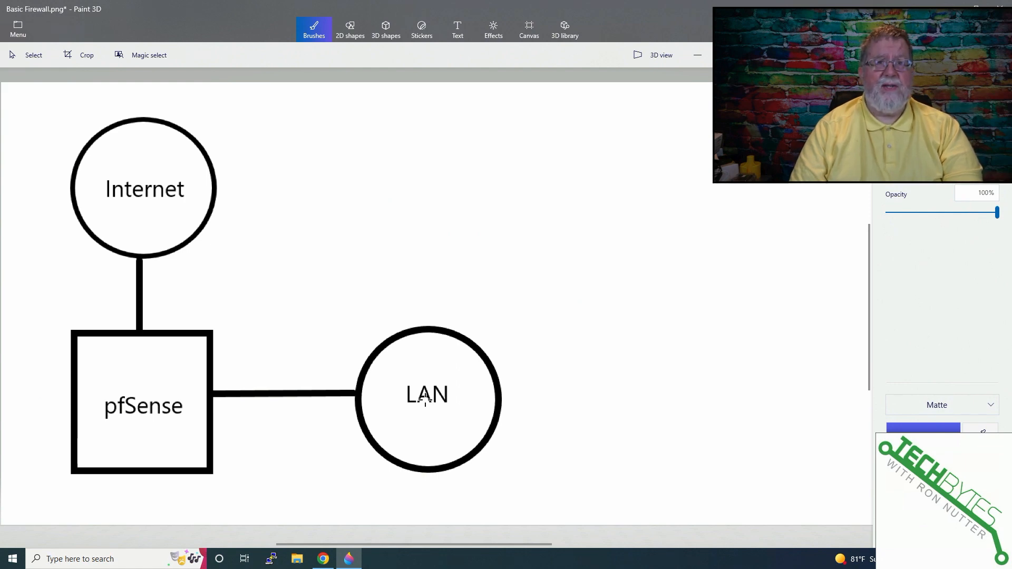
{"action": "mouse_move", "coordinate": [426, 397]}
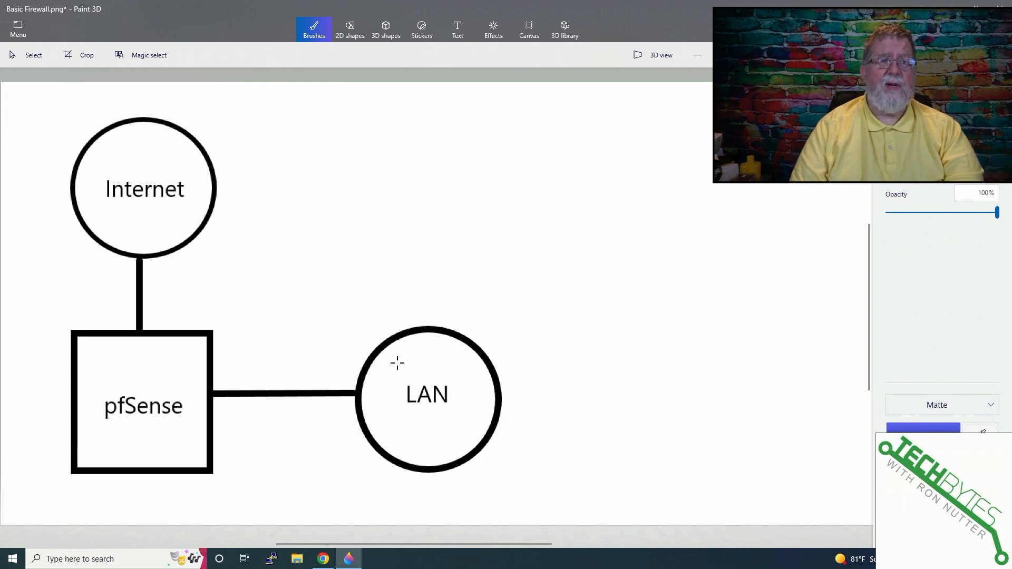
{"action": "mouse_move", "coordinate": [384, 298]}
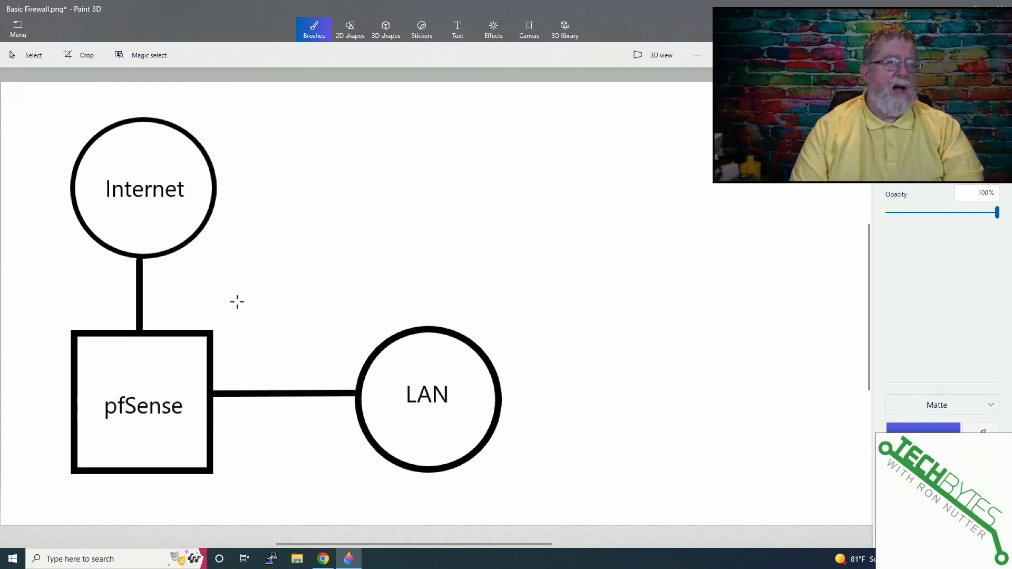
Draw a blue line from the pfSense box to a DMZ label and circle the label
{"action": "left_click_drag", "start_coordinate": [212, 331], "coordinate": [226, 312]}
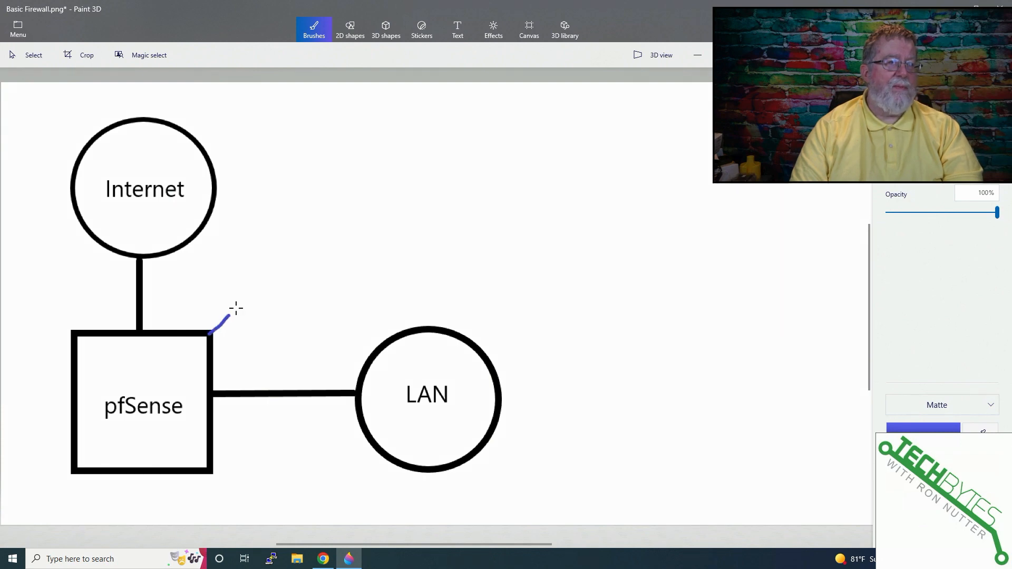
{"action": "left_click_drag", "start_coordinate": [209, 332], "coordinate": [380, 203]}
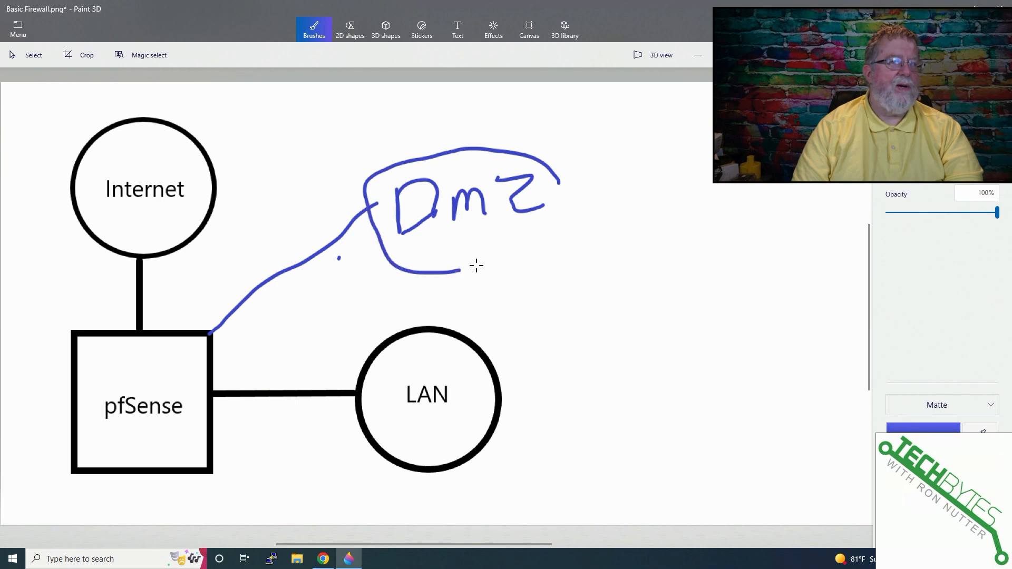
{"action": "left_click_drag", "start_coordinate": [461, 268], "coordinate": [551, 183]}
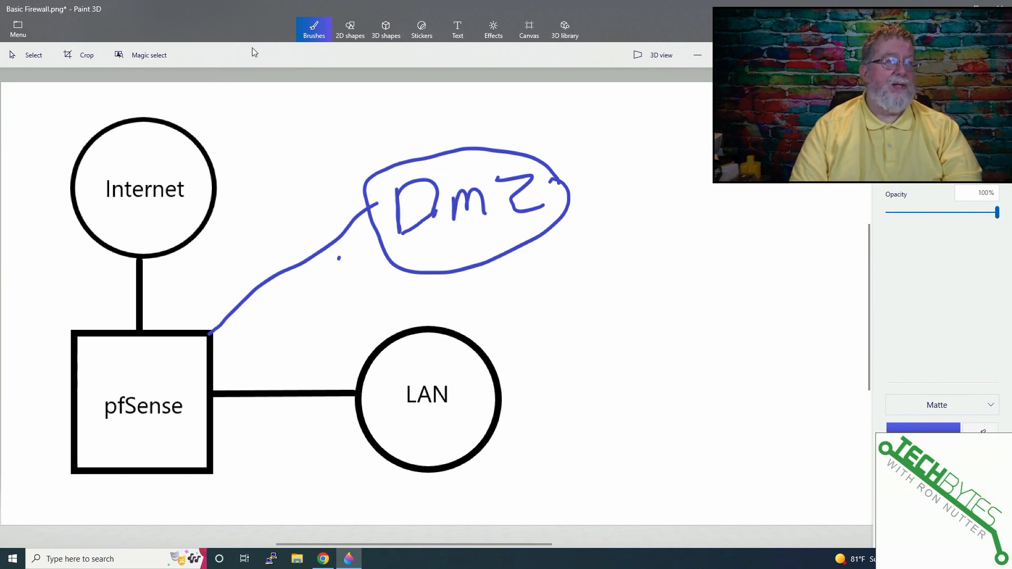
{"action": "mouse_move", "coordinate": [174, 292]}
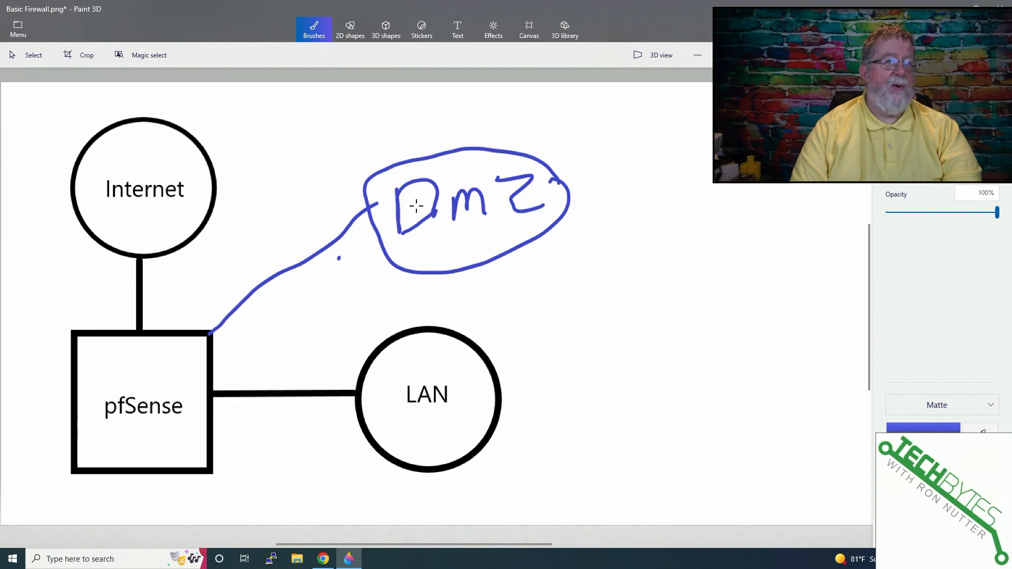
{"action": "mouse_move", "coordinate": [430, 368]}
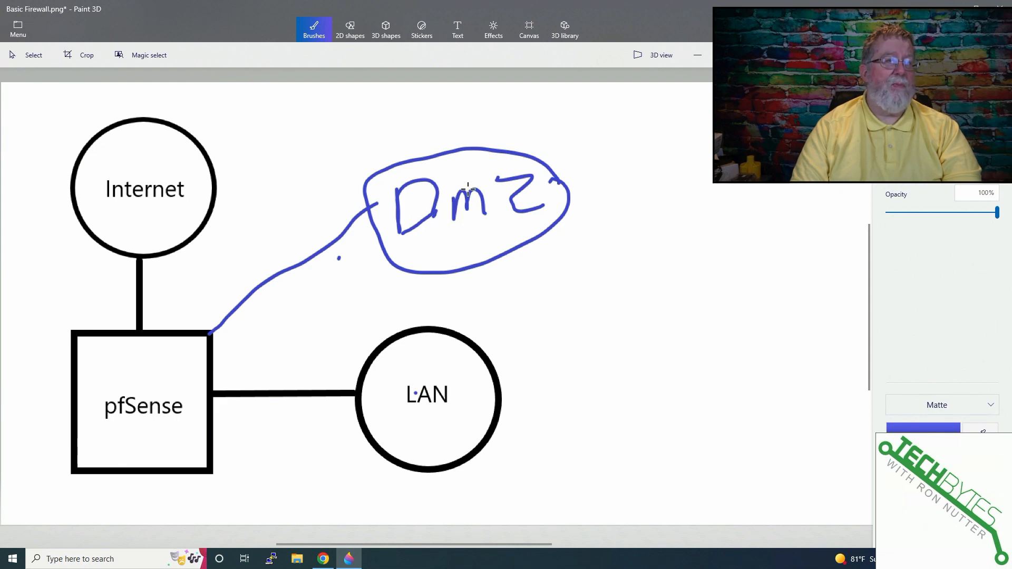
{"action": "mouse_move", "coordinate": [422, 302]}
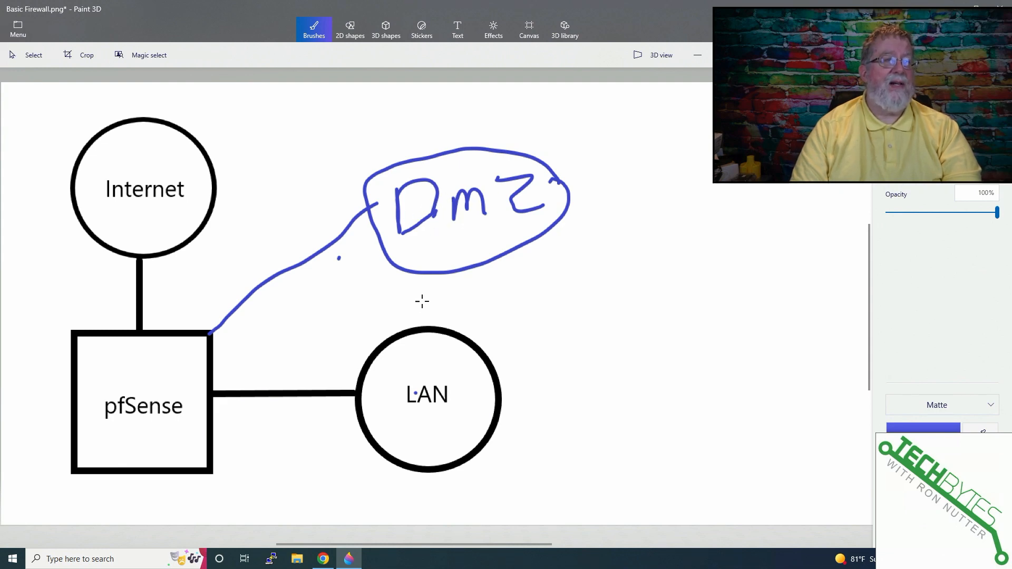
{"action": "mouse_move", "coordinate": [430, 231]}
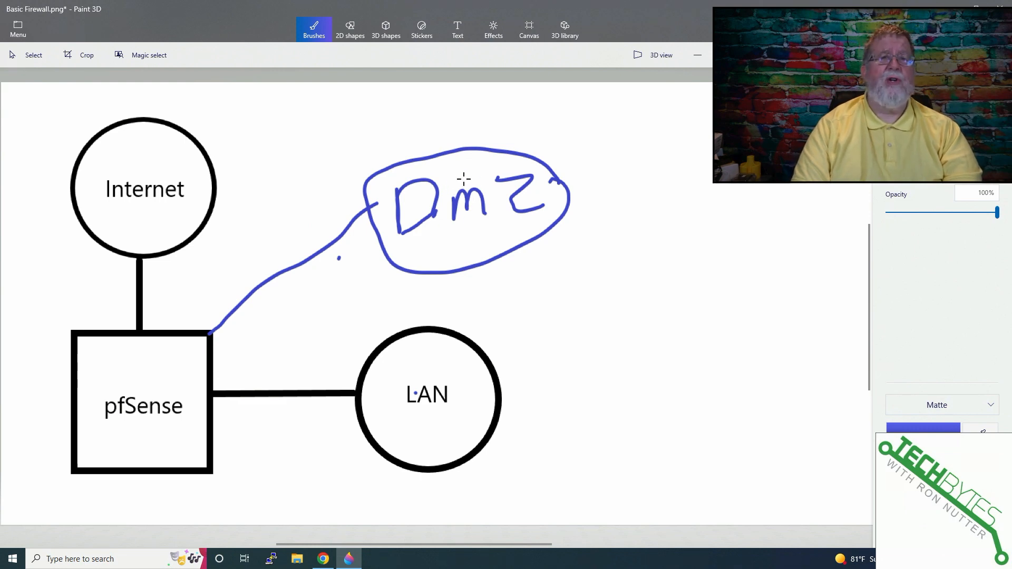
{"action": "mouse_move", "coordinate": [465, 188]}
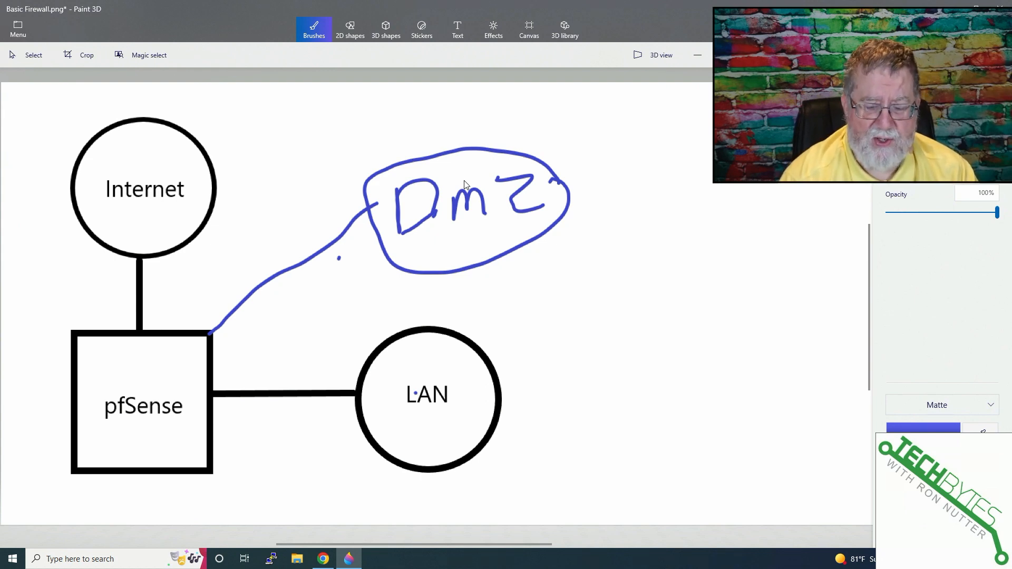
Show the Amazon listing for the Plugable USB 3.0 to Gigabit Ethernet adapter
{"action": "left_click", "coordinate": [322, 558]}
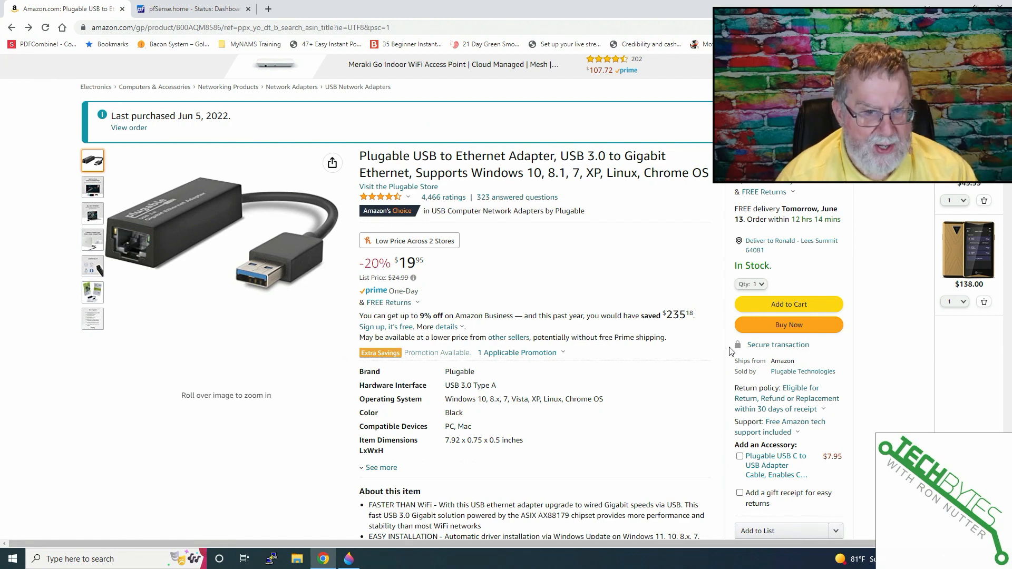
{"action": "mouse_move", "coordinate": [854, 289]}
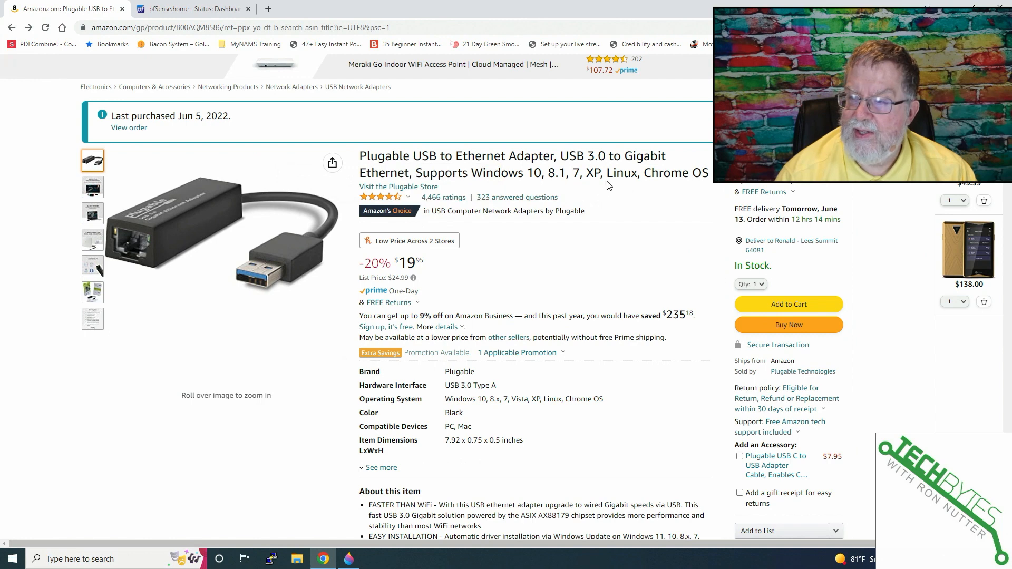
{"action": "mouse_move", "coordinate": [541, 181]}
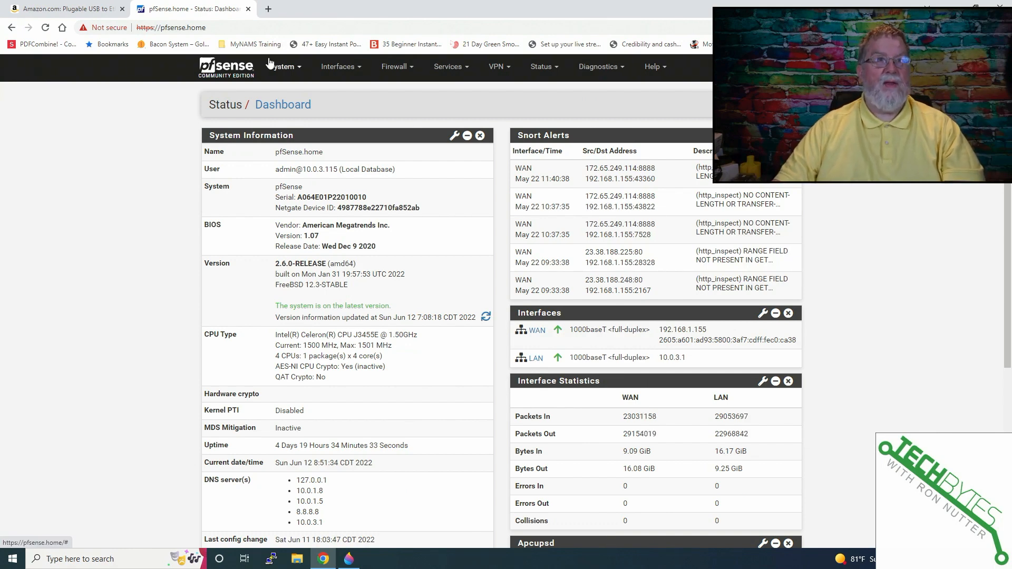
{"action": "mouse_move", "coordinate": [265, 61]}
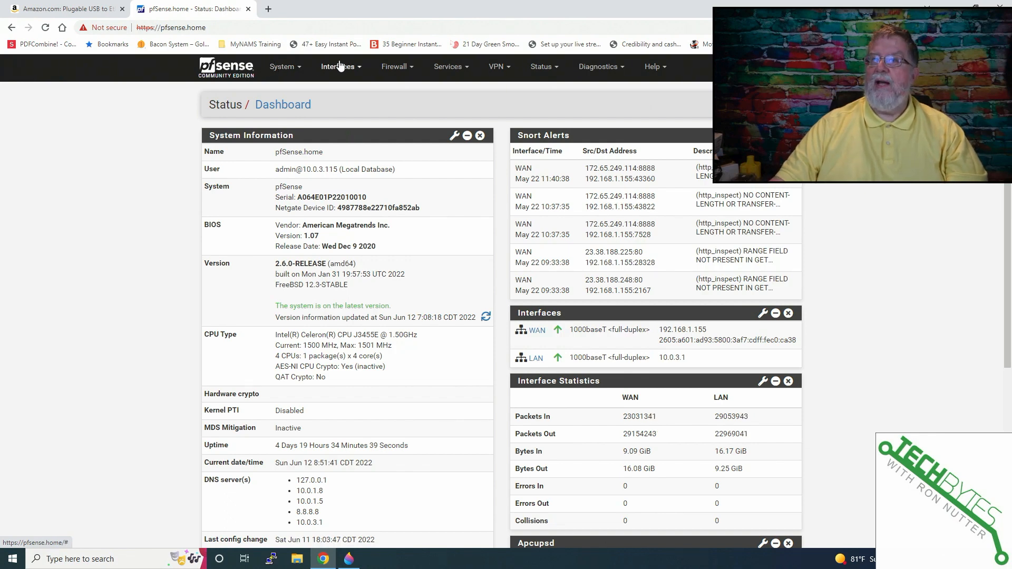
Go to Interfaces > Assignments, listing WAN, LAN and the available ue0 port
{"action": "left_click", "coordinate": [337, 66]}
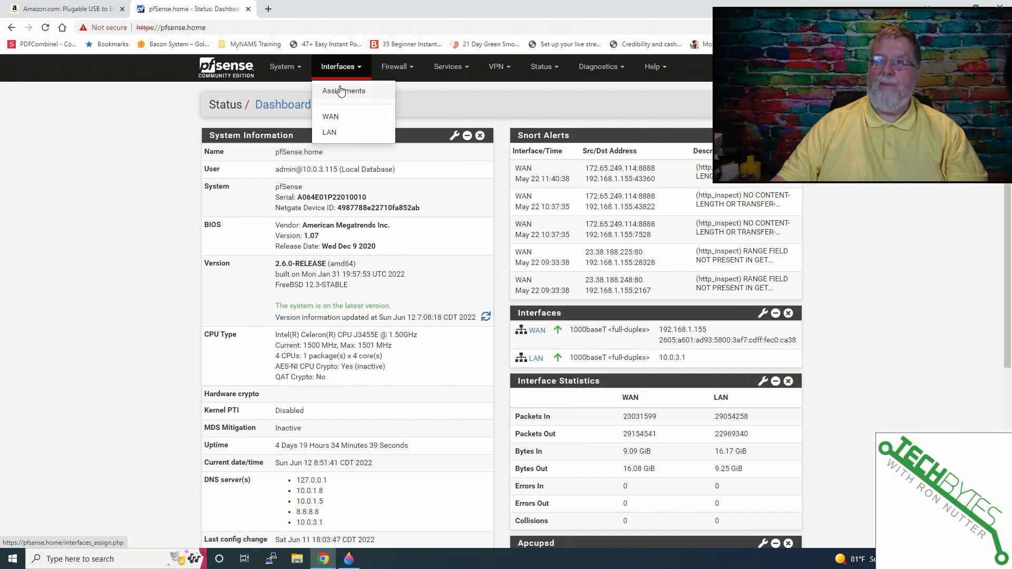
{"action": "left_click", "coordinate": [344, 91]}
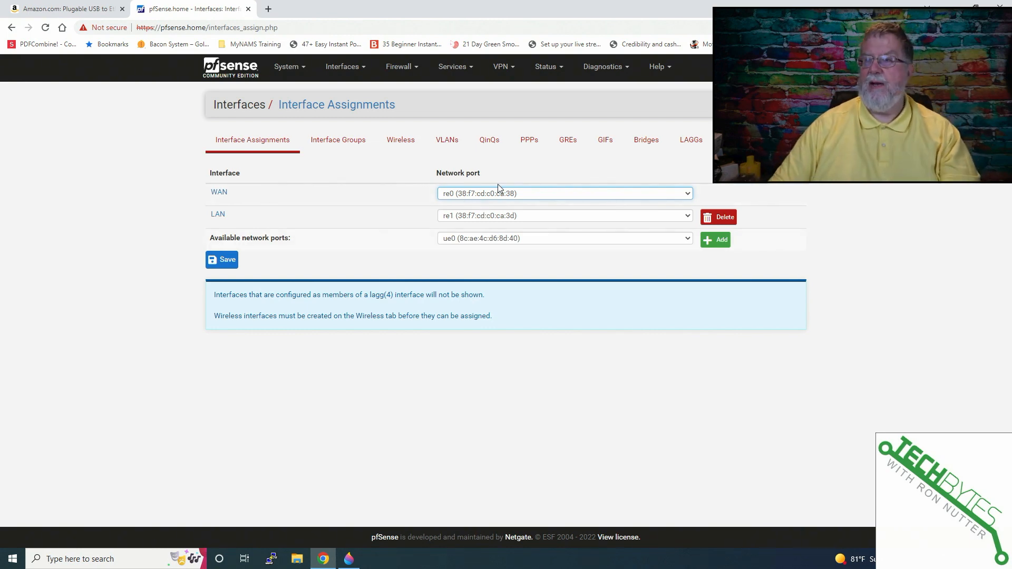
{"action": "mouse_move", "coordinate": [714, 239]}
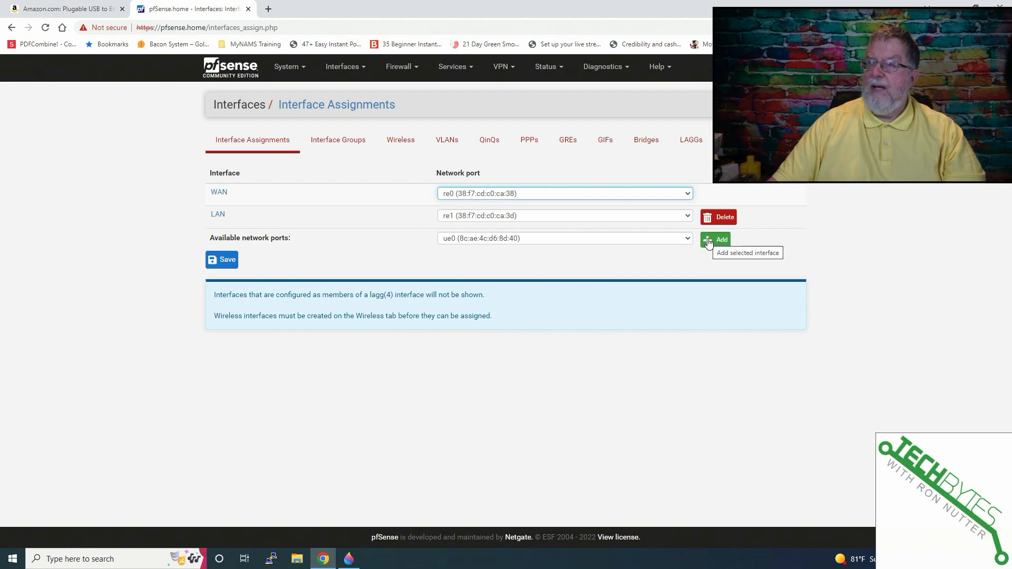
Assign the ue0 port as the new OPT1 interface and view its settings
{"action": "left_click", "coordinate": [716, 240]}
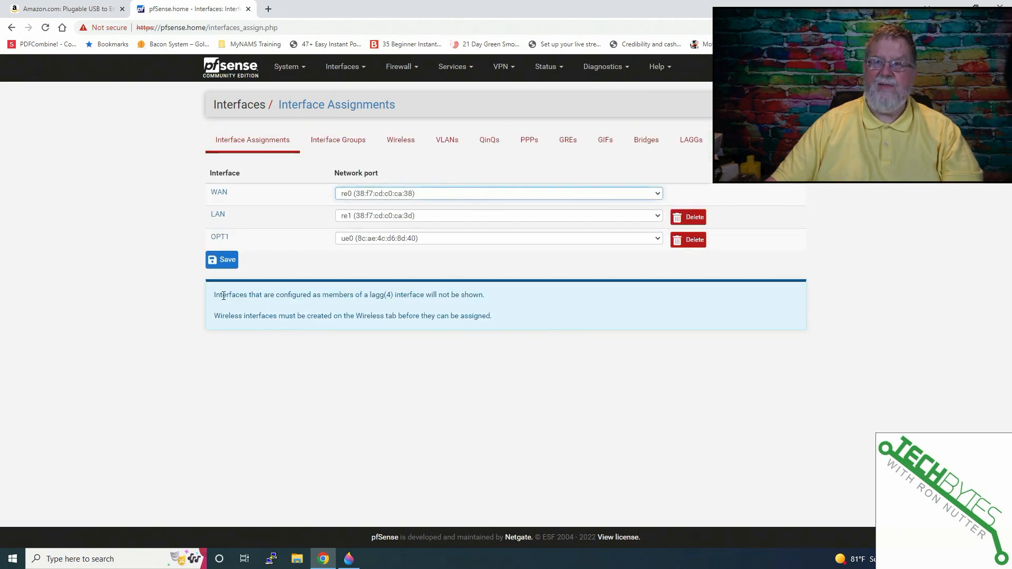
{"action": "left_click", "coordinate": [219, 236]}
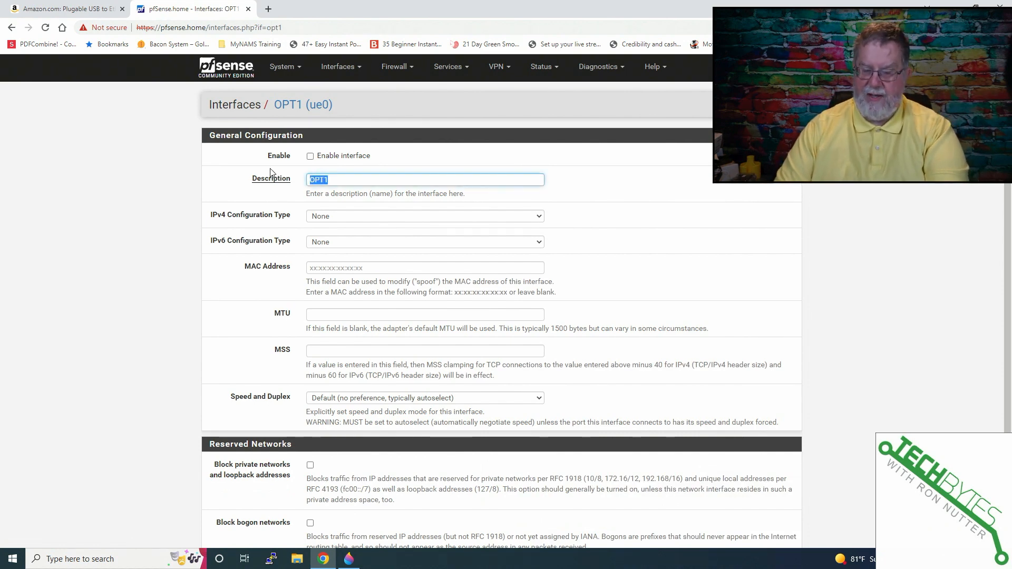
Enable OPT1 as 'DMZ' with Static IPv4, IPv6 None, and default Speed and Duplex
{"action": "type", "text": "DMZ"}
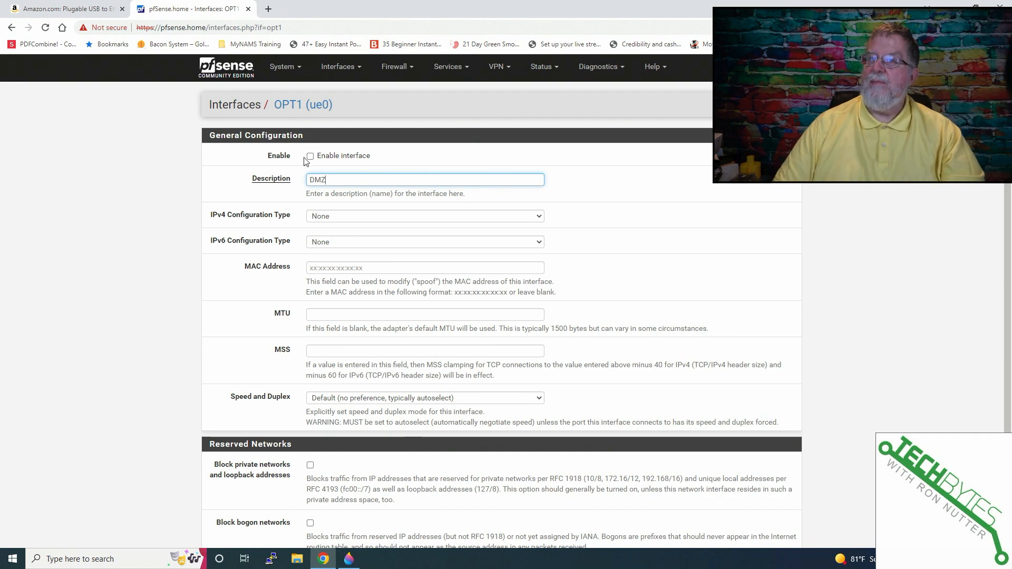
{"action": "left_click", "coordinate": [310, 156]}
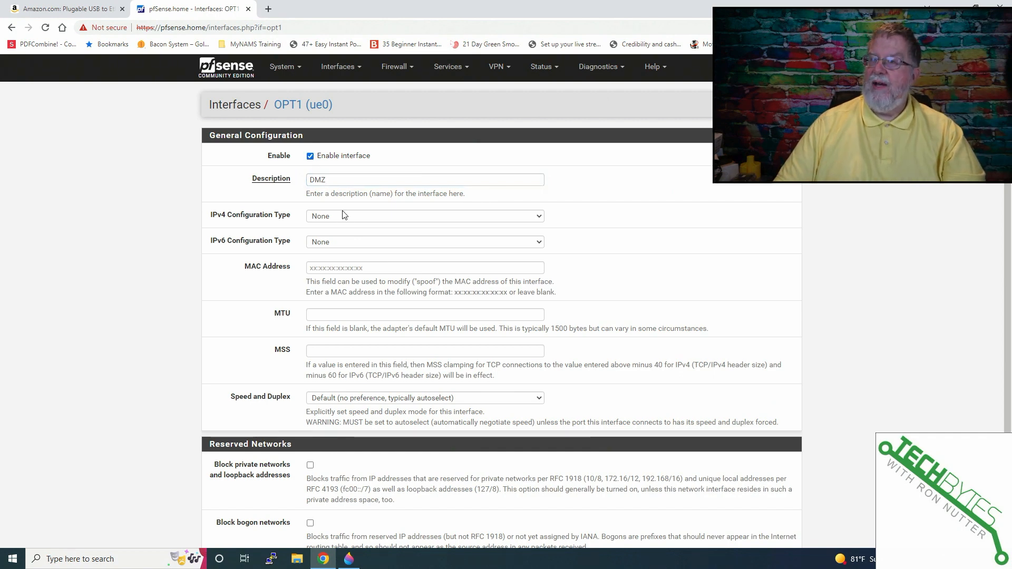
{"action": "left_click", "coordinate": [423, 215]}
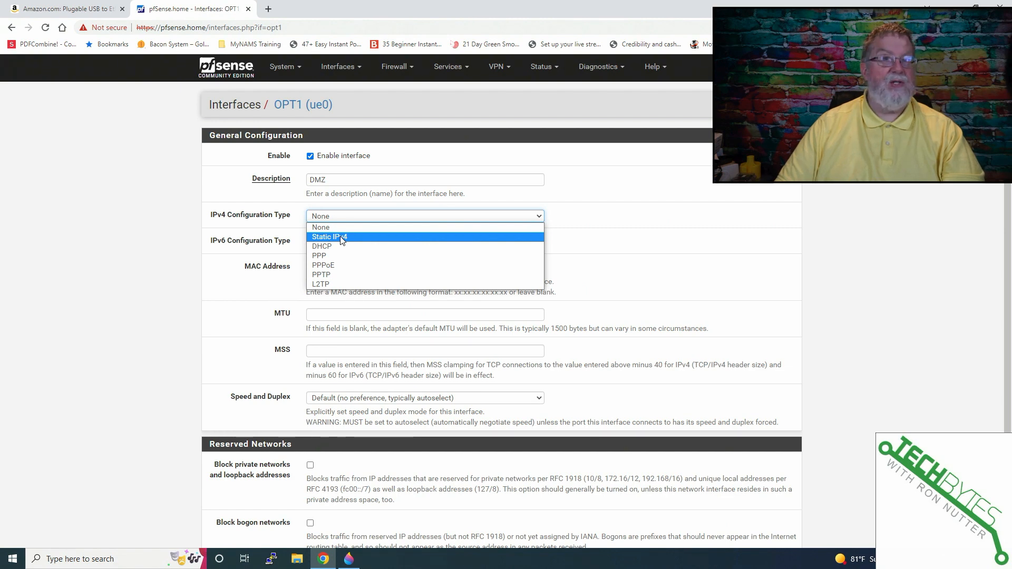
{"action": "left_click", "coordinate": [329, 238]}
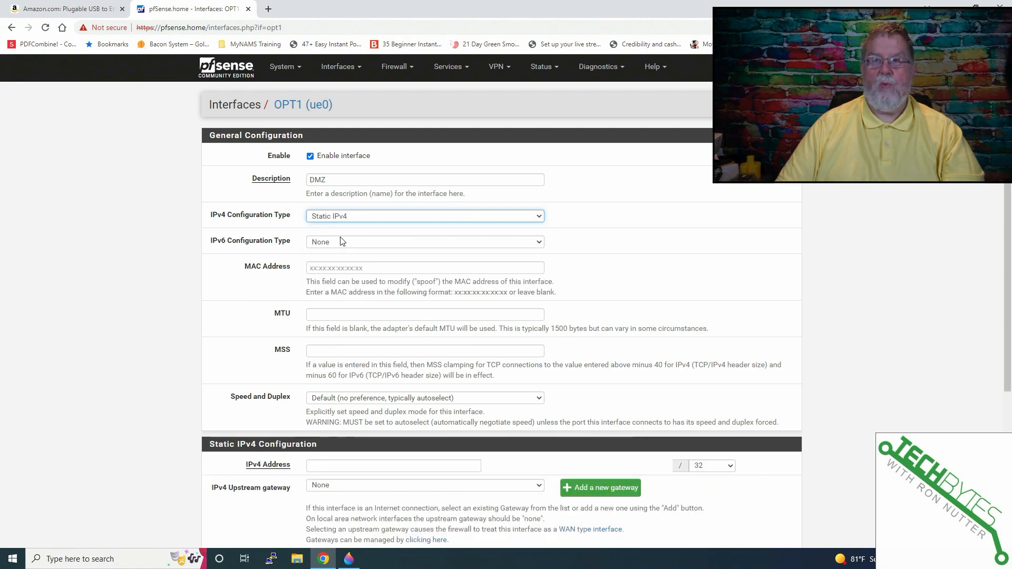
{"action": "left_click", "coordinate": [424, 241]}
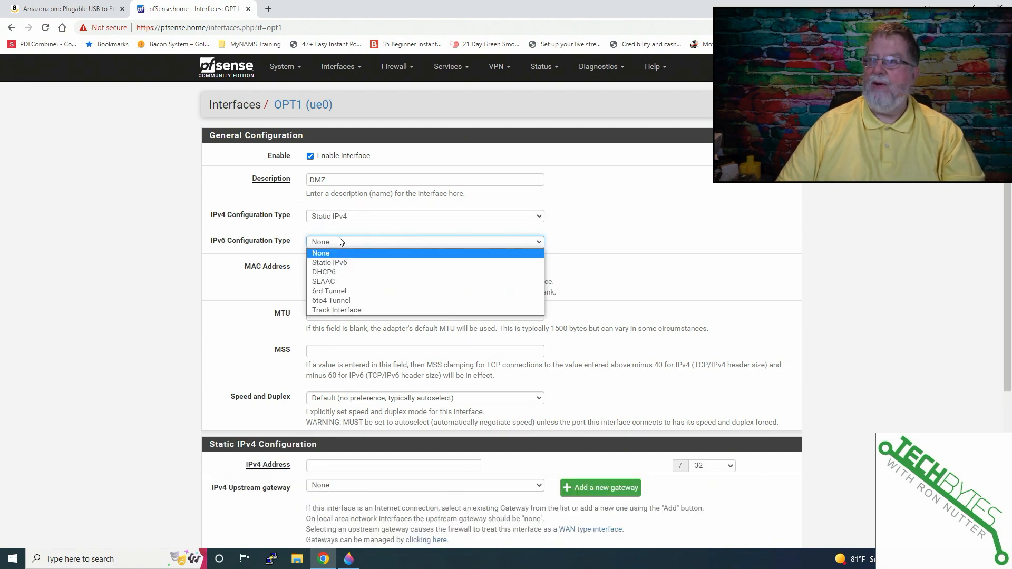
{"action": "left_click", "coordinate": [320, 253]}
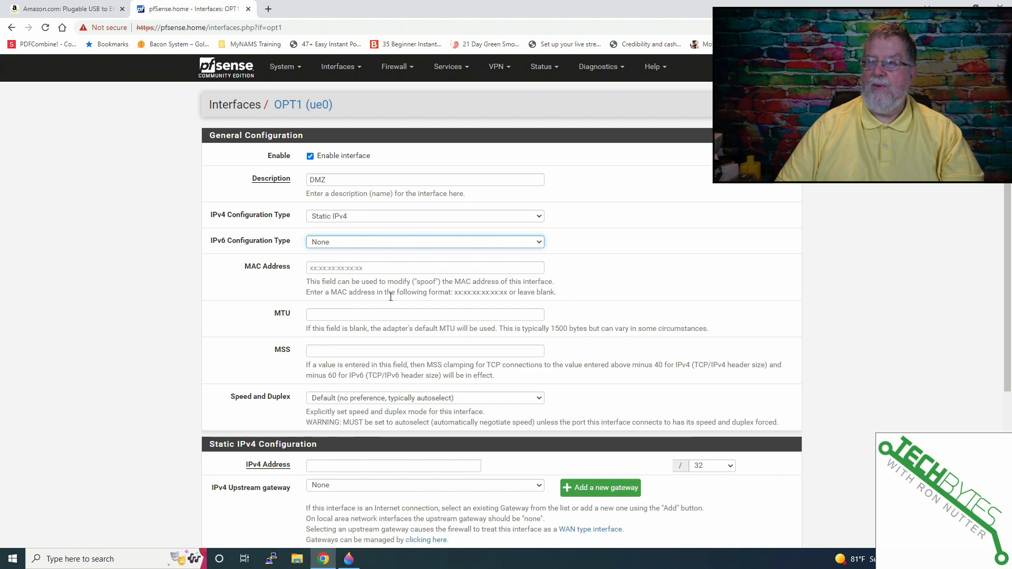
{"action": "scroll", "scroll_direction": "down", "scroll_amount": 3}
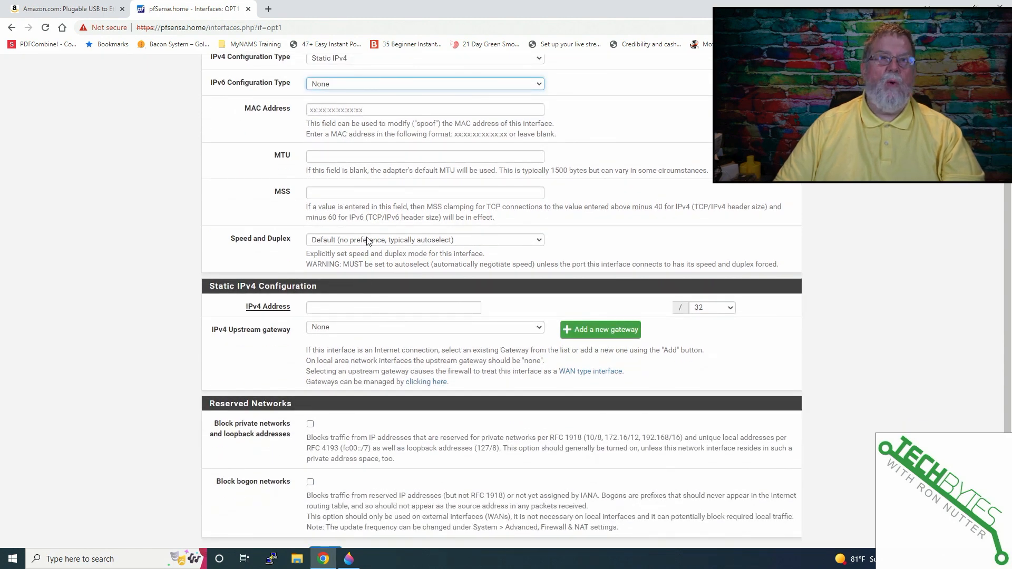
{"action": "left_click", "coordinate": [423, 239]}
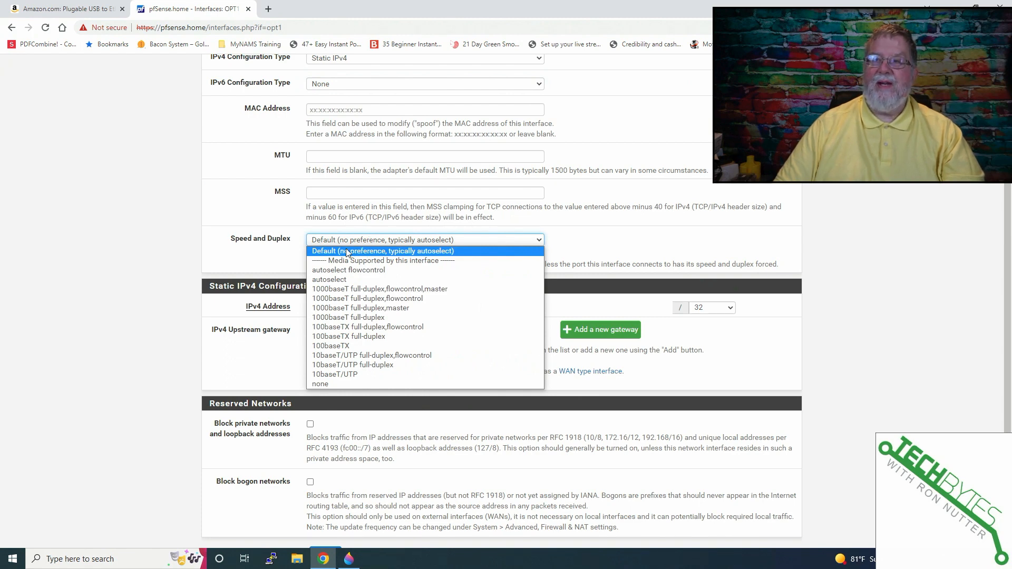
{"action": "mouse_move", "coordinate": [349, 270]}
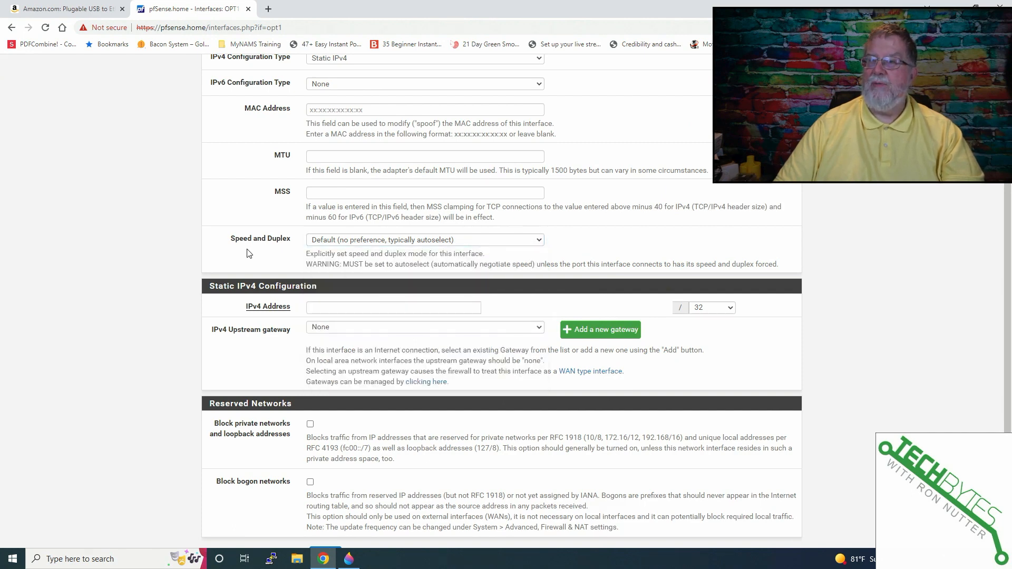
Give the DMZ interface the static IPv4 address 10.0.4.1 and save it
{"action": "left_click", "coordinate": [394, 306]}
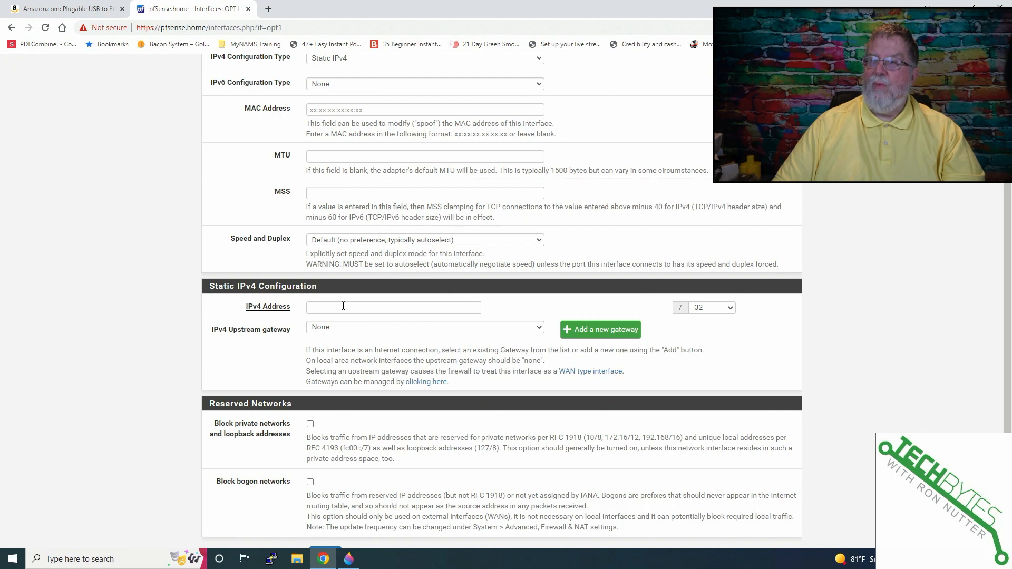
{"action": "left_click", "coordinate": [393, 307]}
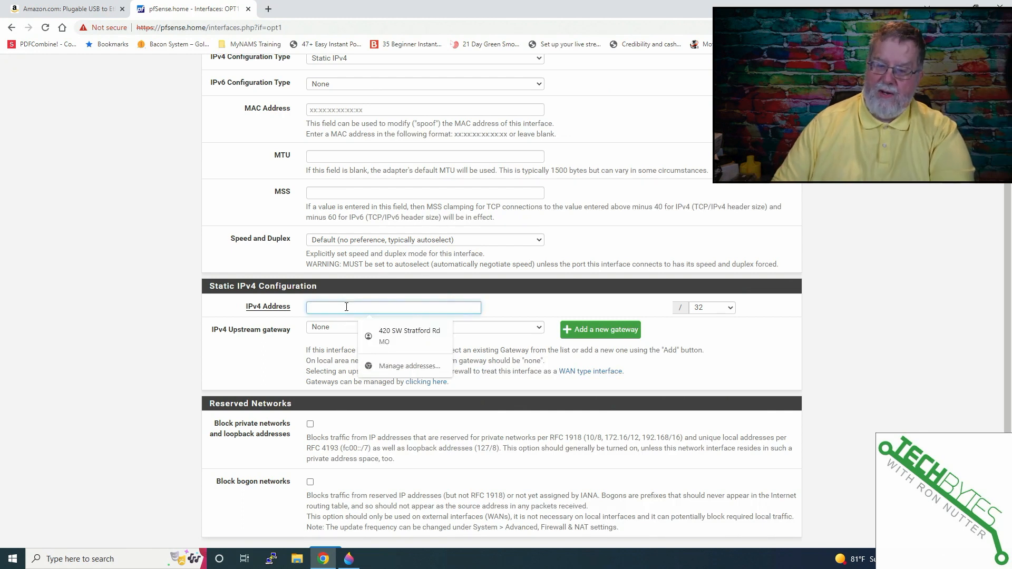
{"action": "type", "text": "10.0.4.1"}
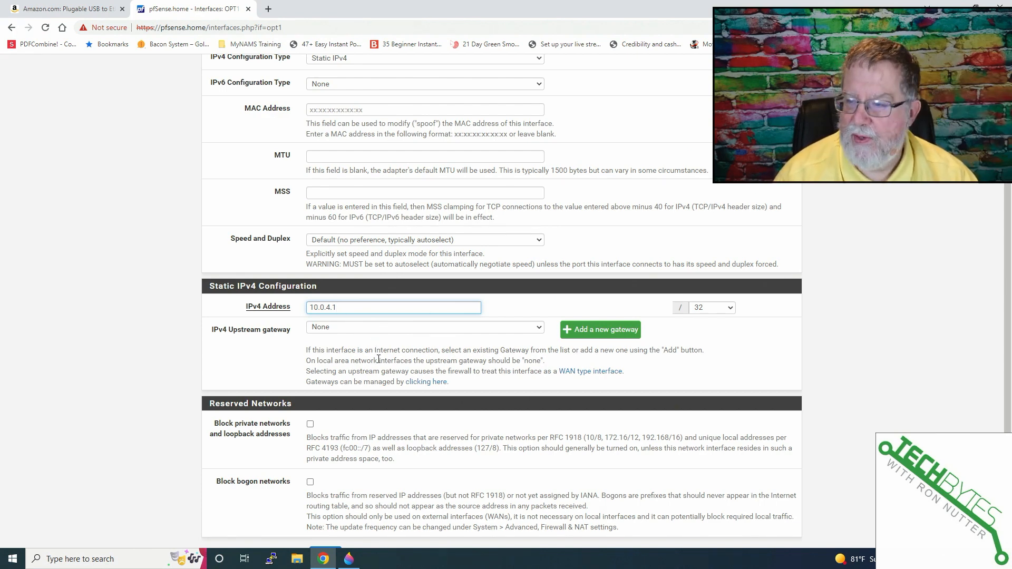
{"action": "mouse_move", "coordinate": [704, 314]}
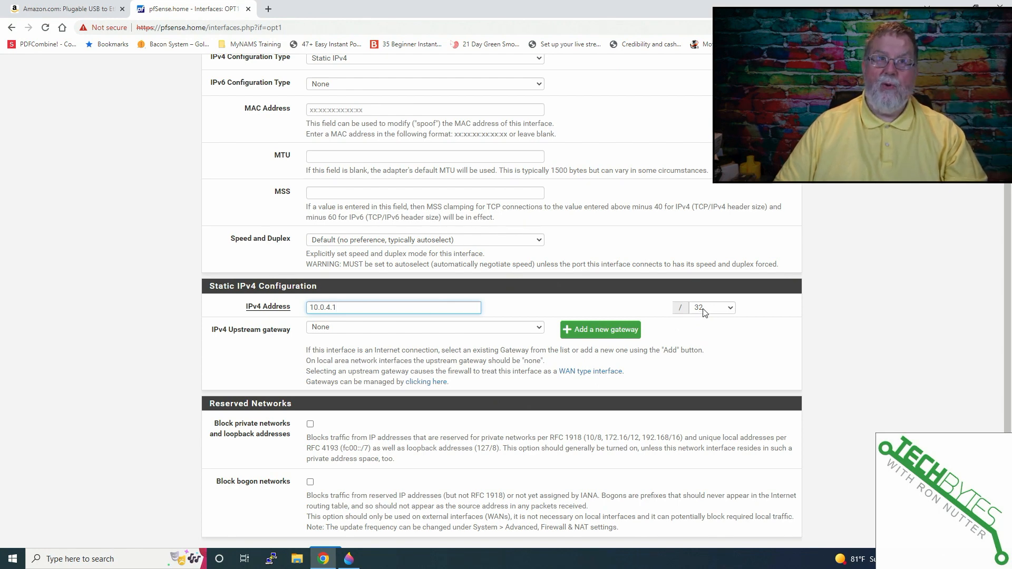
{"action": "scroll", "scroll_direction": "down", "scroll_amount": 3}
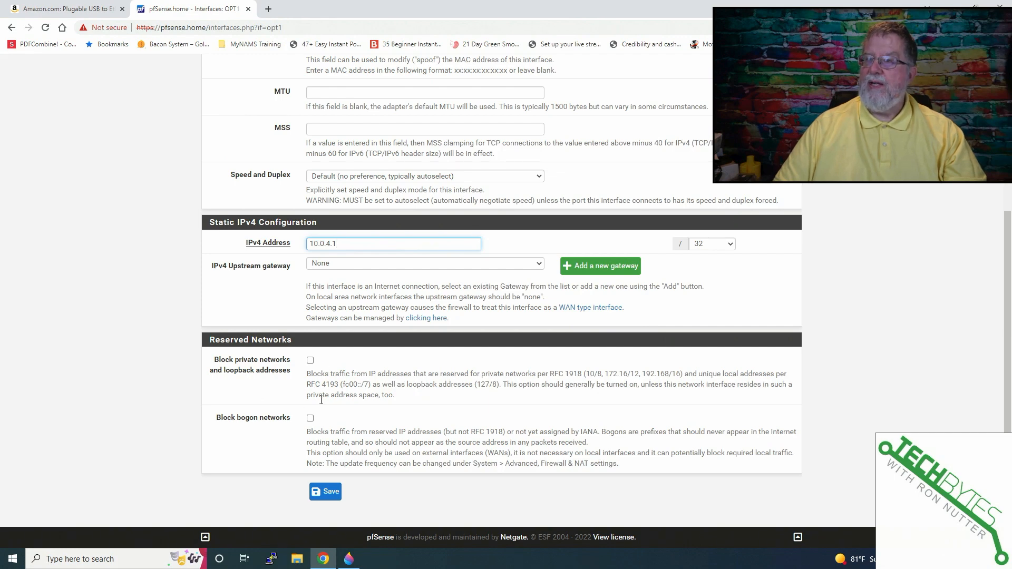
{"action": "left_click", "coordinate": [326, 491]}
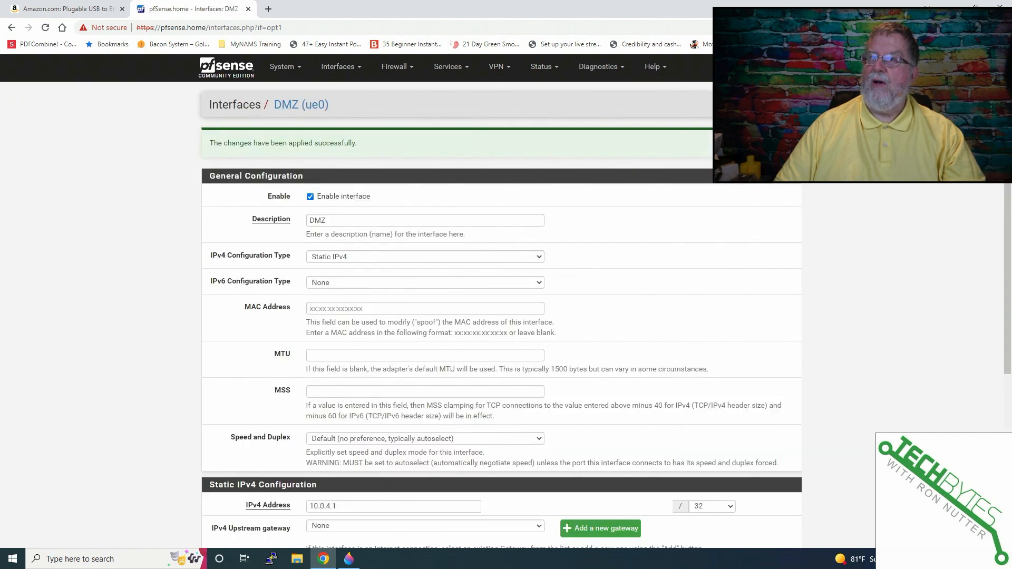
{"action": "mouse_move", "coordinate": [448, 66]}
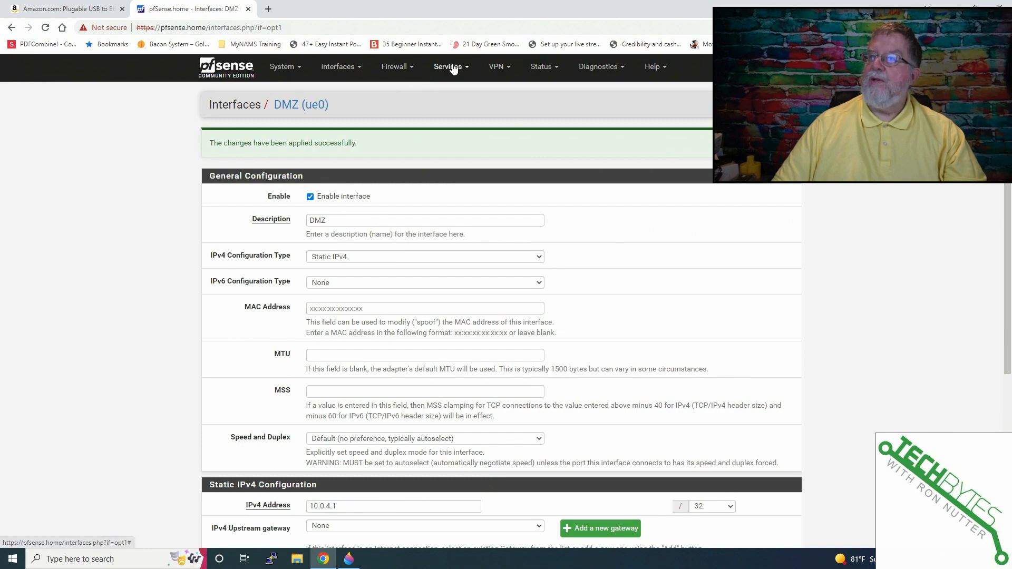
Go to Services > DHCP Server, showing the LAN range 10.0.3.100 to 10.0.3.245
{"action": "left_click", "coordinate": [447, 66]}
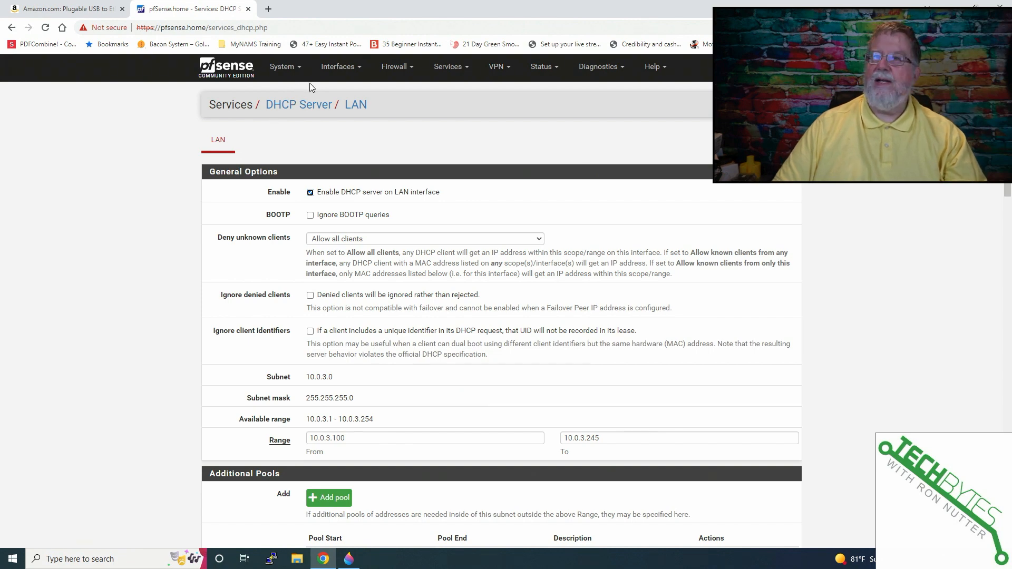
Change the DMZ address 10.0.4.1 prefix from /32 to /24, save and apply
{"action": "left_click", "coordinate": [337, 66]}
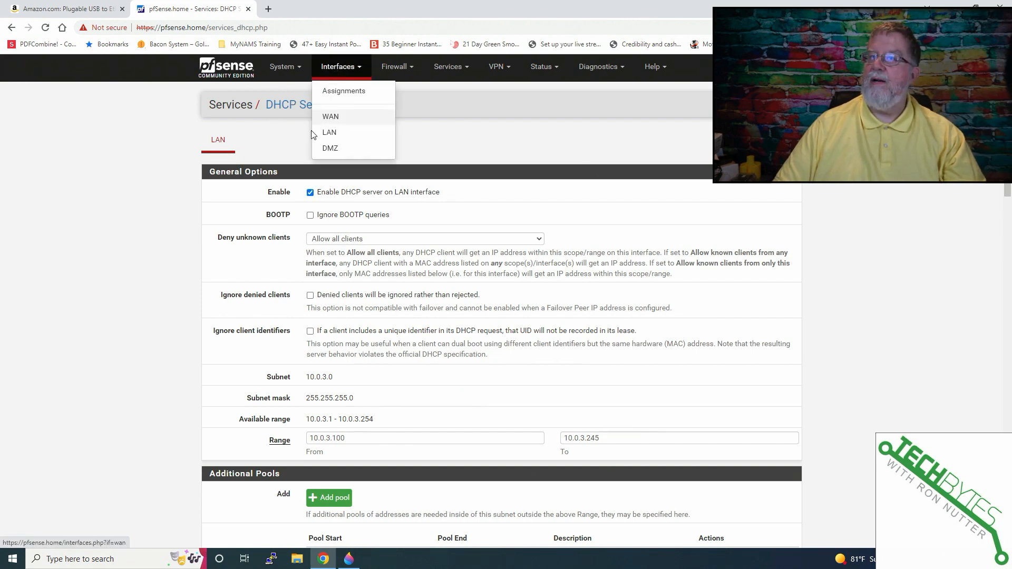
{"action": "left_click", "coordinate": [330, 148]}
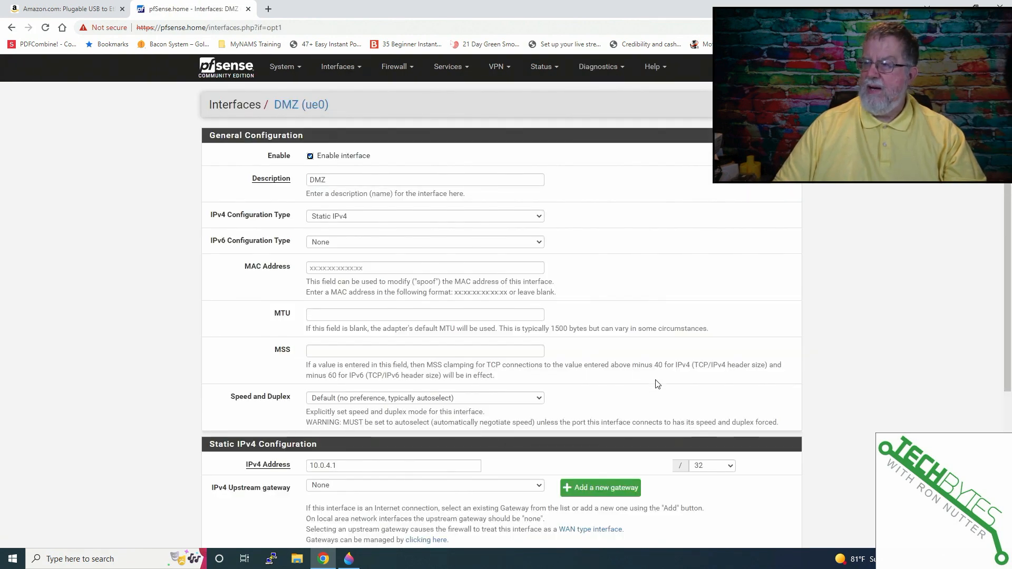
{"action": "left_click", "coordinate": [712, 464]}
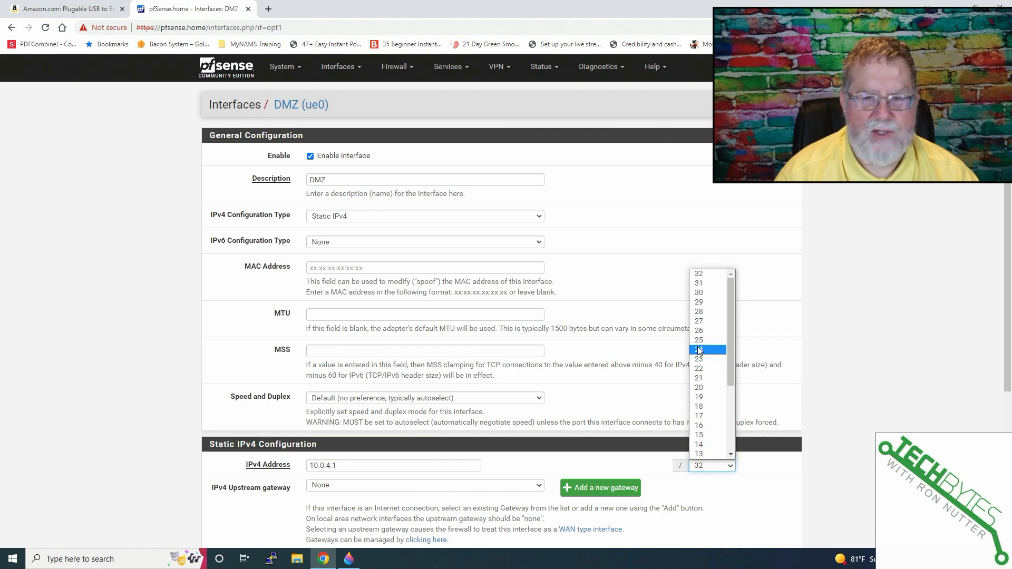
{"action": "left_click", "coordinate": [697, 359]}
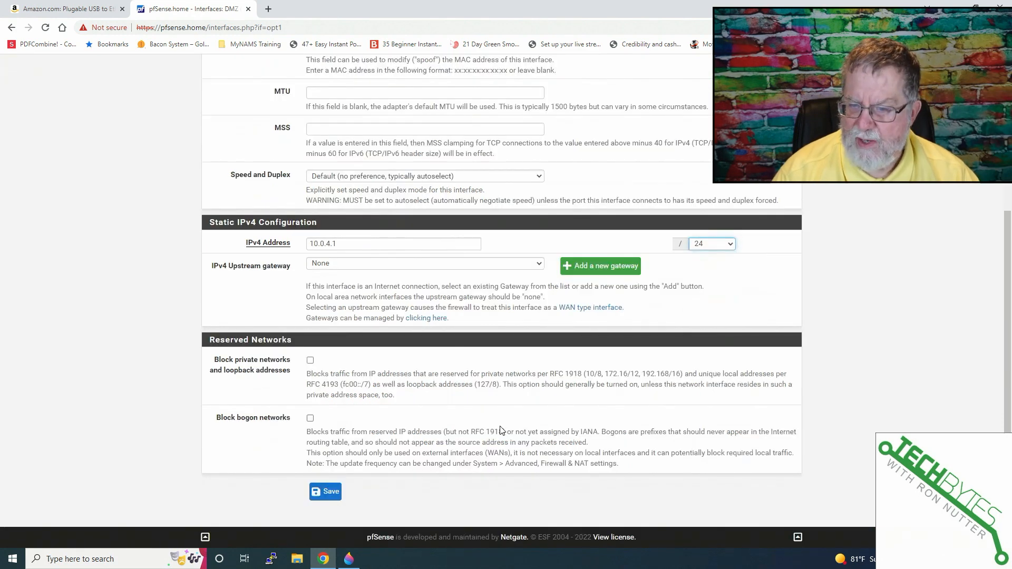
{"action": "left_click", "coordinate": [326, 491]}
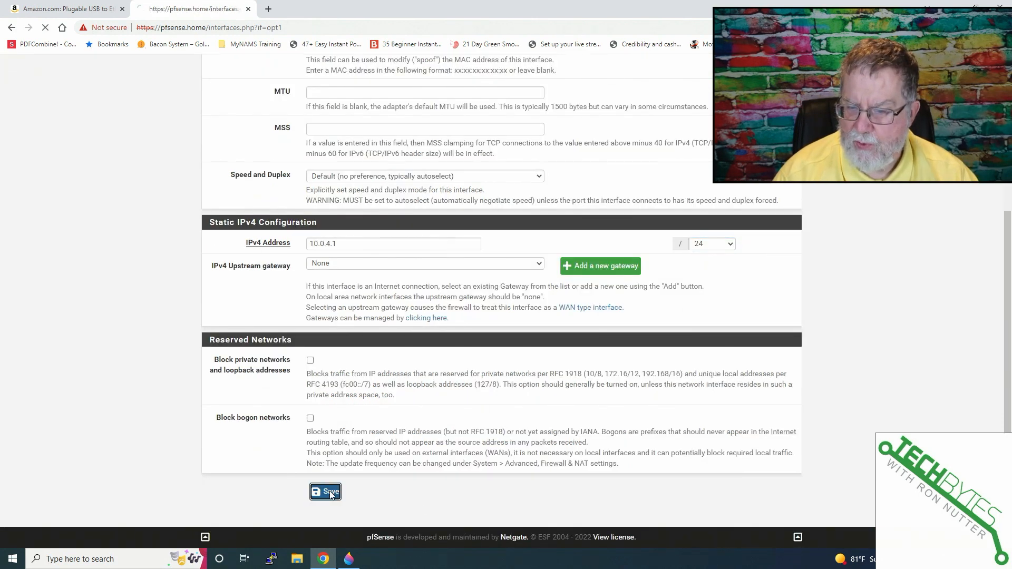
{"action": "left_click", "coordinate": [326, 491]}
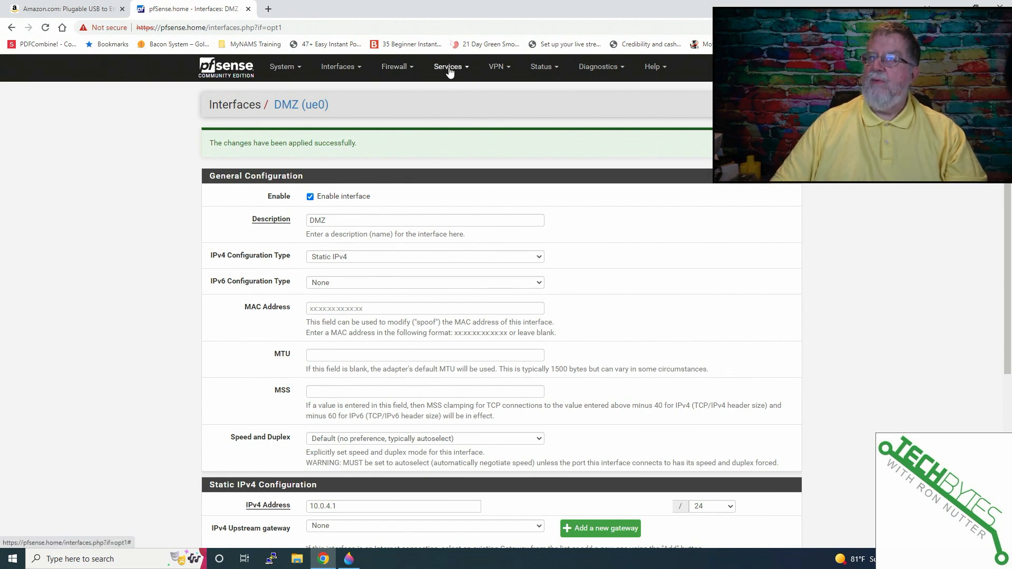
Enable the DHCP server on the DMZ interface for 10.0.4.0/24 and review its options
{"action": "left_click", "coordinate": [448, 66]}
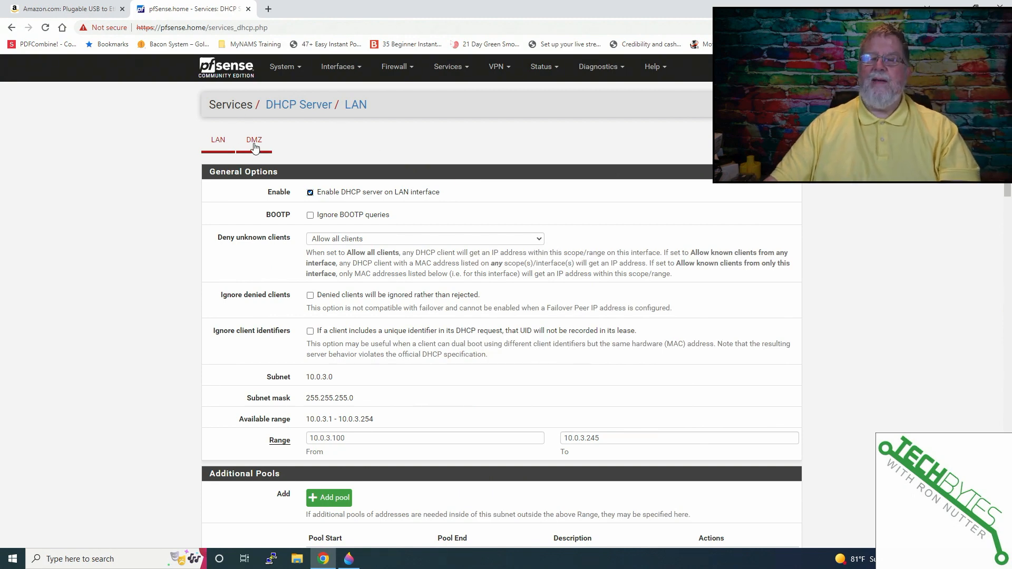
{"action": "mouse_move", "coordinate": [248, 140]}
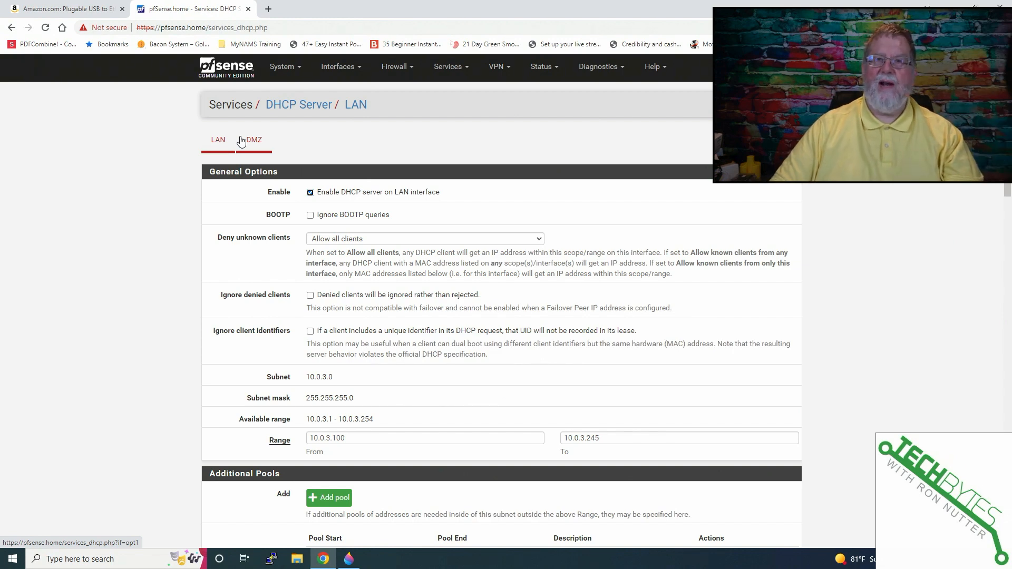
{"action": "mouse_move", "coordinate": [257, 144]}
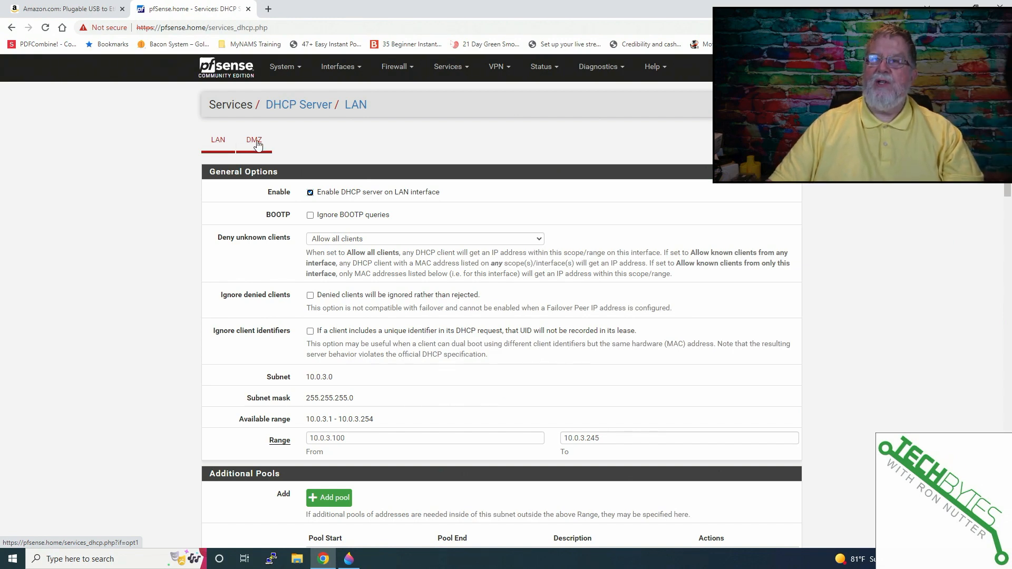
{"action": "left_click", "coordinate": [254, 140]}
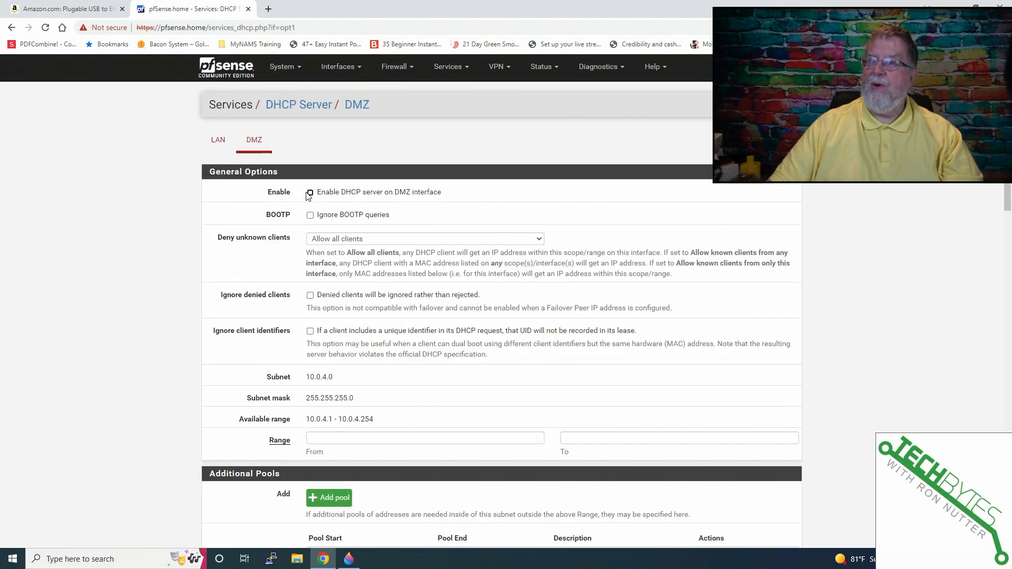
{"action": "left_click", "coordinate": [310, 192]}
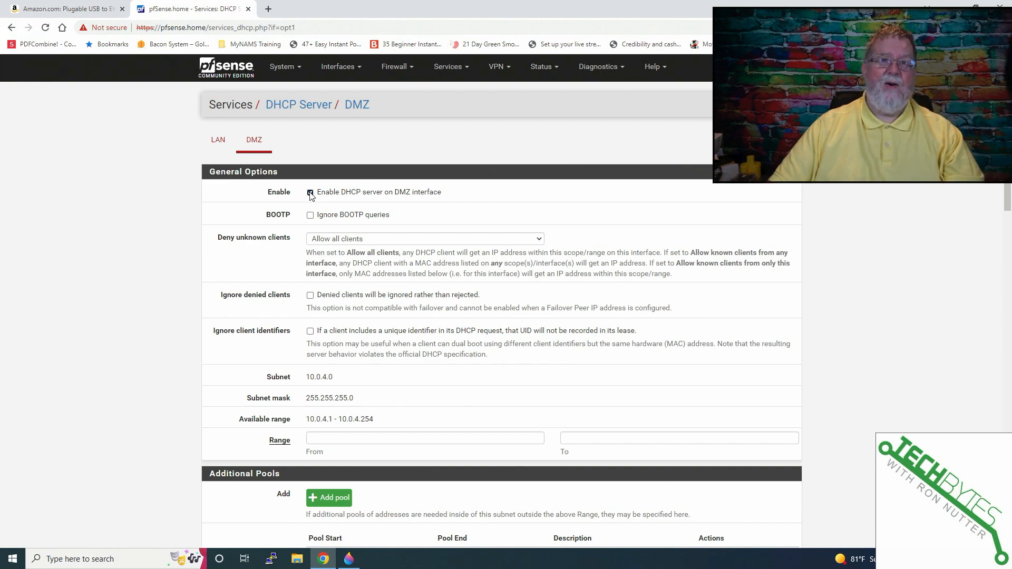
{"action": "left_click", "coordinate": [310, 192]}
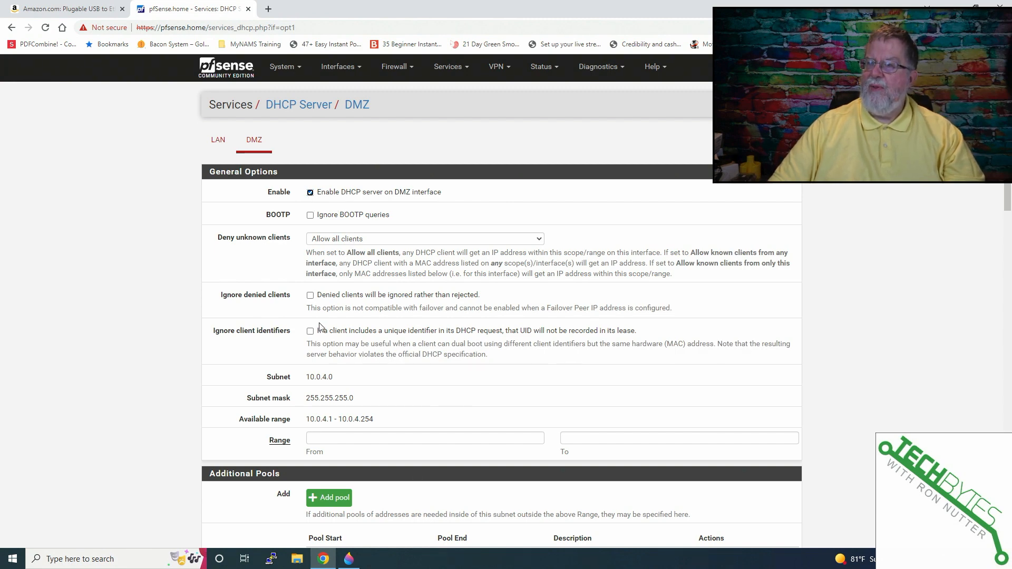
{"action": "scroll", "scroll_direction": "down", "scroll_amount": 3}
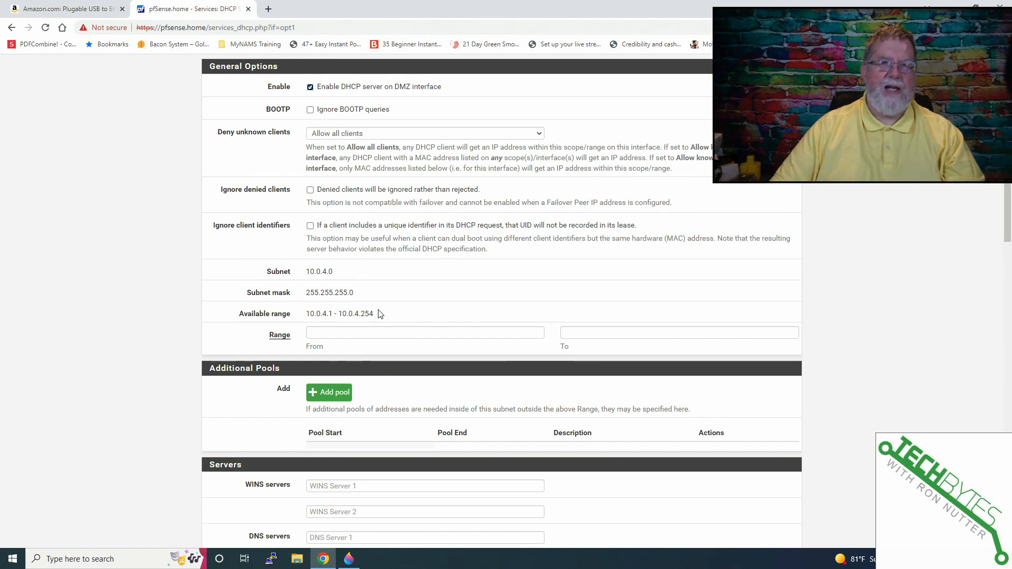
{"action": "scroll", "scroll_direction": "down", "scroll_amount": 3}
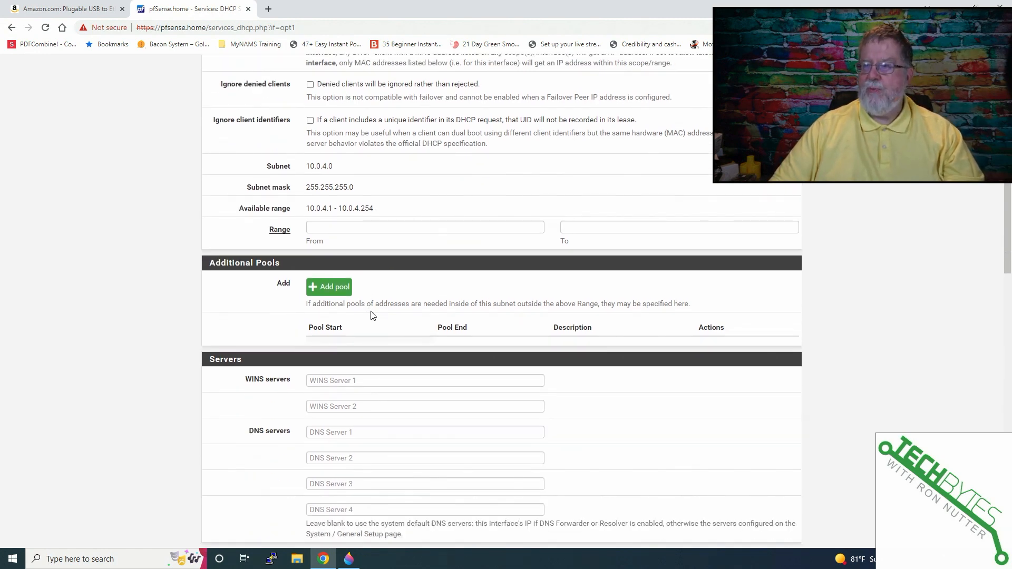
{"action": "scroll", "scroll_direction": "down", "scroll_amount": 3}
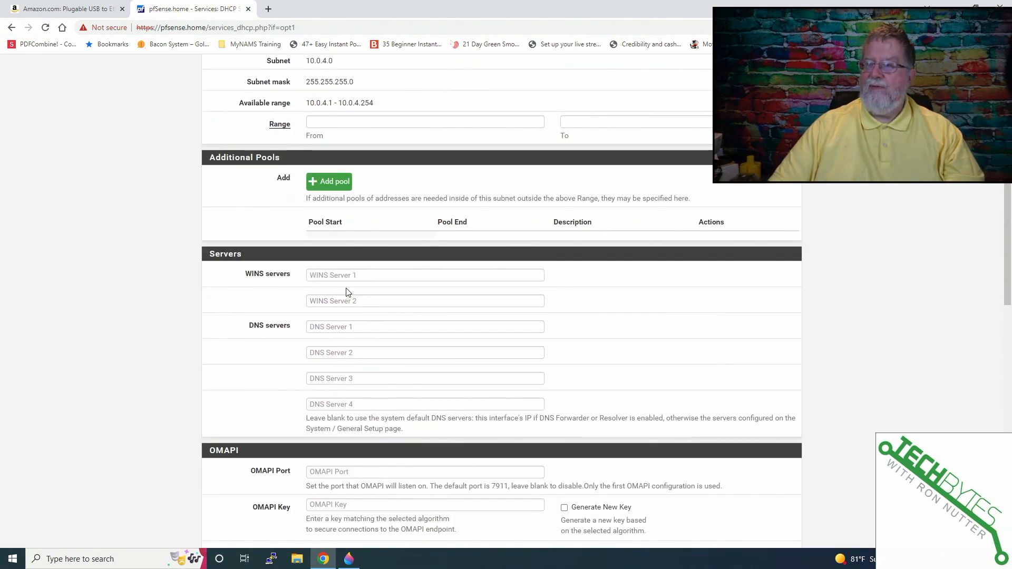
{"action": "scroll", "scroll_direction": "down", "scroll_amount": 3}
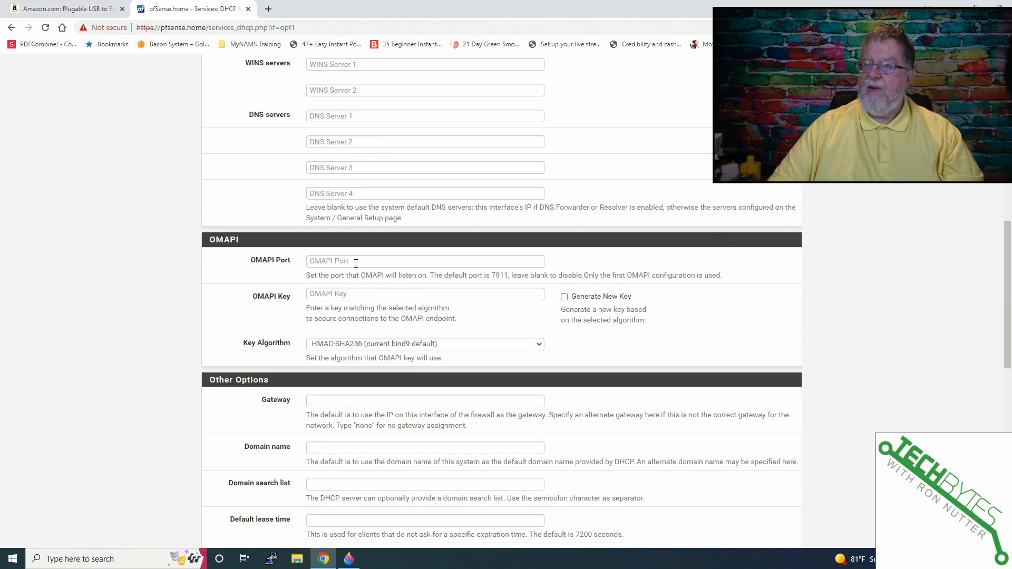
{"action": "scroll", "scroll_direction": "down", "scroll_amount": 3}
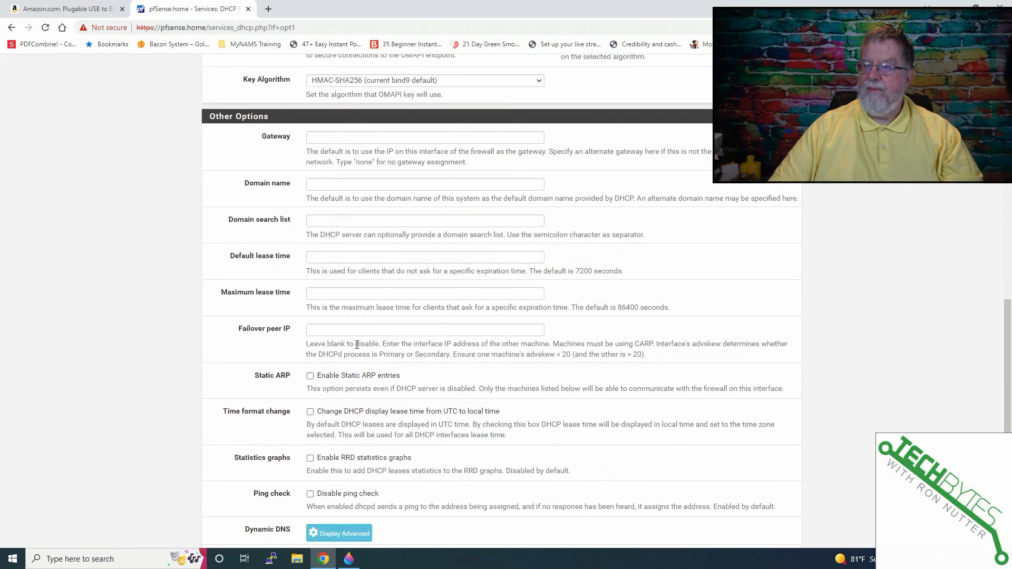
{"action": "scroll", "scroll_direction": "down", "scroll_amount": 3}
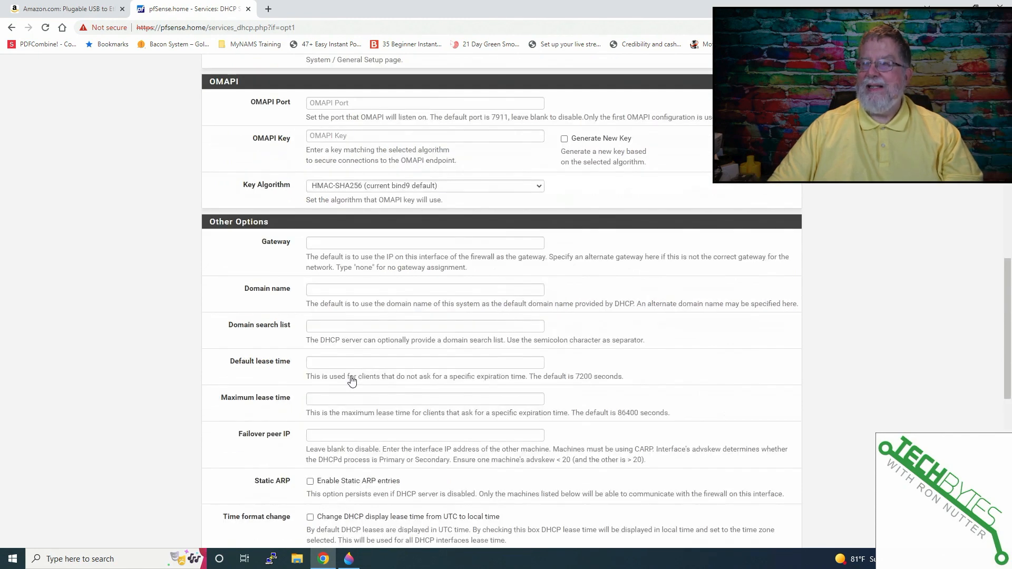
Set NTP Server 1 to 10.0.4.1 for DMZ DHCP clients and save
{"action": "left_click", "coordinate": [338, 326]}
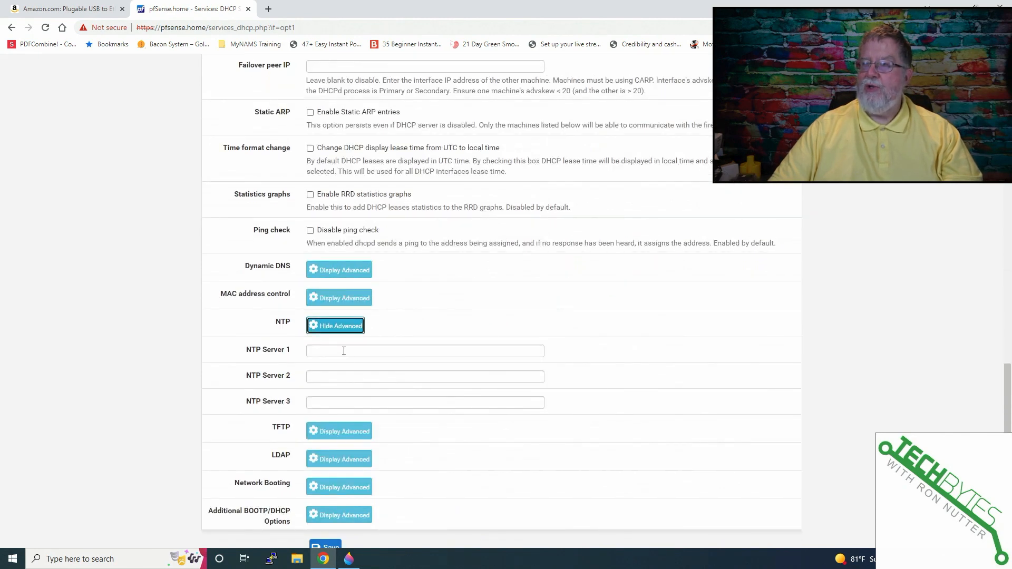
{"action": "type", "text": "10."}
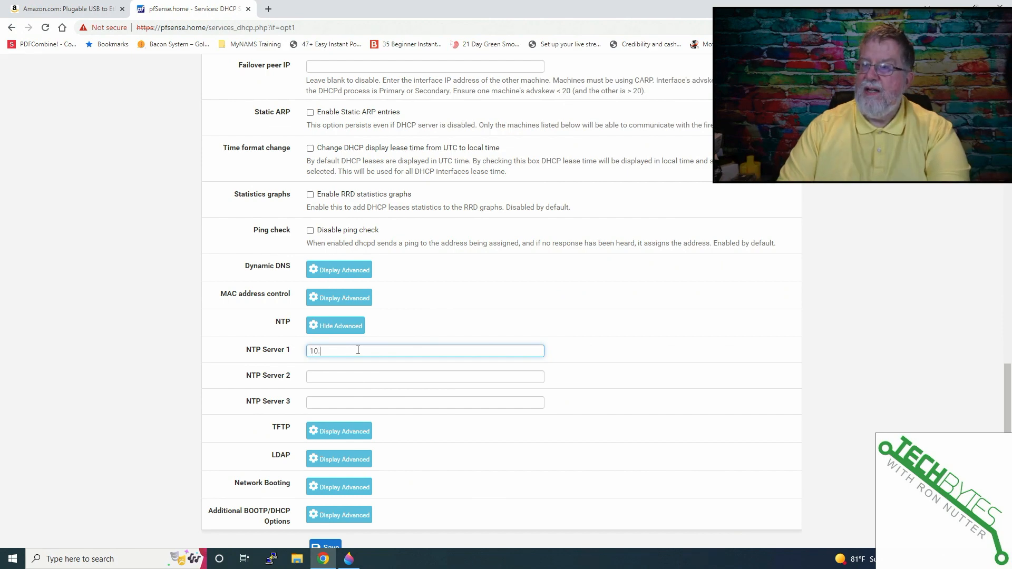
{"action": "type", "text": "0.0.4.1"}
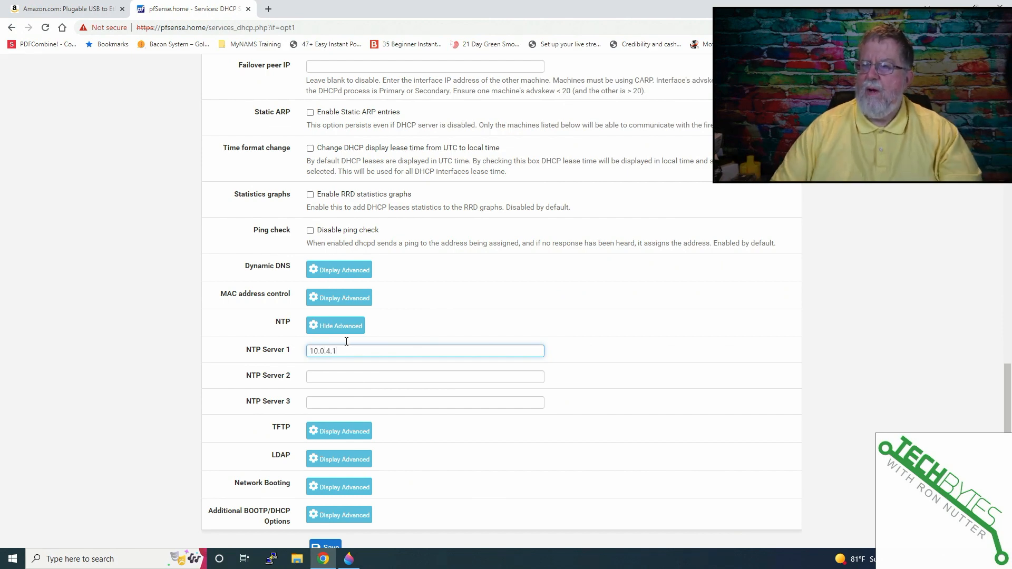
{"action": "scroll", "scroll_direction": "down", "scroll_amount": 3}
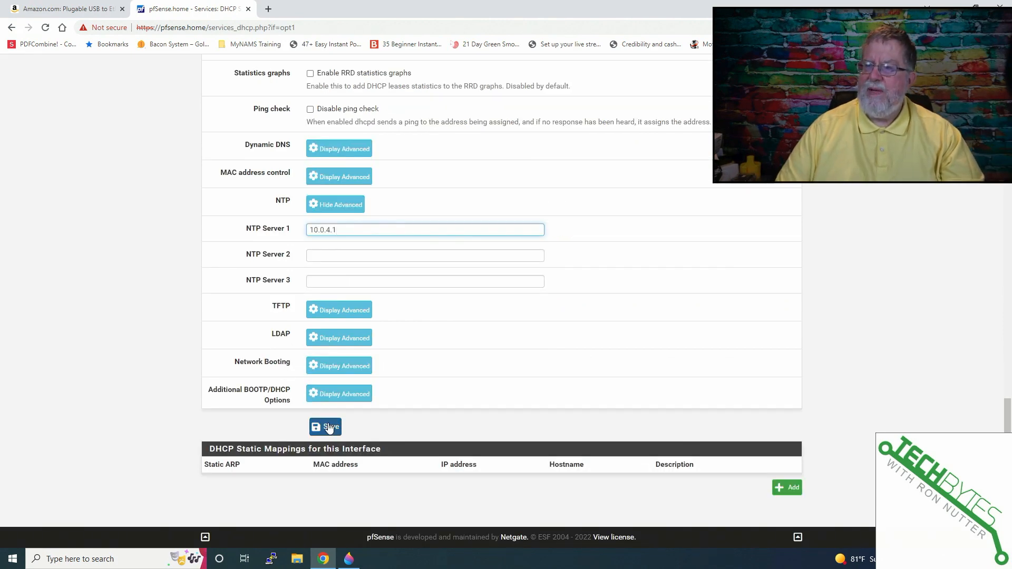
{"action": "left_click", "coordinate": [325, 427]}
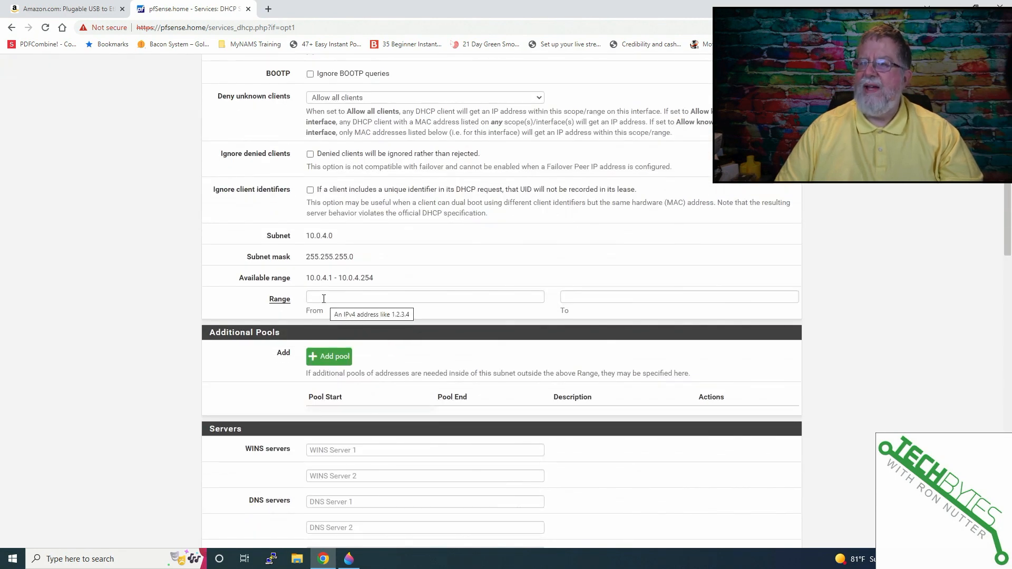
Fill the DMZ DHCP range as 10.0.4.10 to 10.0.4.254
{"action": "left_click", "coordinate": [425, 296]}
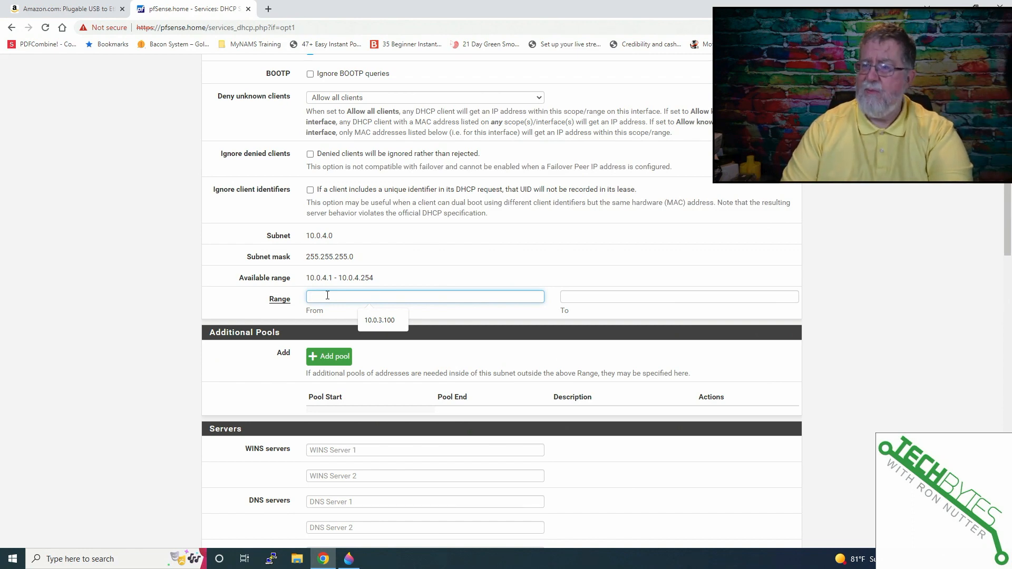
{"action": "type", "text": "10.0."}
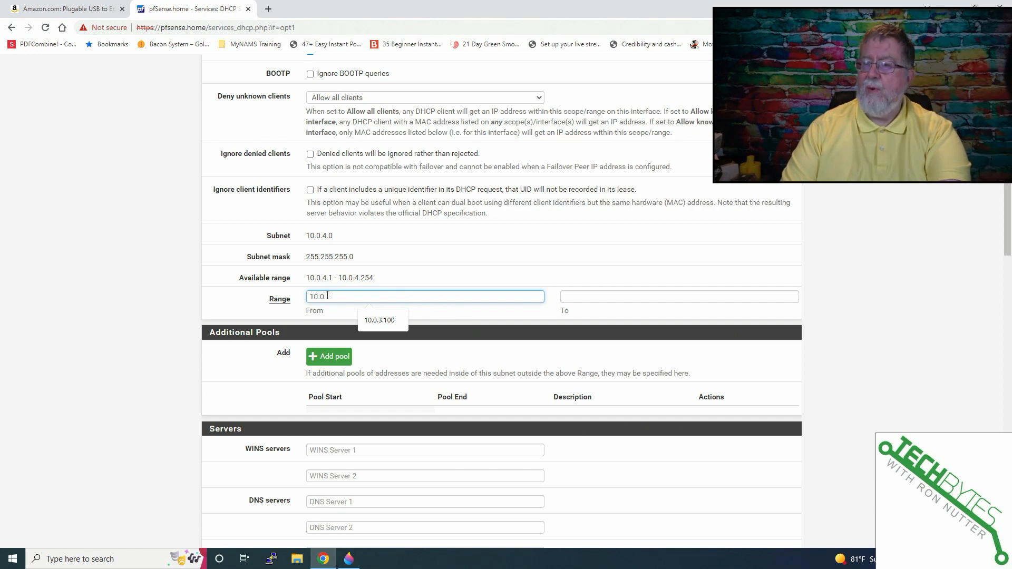
{"action": "type", "text": "4."}
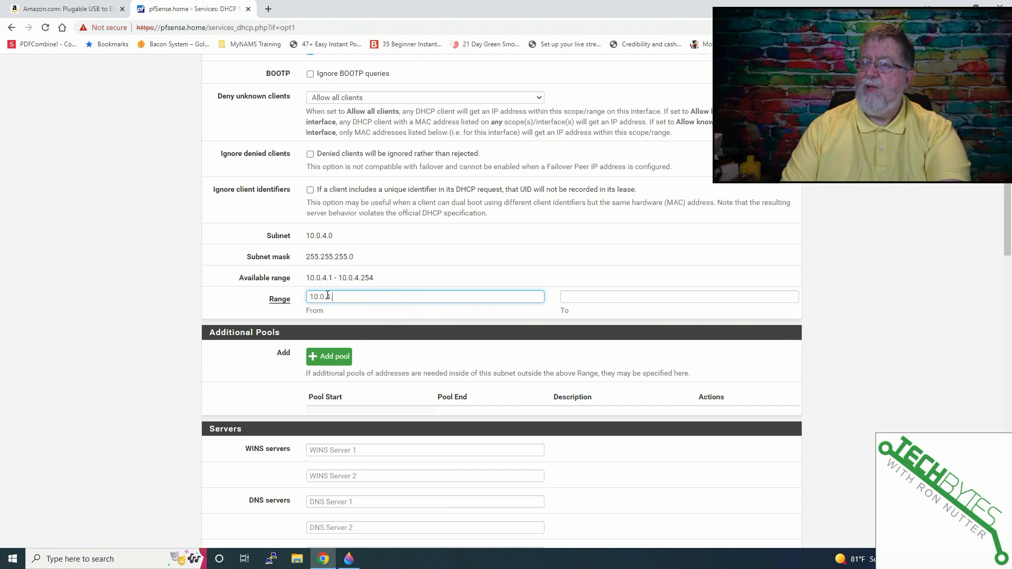
{"action": "type", "text": "10.0.4.1"}
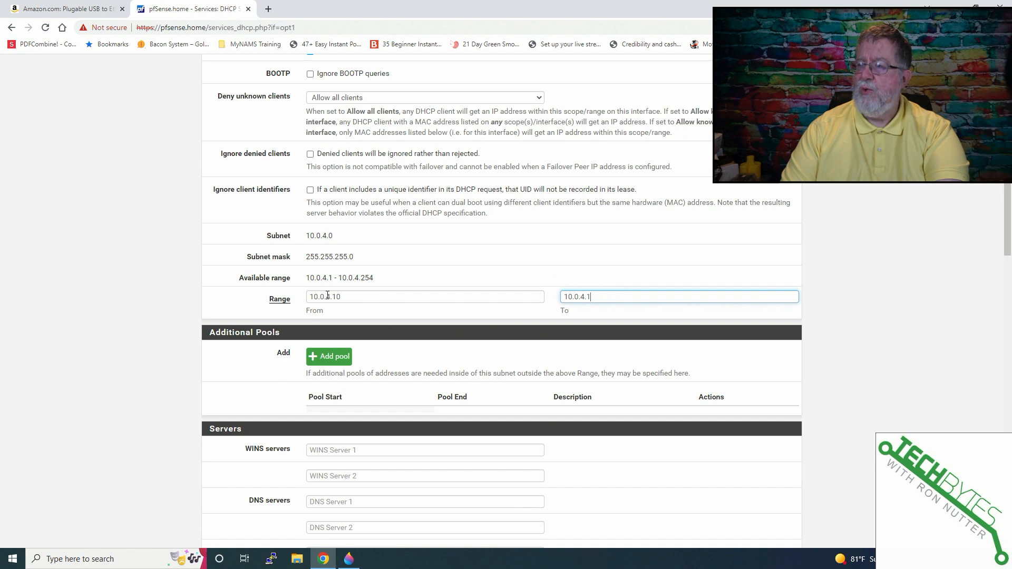
{"action": "type", "text": "5"}
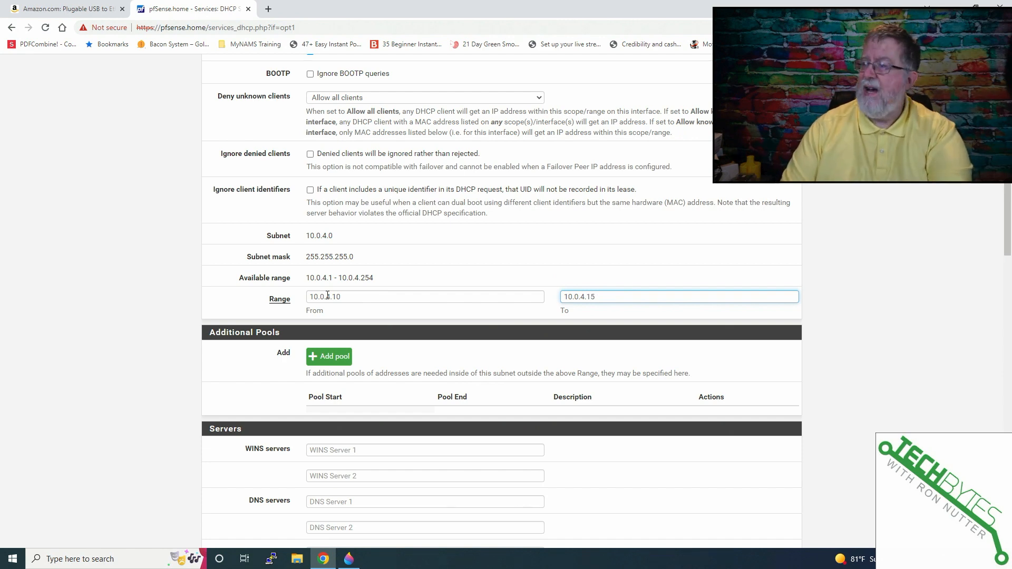
{"action": "type", "text": "10.0.4.254"}
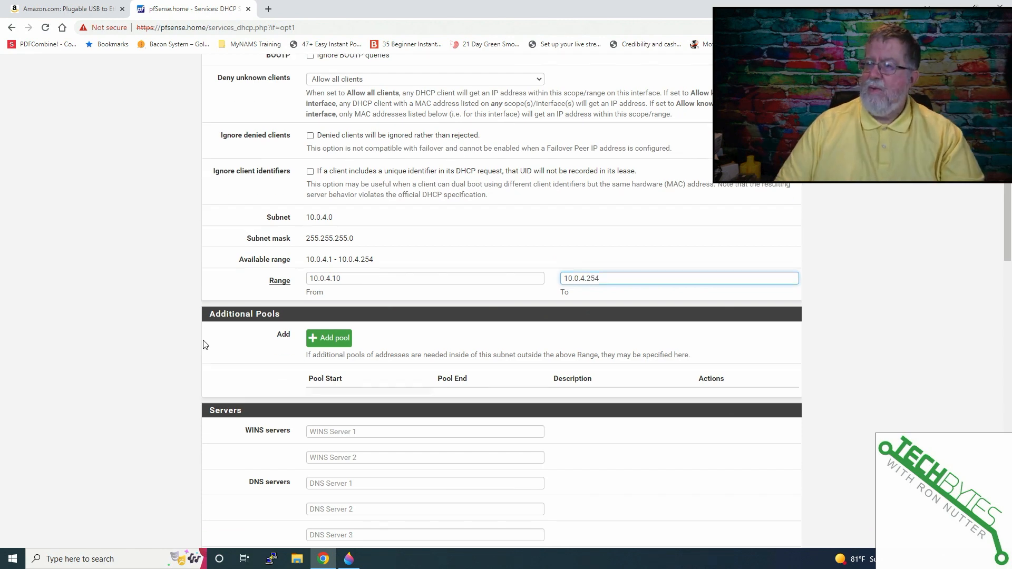
{"action": "scroll", "scroll_direction": "down", "scroll_amount": 3}
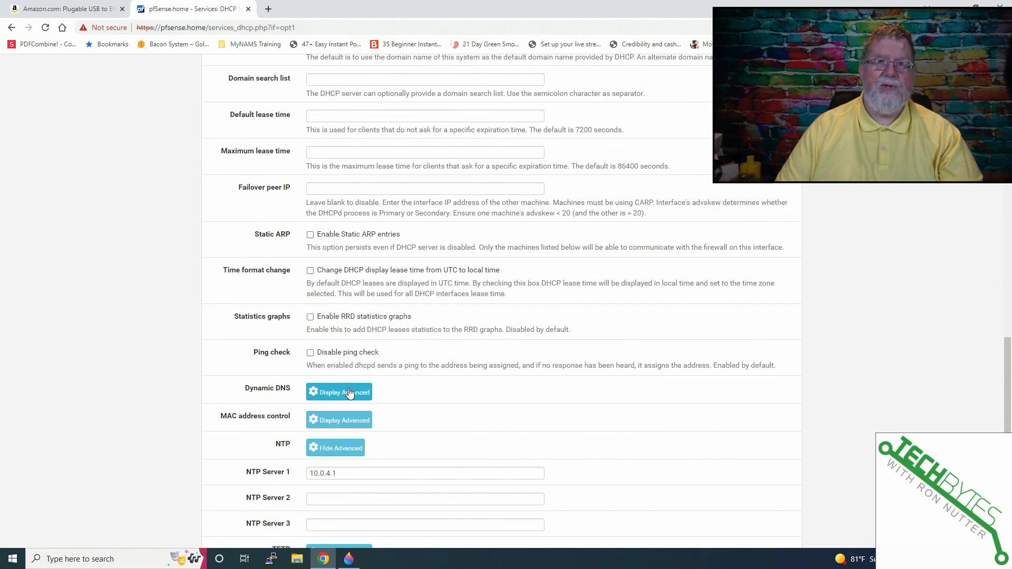
{"action": "scroll", "scroll_direction": "down", "scroll_amount": 3}
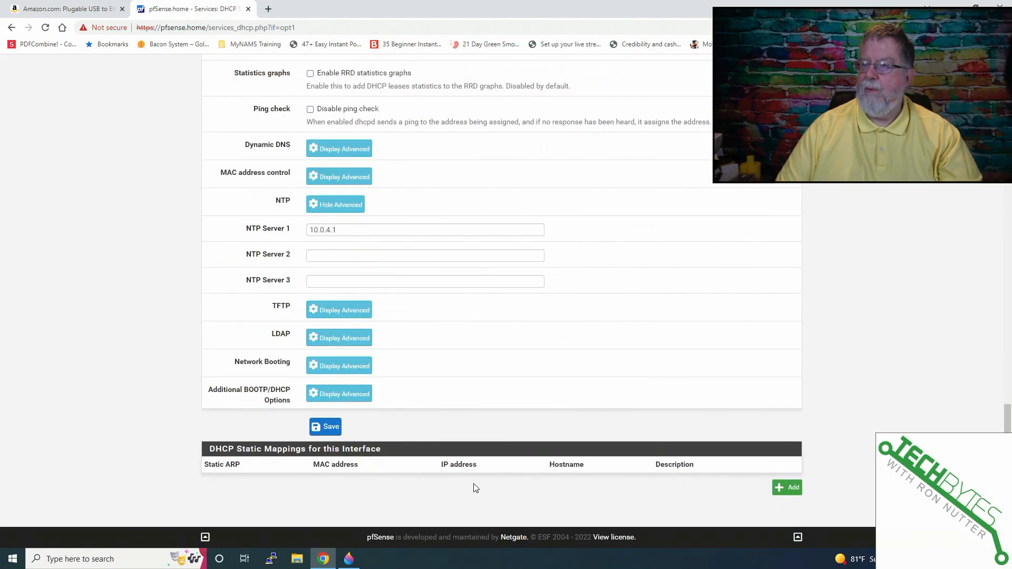
Save the DMZ DHCP server settings and expand the Additional BOOTP/DHCP Options
{"action": "left_click", "coordinate": [324, 427]}
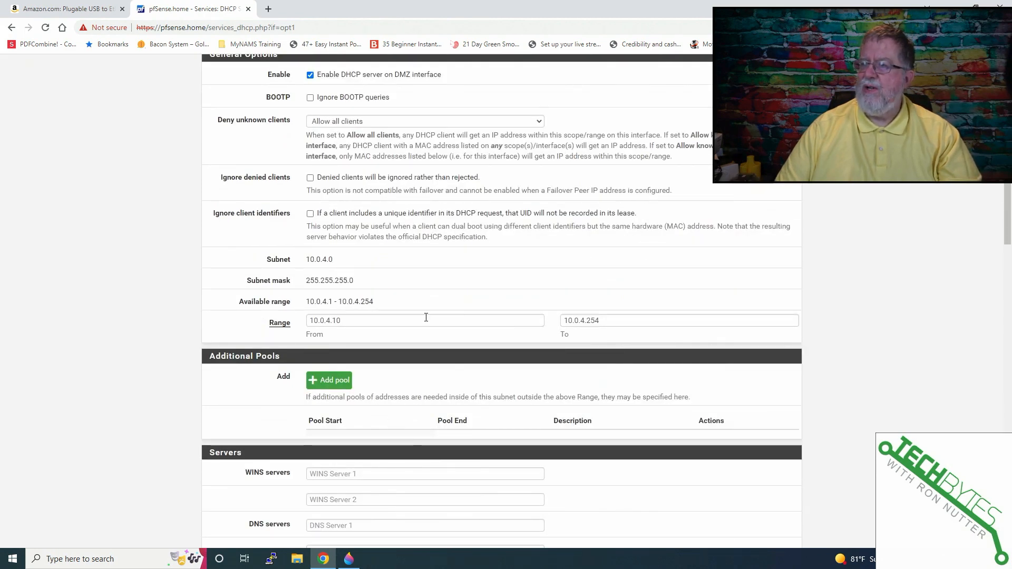
{"action": "scroll", "scroll_direction": "down", "scroll_amount": 3}
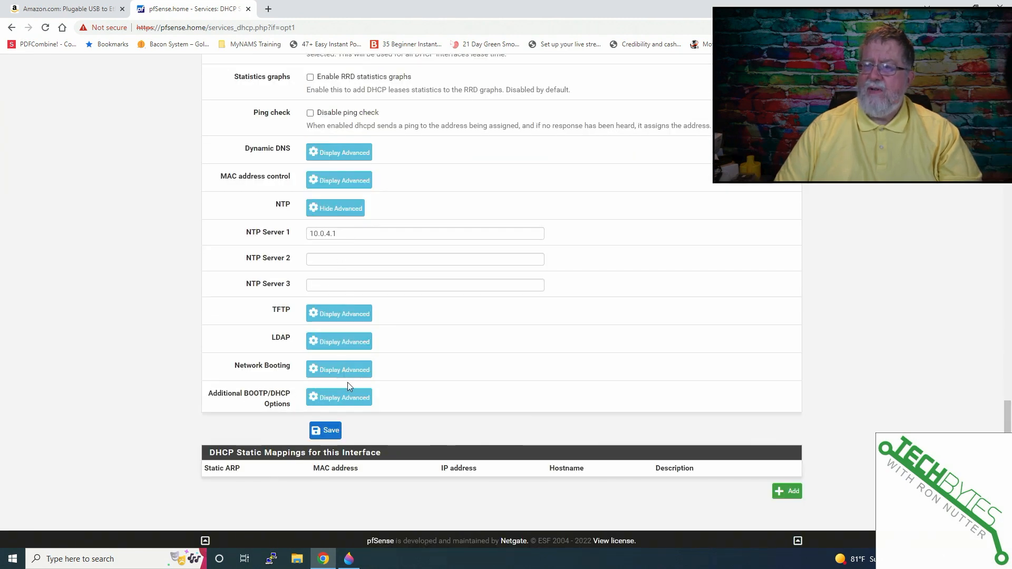
{"action": "mouse_move", "coordinate": [338, 397]}
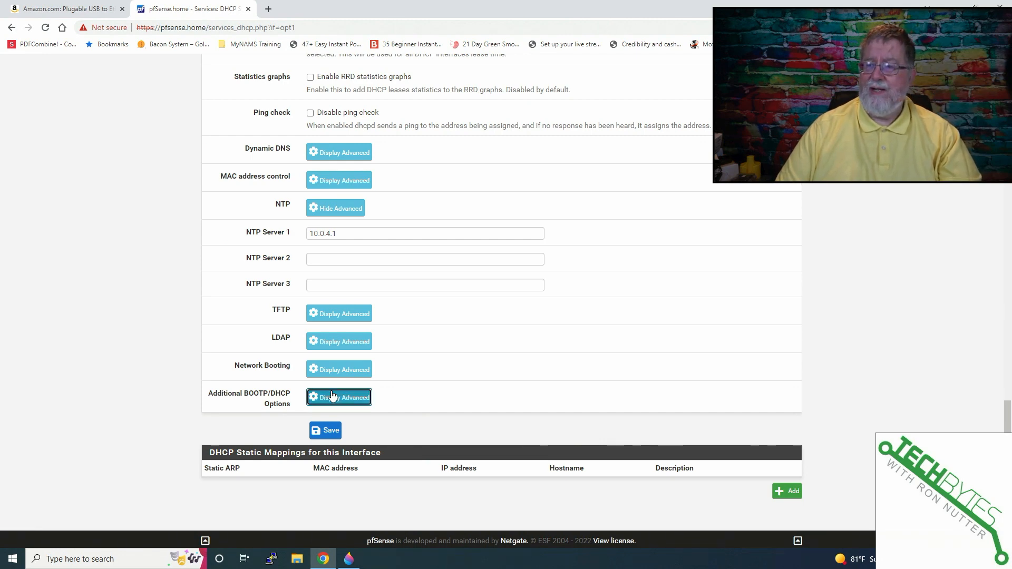
{"action": "left_click", "coordinate": [338, 397]}
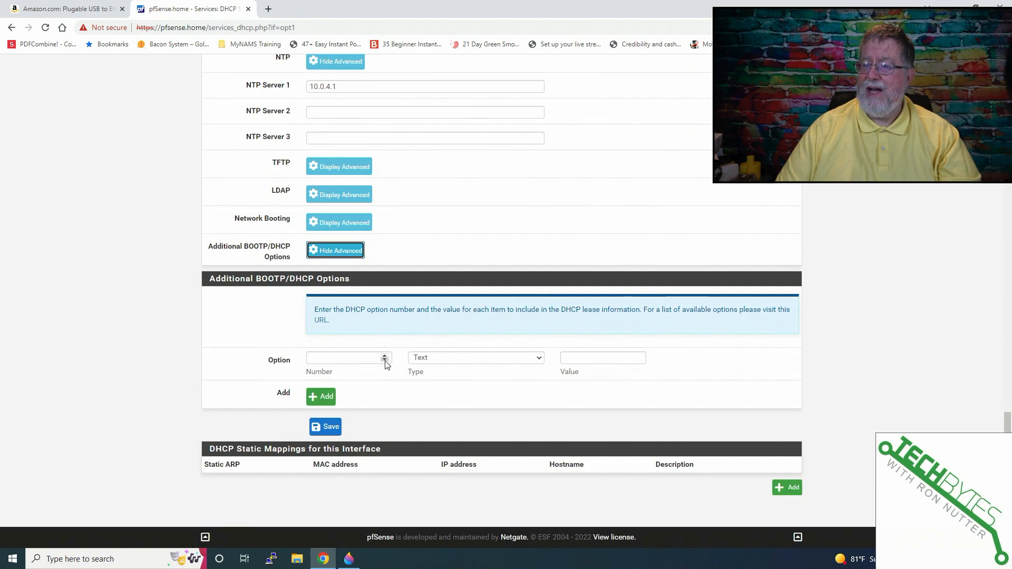
{"action": "left_click", "coordinate": [475, 357]}
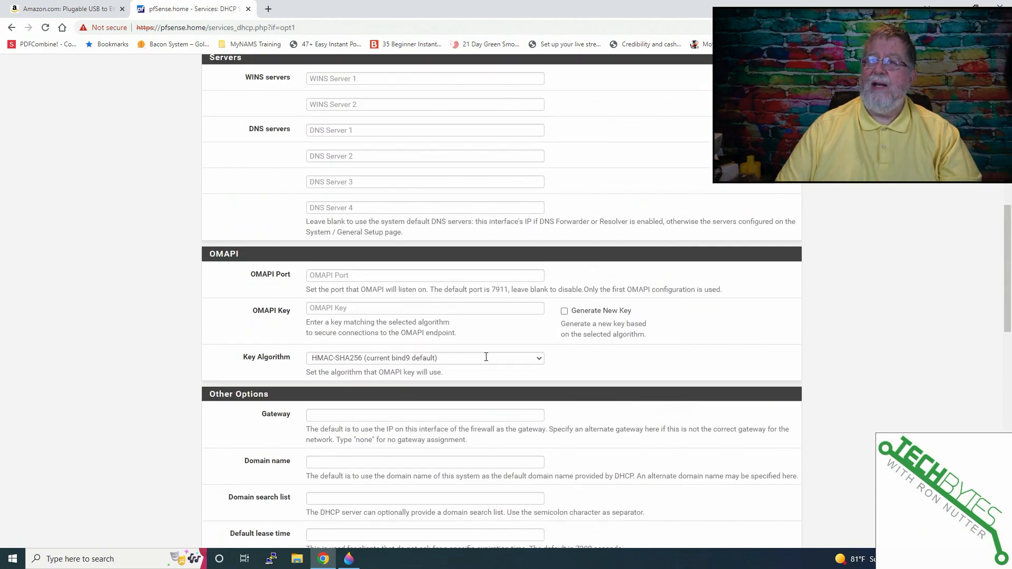
Return to the dashboard showing DMZ at 10.0.4.1 with no carrier
{"action": "left_click", "coordinate": [226, 67]}
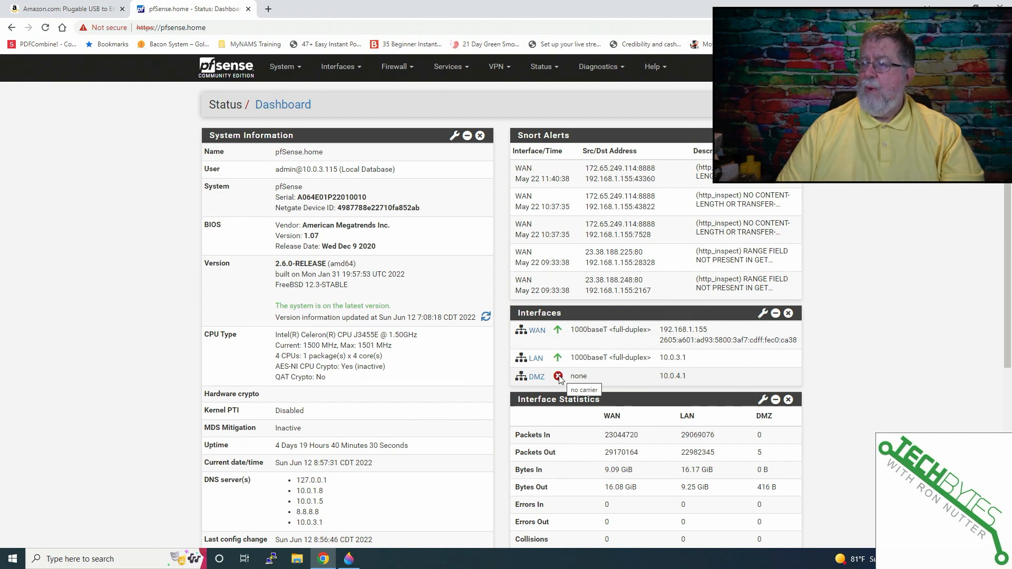
{"action": "left_click", "coordinate": [337, 66]}
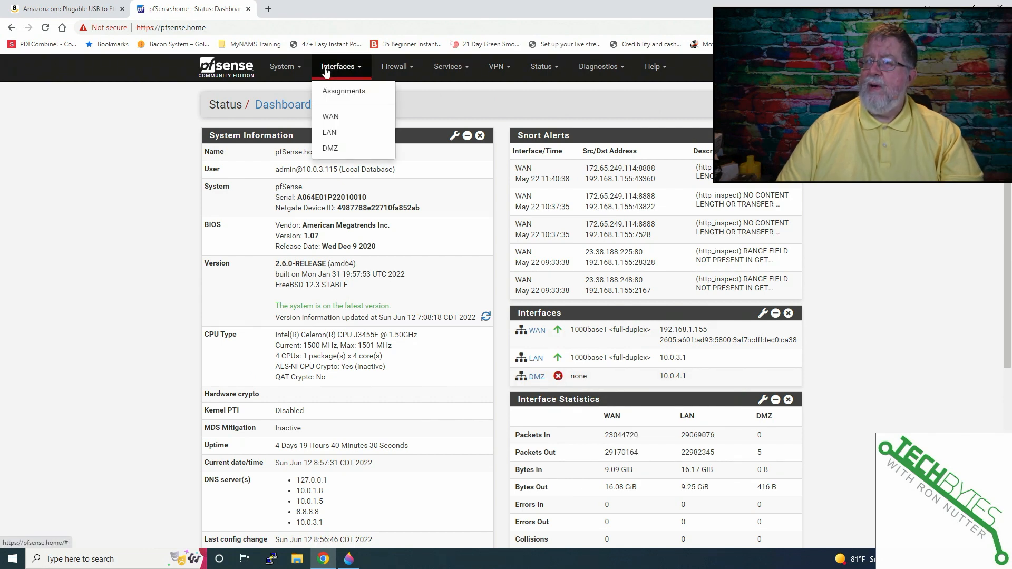
View Interface Assignments: WAN on re0, LAN on re1, DMZ on ue0
{"action": "left_click", "coordinate": [343, 90]}
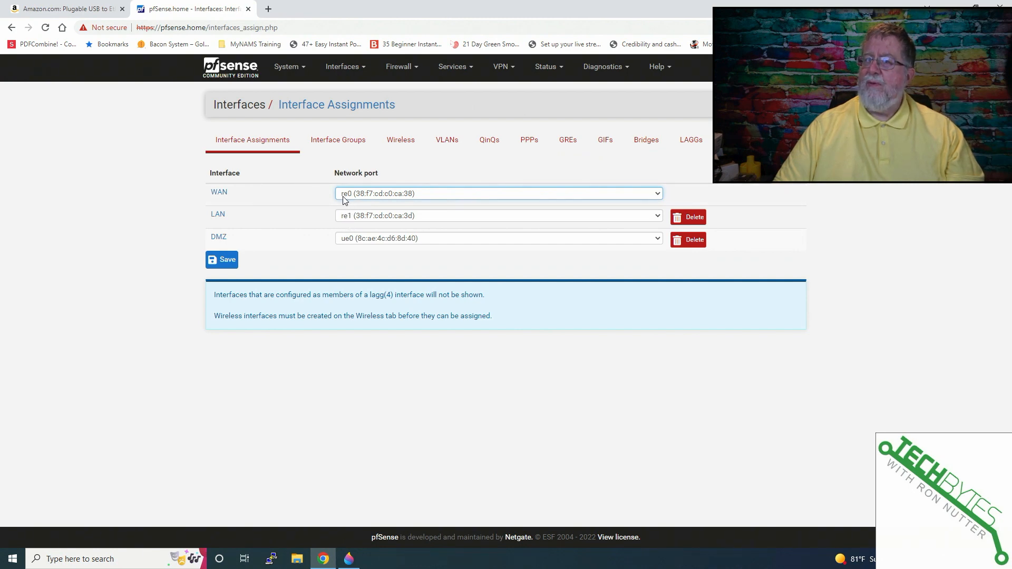
{"action": "mouse_move", "coordinate": [352, 208]}
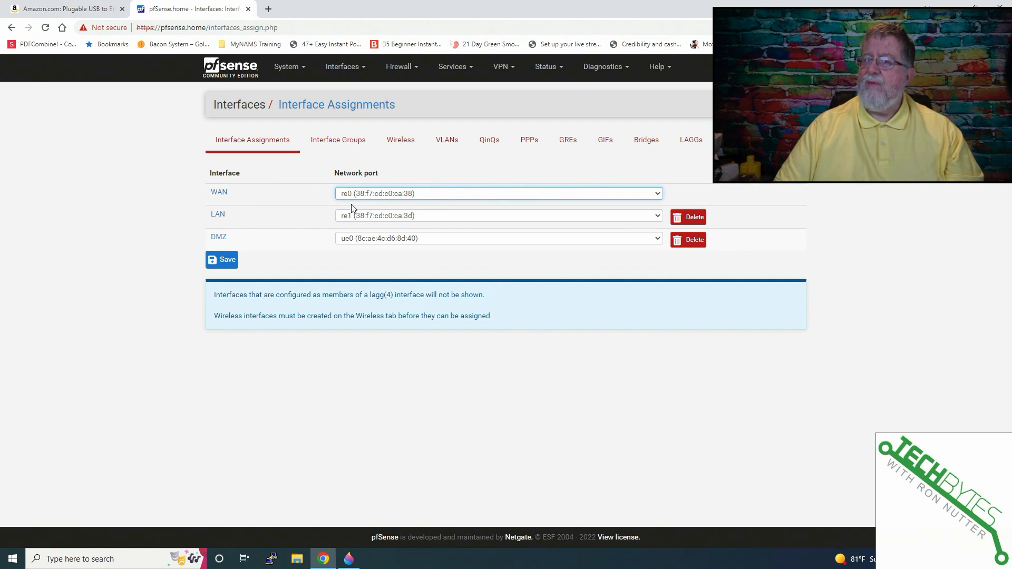
{"action": "mouse_move", "coordinate": [352, 243]}
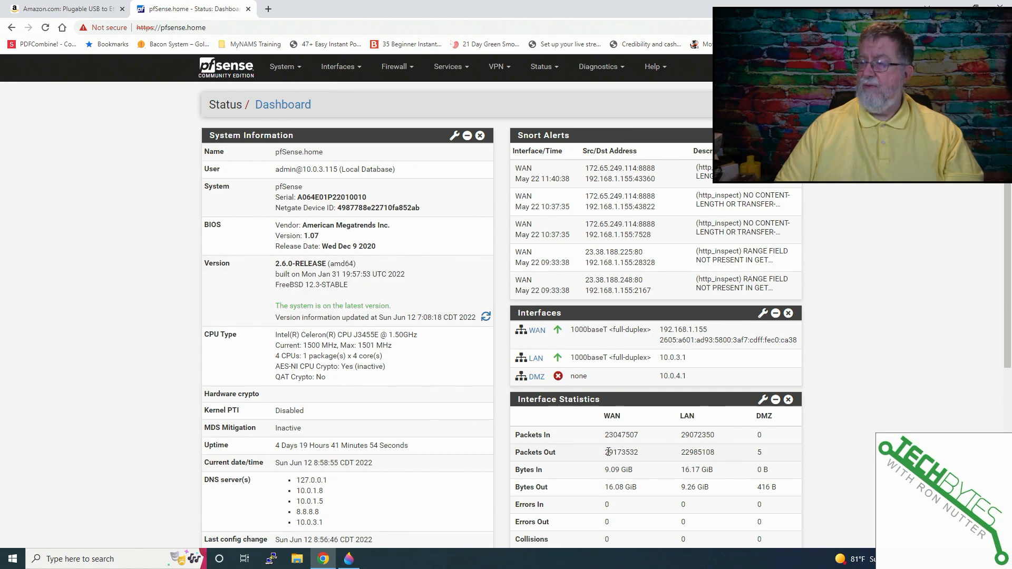
Scroll through the dashboard's Interfaces and Interface Statistics widgets
{"action": "scroll", "scroll_direction": "down", "scroll_amount": 3}
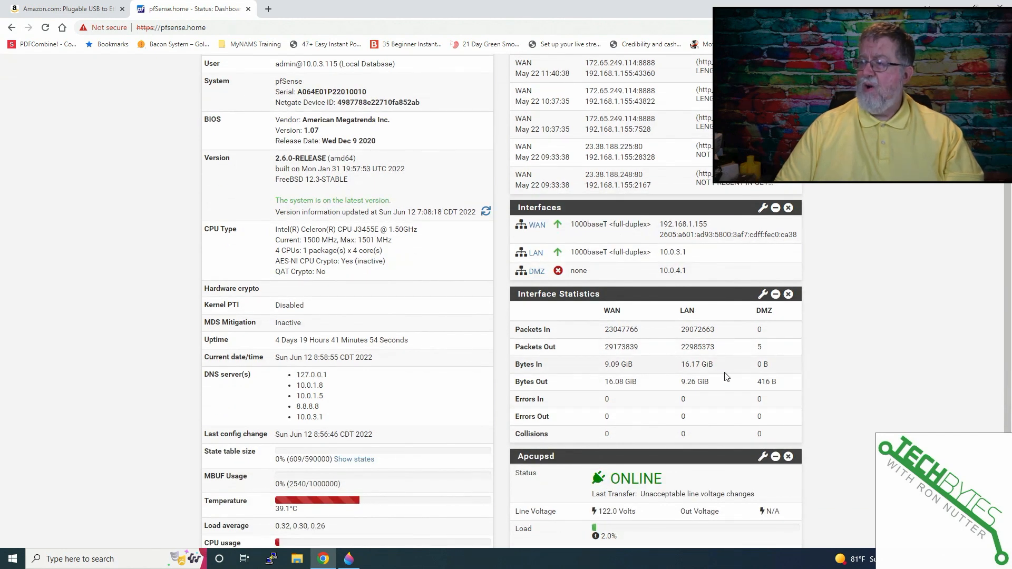
{"action": "mouse_move", "coordinate": [766, 323]}
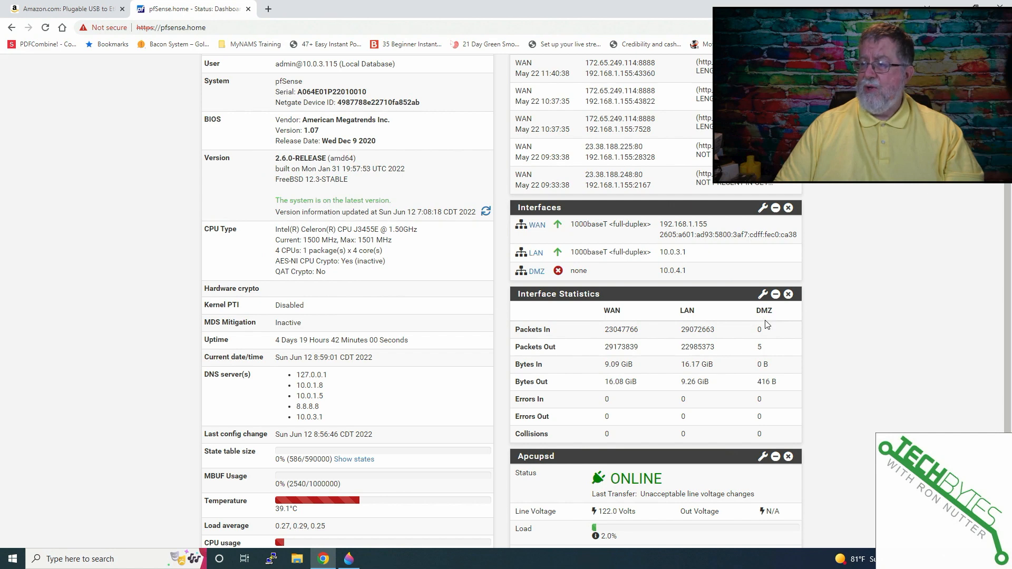
{"action": "mouse_move", "coordinate": [602, 252]}
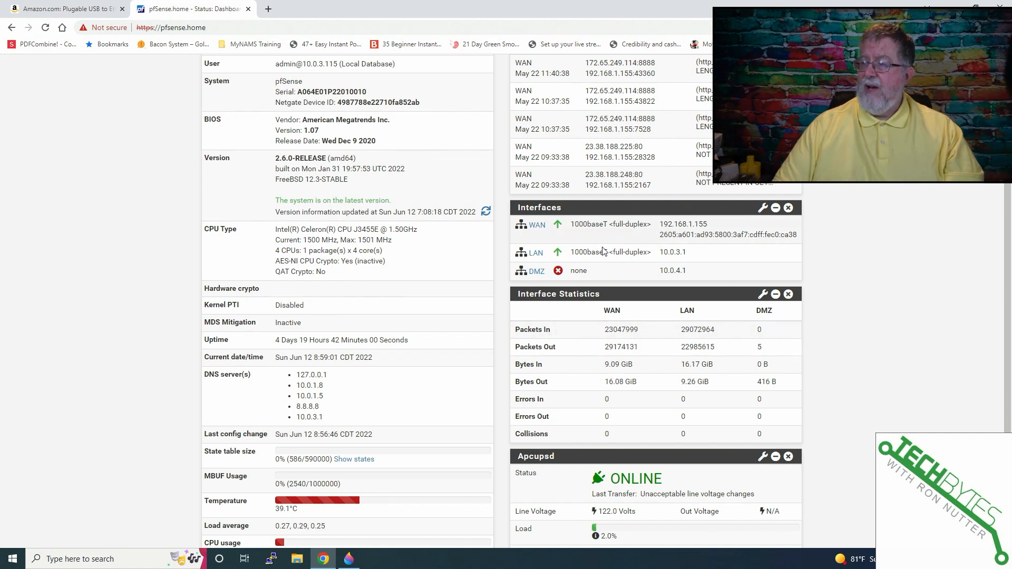
{"action": "scroll", "scroll_direction": "down", "scroll_amount": 3}
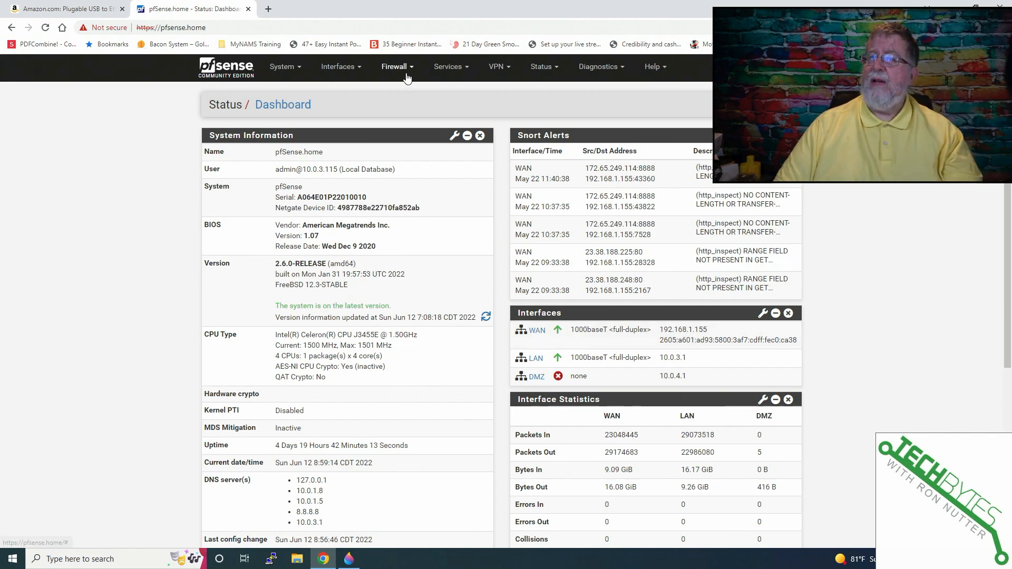
Show the firewall rules for LAN, then for the DMZ interface with no rules yet
{"action": "left_click", "coordinate": [394, 67]}
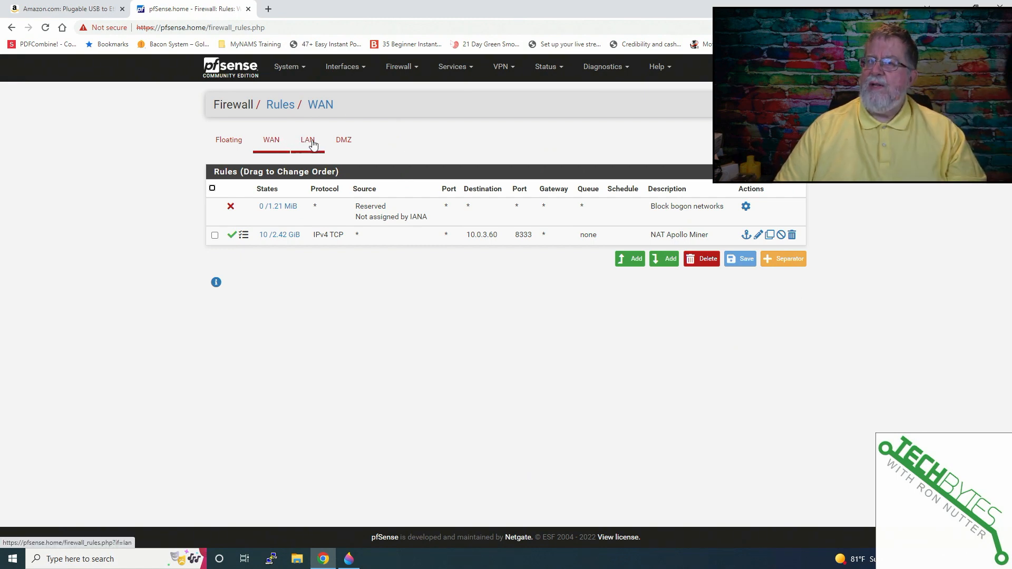
{"action": "left_click", "coordinate": [306, 139]}
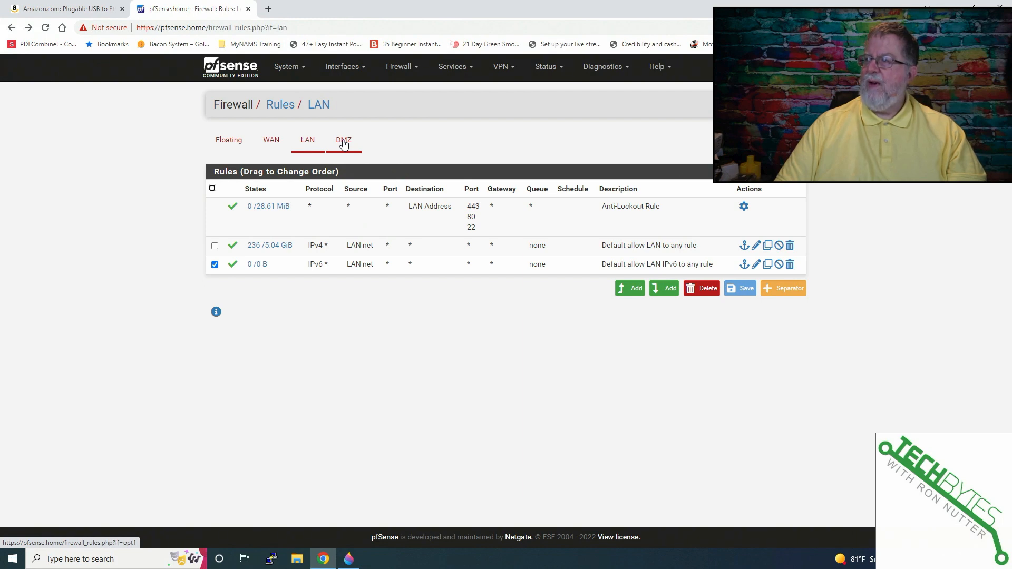
{"action": "left_click", "coordinate": [343, 140]}
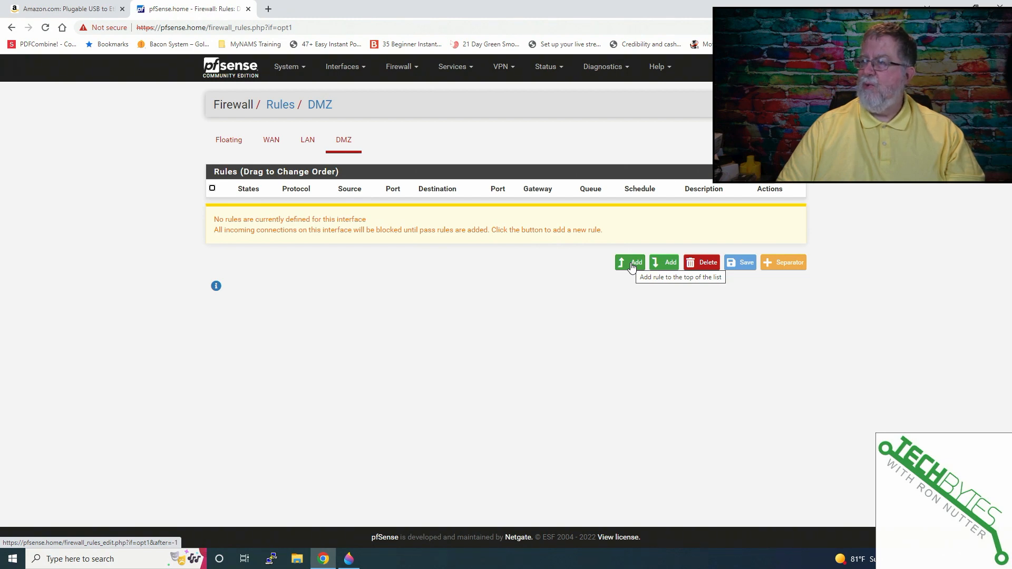
Add a pass rule on DMZ for IPv4 TCP from any source to any destination and save it
{"action": "left_click", "coordinate": [630, 263]}
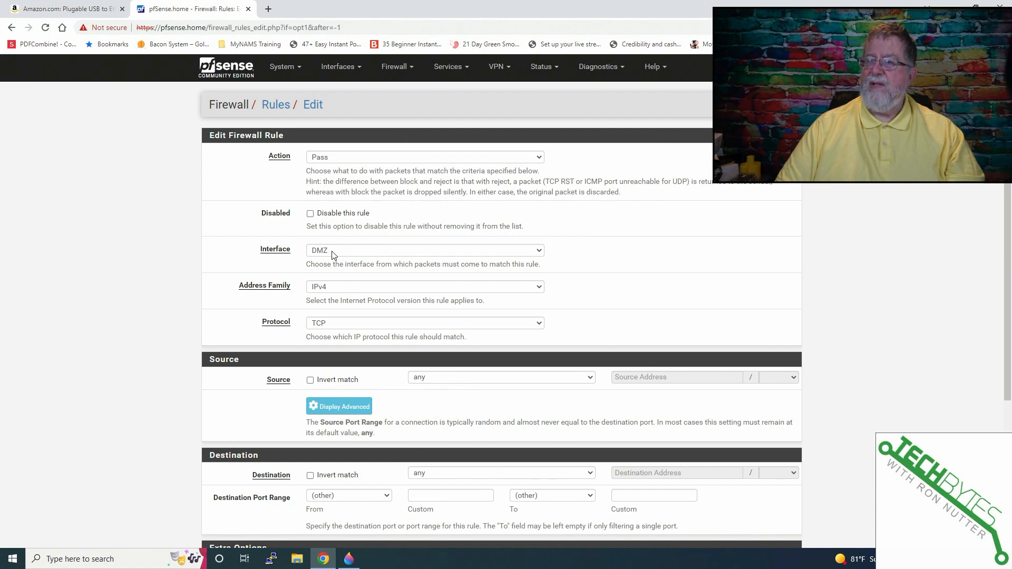
{"action": "mouse_move", "coordinate": [343, 329]}
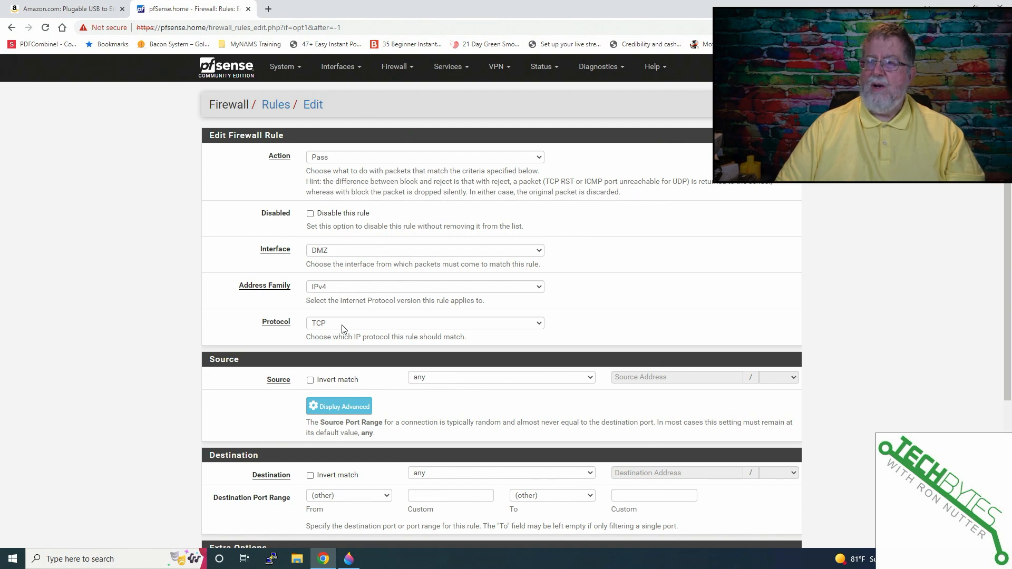
{"action": "scroll", "scroll_direction": "down", "scroll_amount": 3}
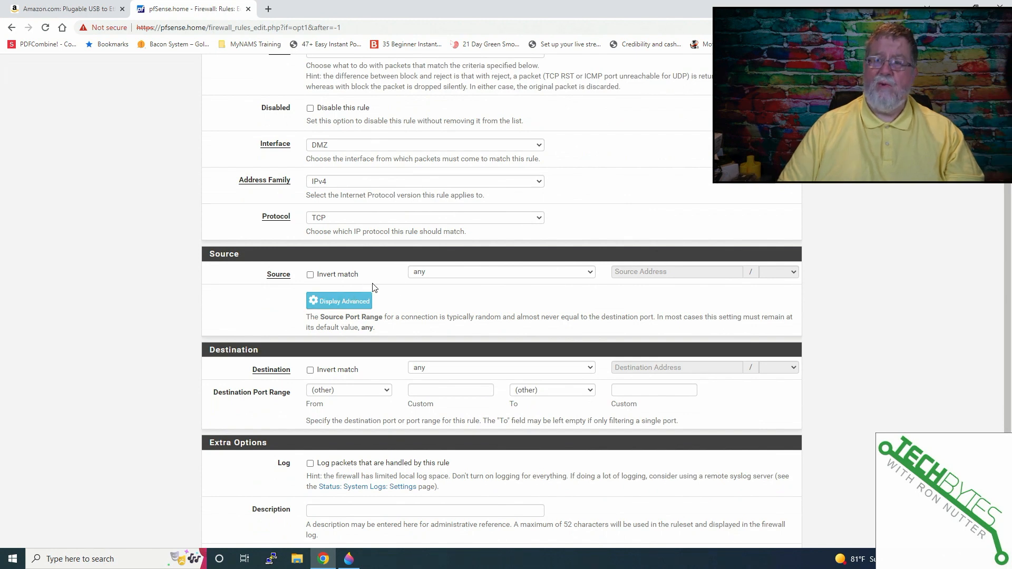
{"action": "scroll", "scroll_direction": "down", "scroll_amount": 3}
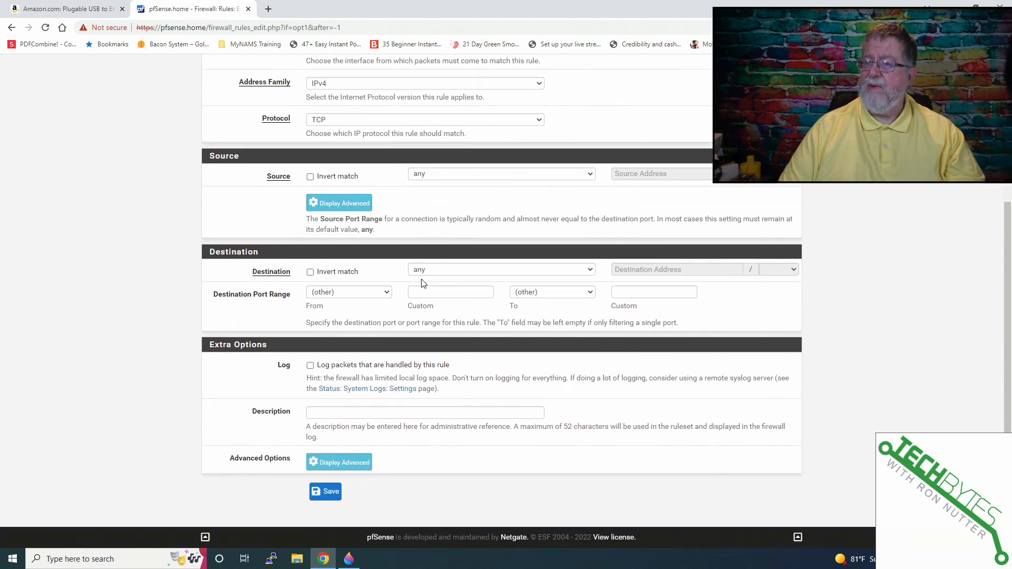
{"action": "mouse_move", "coordinate": [335, 357]}
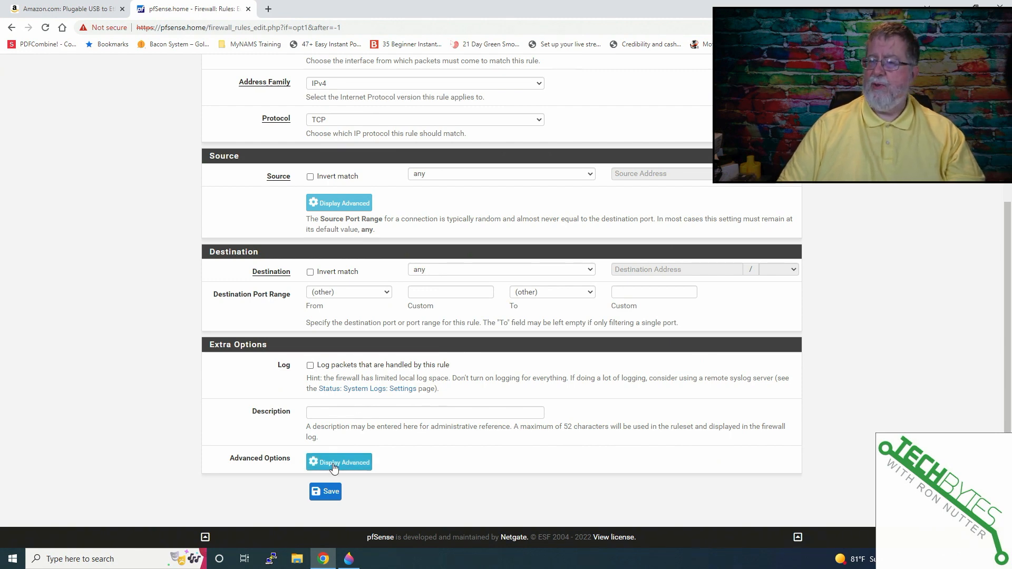
{"action": "left_click", "coordinate": [326, 491]}
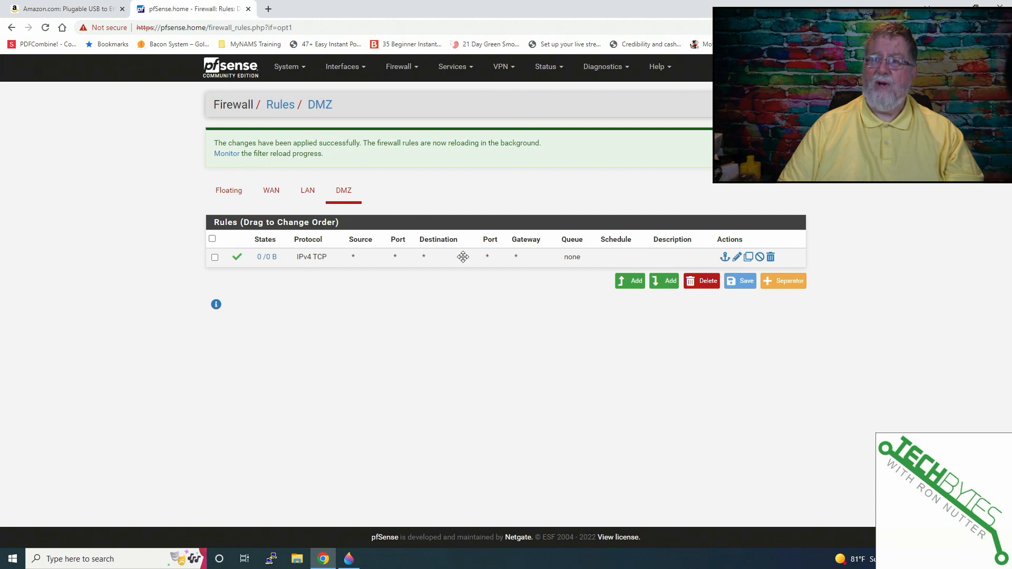
{"action": "mouse_move", "coordinate": [366, 262]}
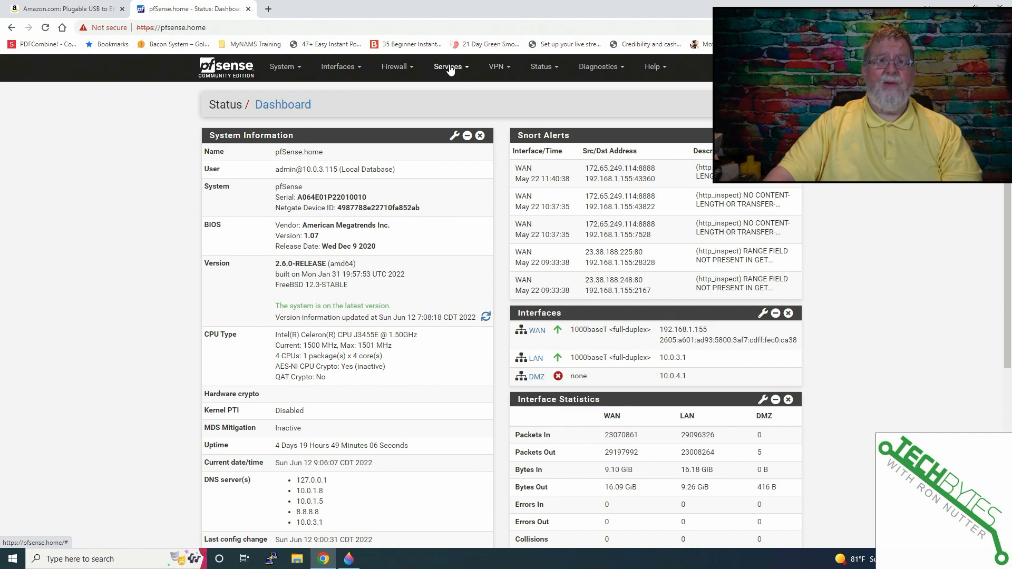
Go to Services > Cron to list the scheduled cron jobs
{"action": "left_click", "coordinate": [448, 66]}
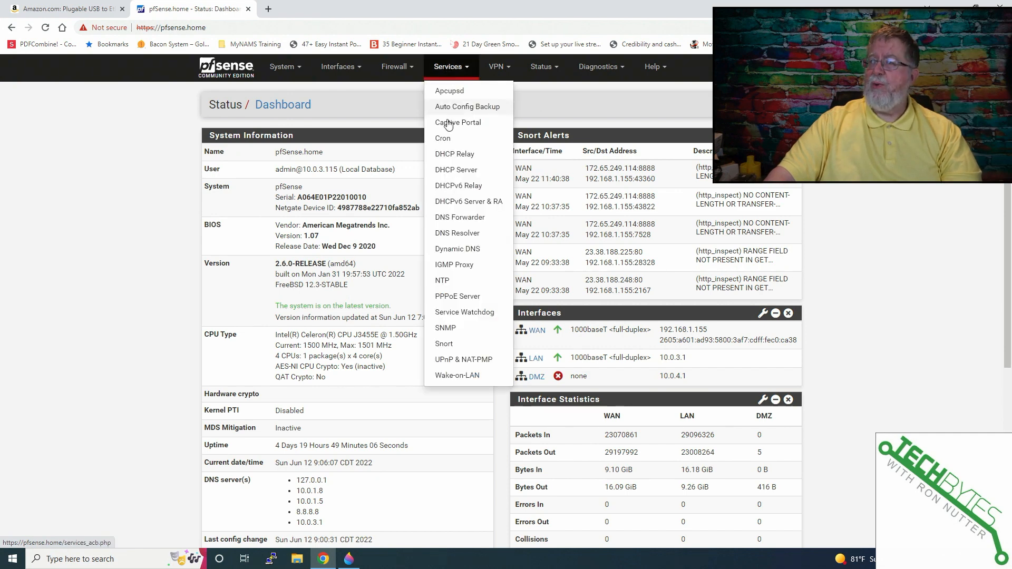
{"action": "left_click", "coordinate": [442, 137]}
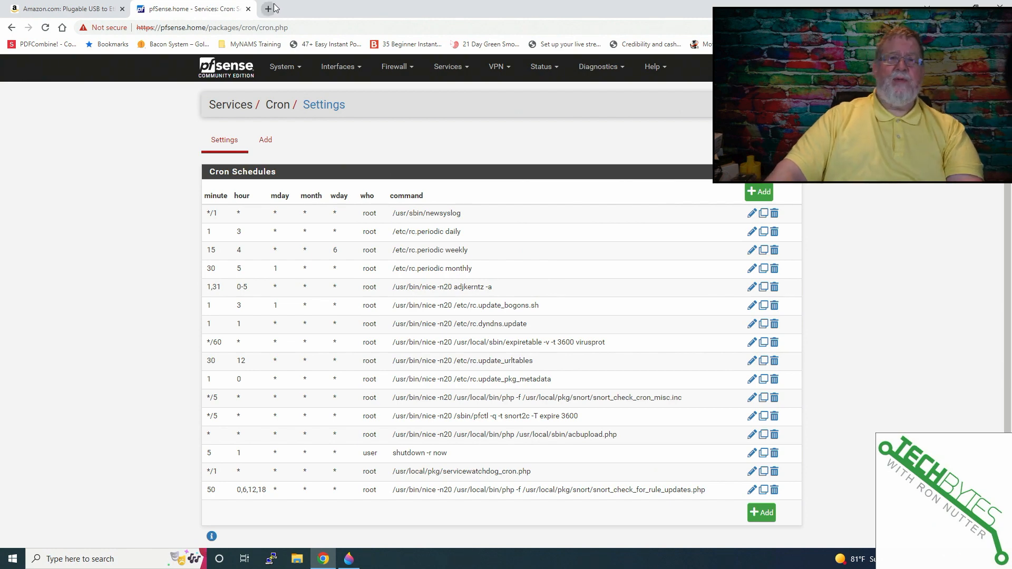
{"action": "mouse_move", "coordinate": [269, 7]}
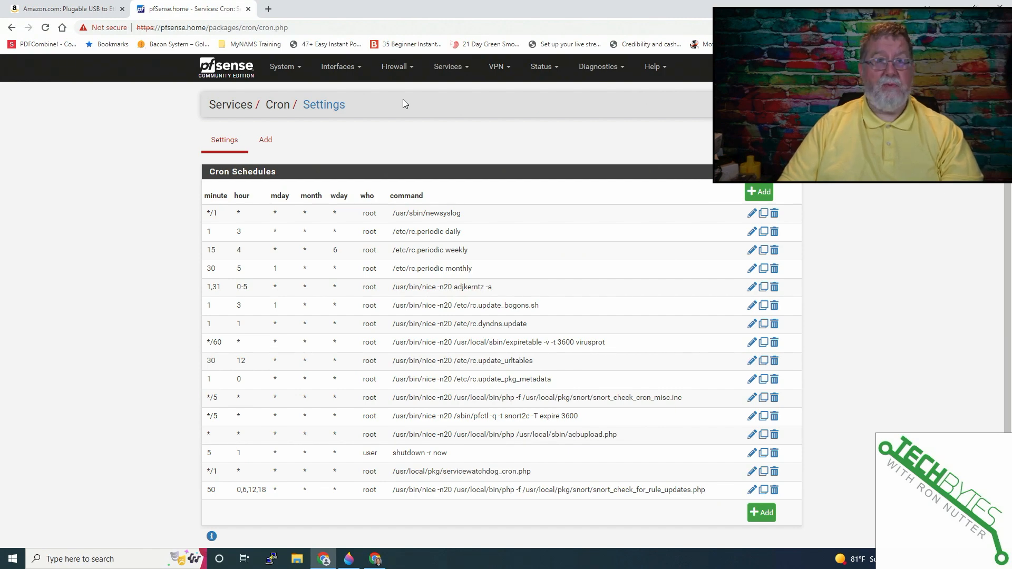
{"action": "mouse_move", "coordinate": [337, 113]}
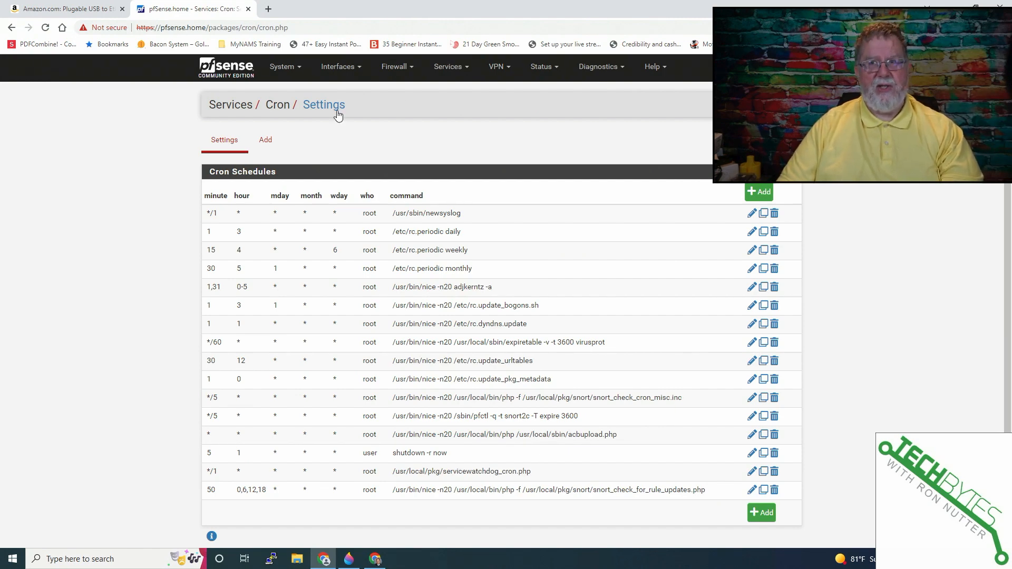
{"action": "mouse_move", "coordinate": [659, 202]}
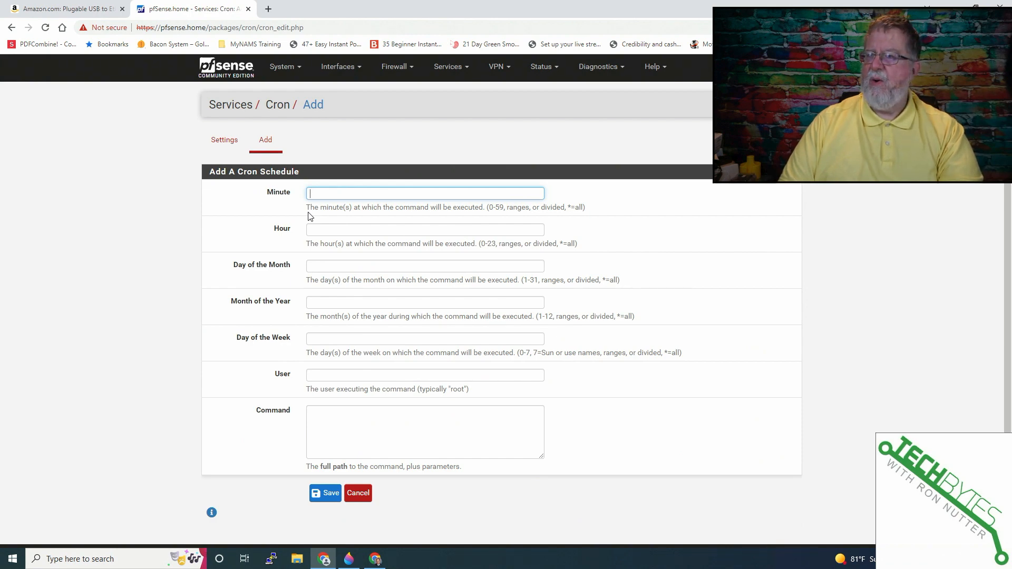
Save a daily 22:00 root cron job running /sbin/ifconfig ue0 down
{"action": "type", "text": "0"}
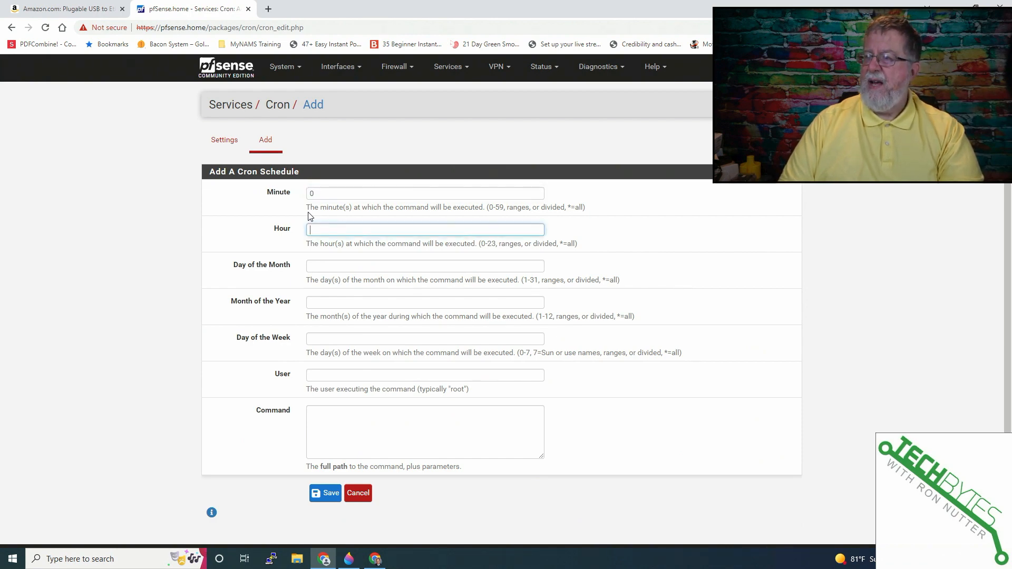
{"action": "type", "text": "22"}
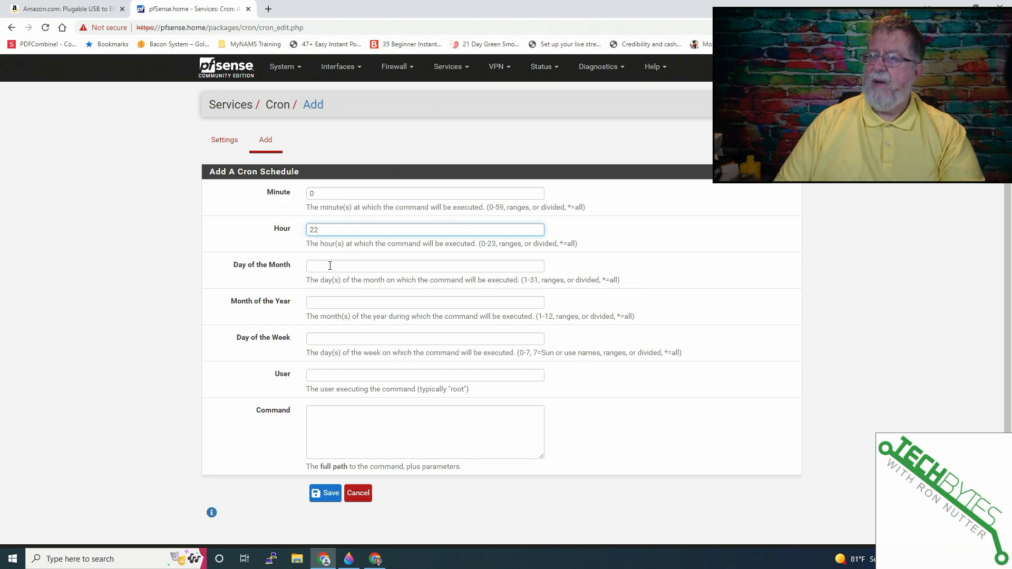
{"action": "left_click", "coordinate": [425, 265]}
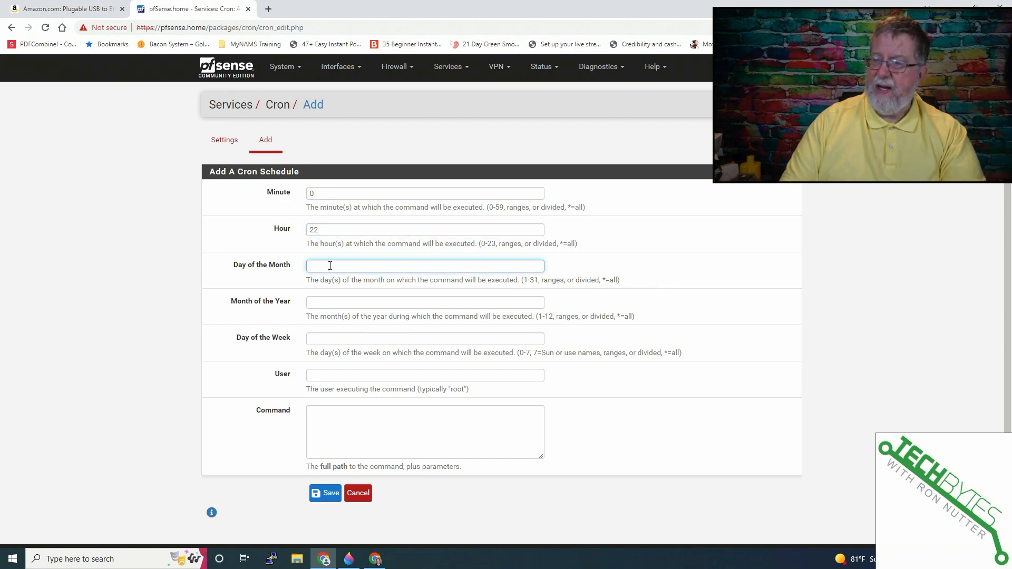
{"action": "type", "text": "*"}
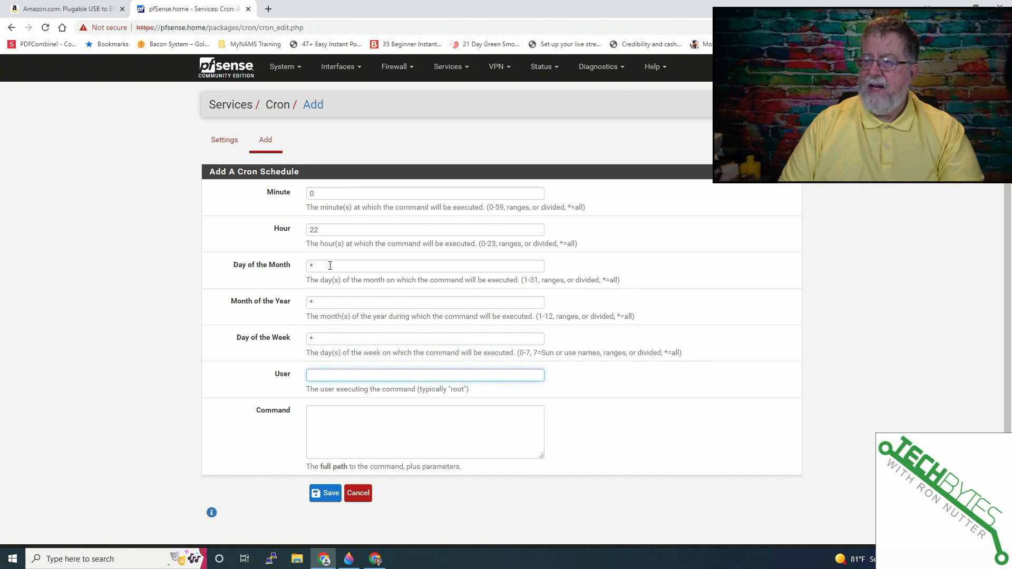
{"action": "type", "text": "root"}
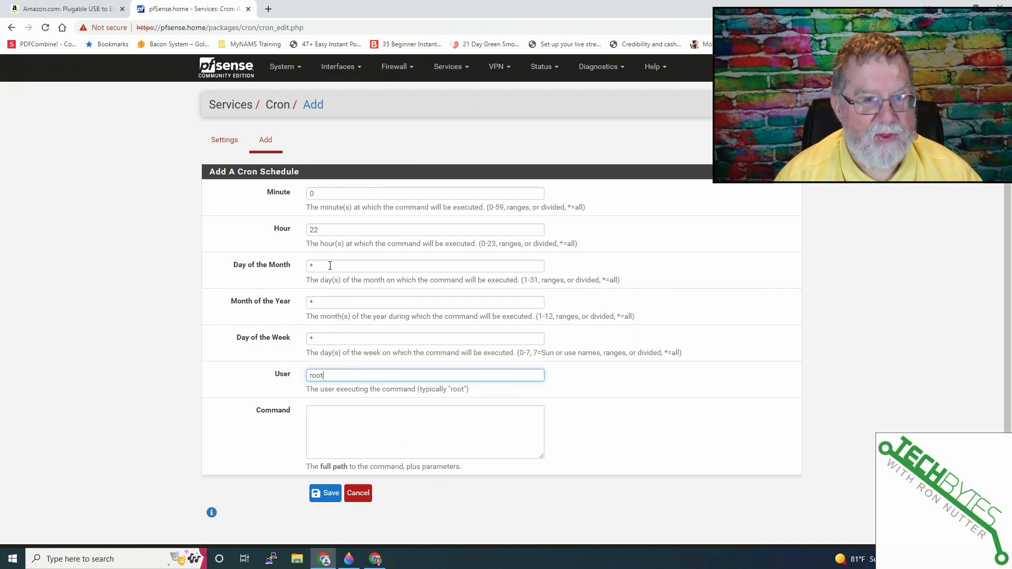
{"action": "left_click", "coordinate": [425, 431]}
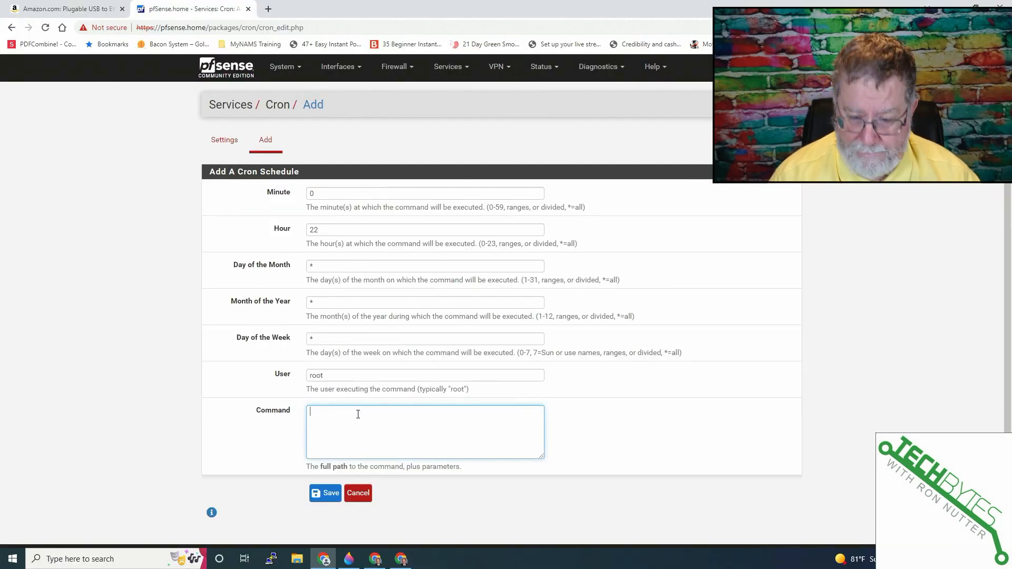
{"action": "type", "text": "/sbin/ifconfig ue0 down"}
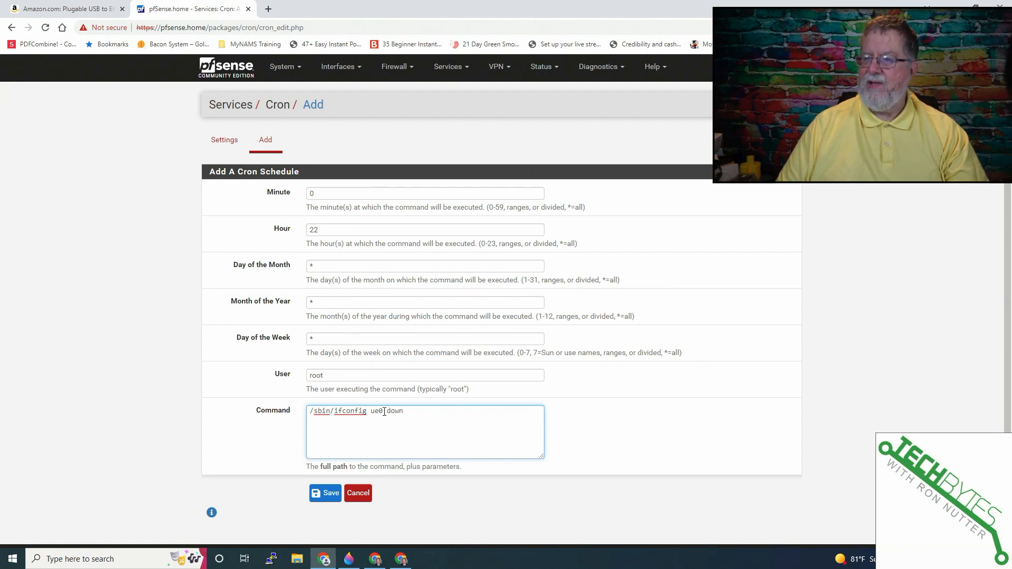
{"action": "left_click", "coordinate": [326, 492]}
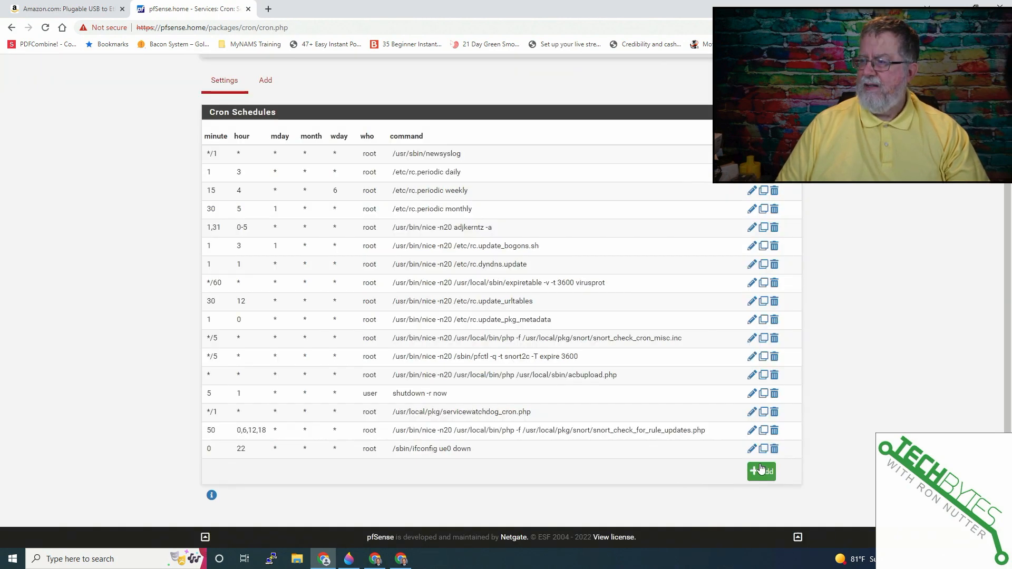
Add a second daily 07:00 root cron job running /sbin/ifconfig ue0 up
{"action": "left_click", "coordinate": [761, 471]}
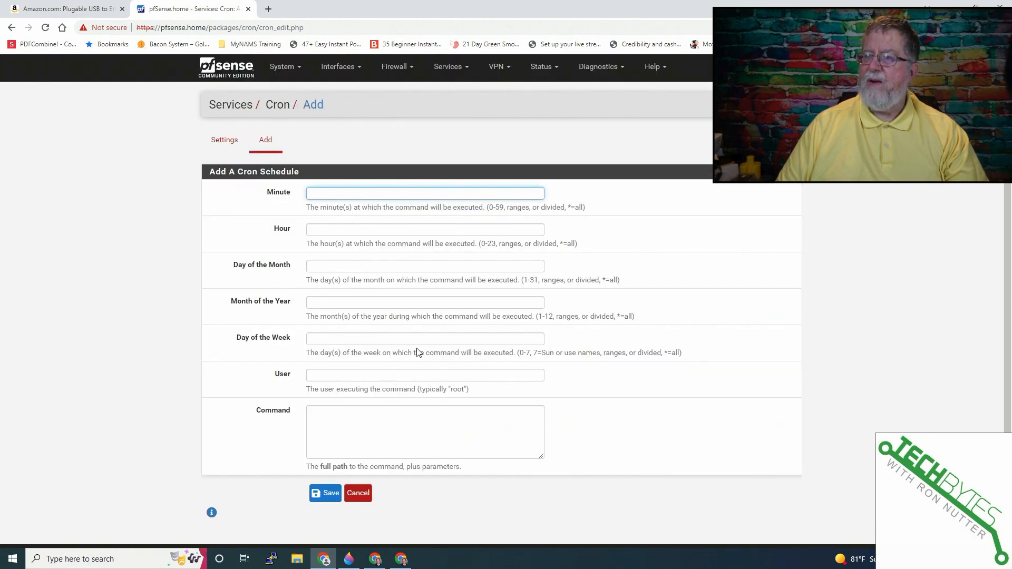
{"action": "type", "text": "0"}
{"action": "left_click", "coordinate": [425, 230]}
{"action": "type", "text": "7"}
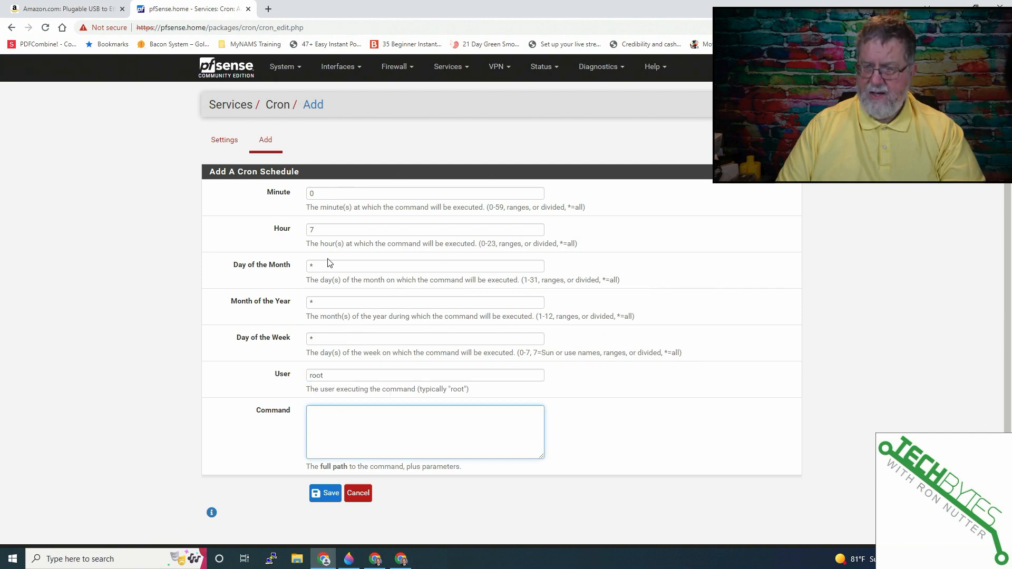
{"action": "type", "text": "/sbin/ifconfig ue0 d"}
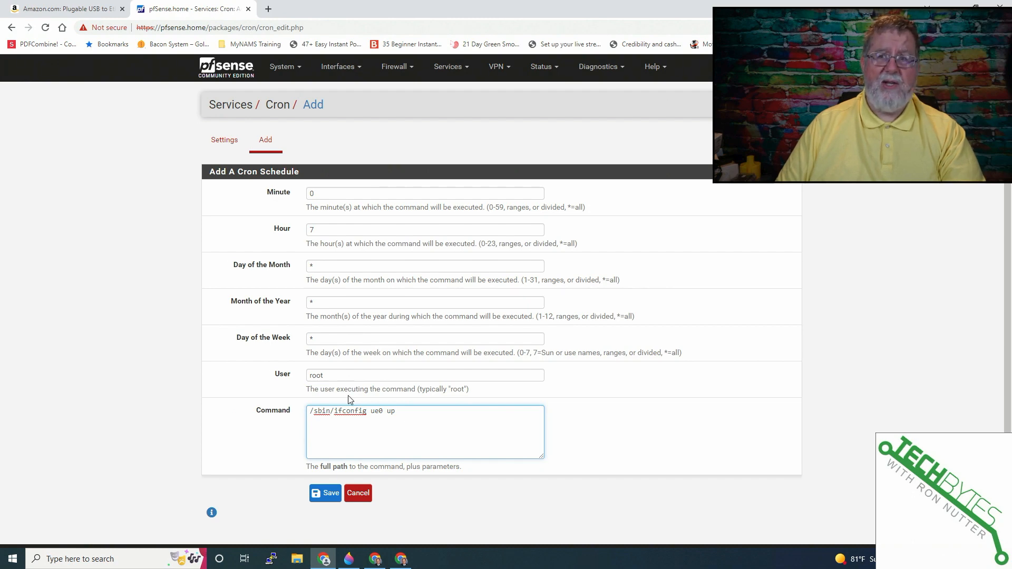
{"action": "mouse_move", "coordinate": [350, 407]}
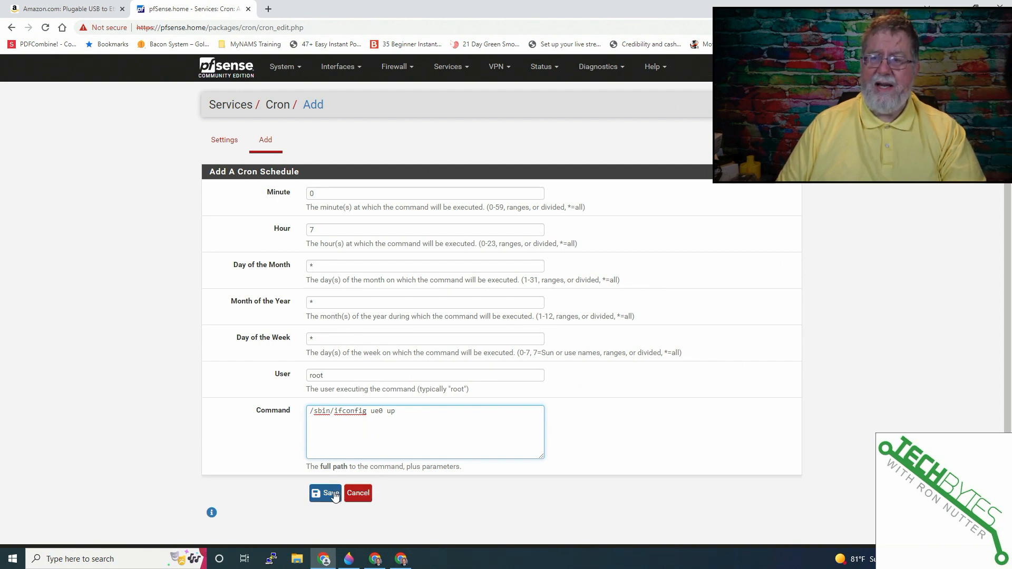
{"action": "left_click", "coordinate": [325, 492]}
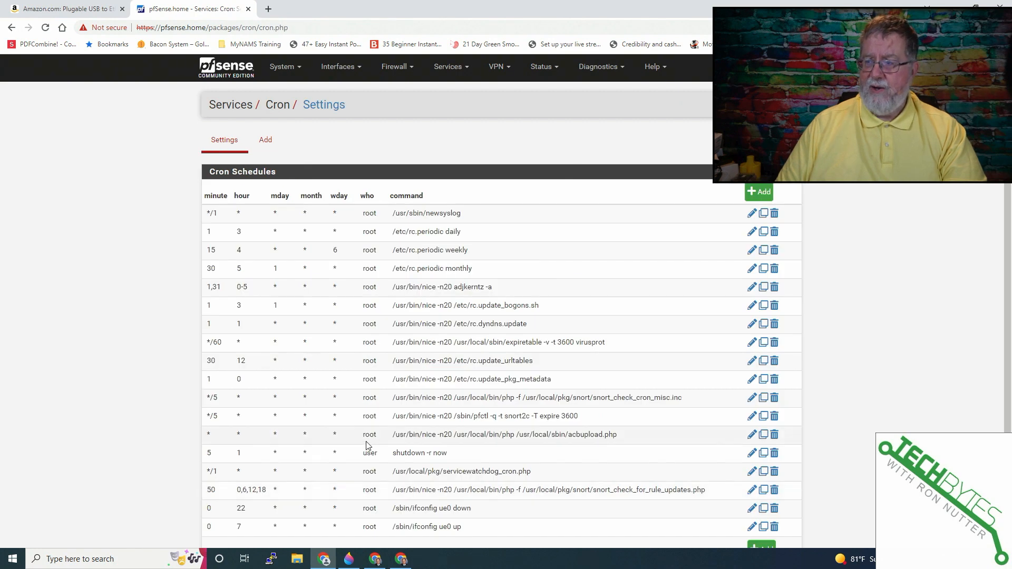
{"action": "scroll", "scroll_direction": "down", "scroll_amount": 3}
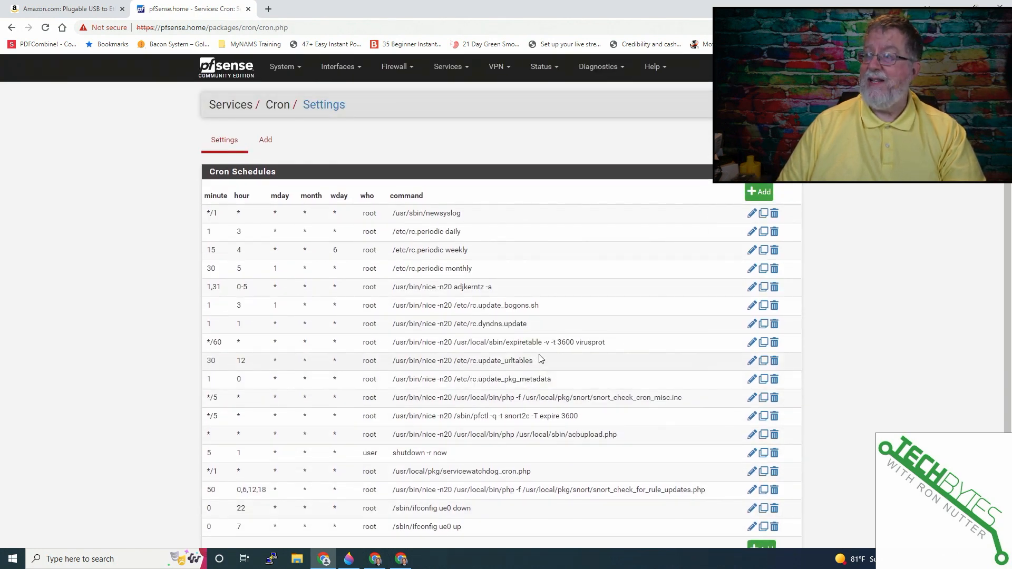
{"action": "mouse_move", "coordinate": [337, 67]}
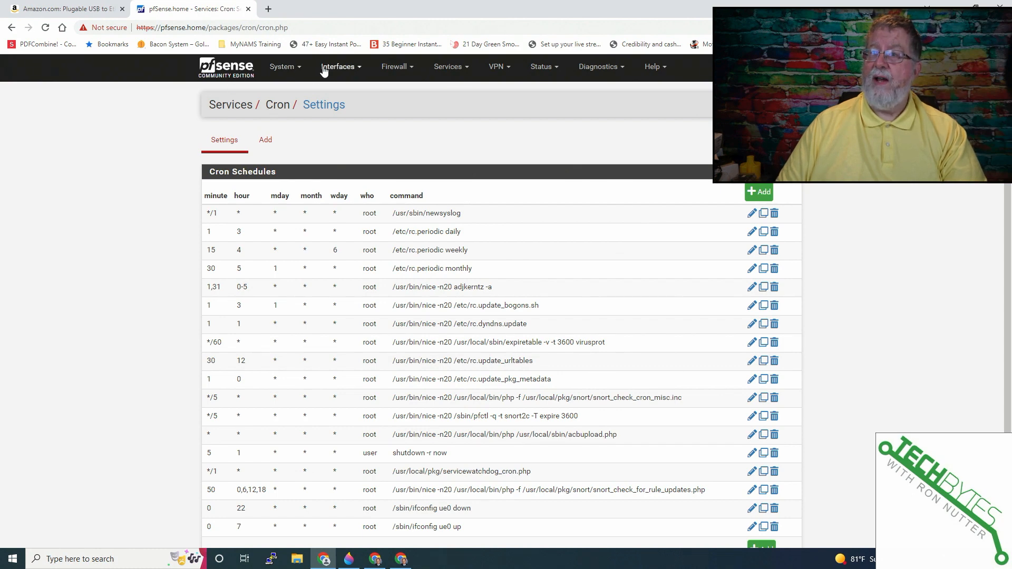
Check in Interface Assignments that DMZ is on ue0, then return to the Dashboard
{"action": "left_click", "coordinate": [338, 67]}
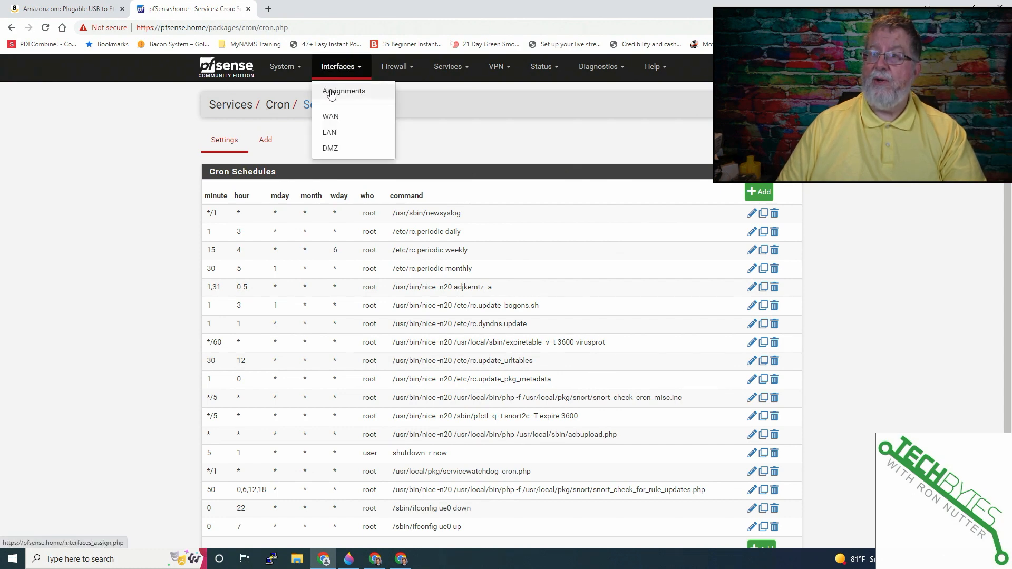
{"action": "left_click", "coordinate": [342, 90]}
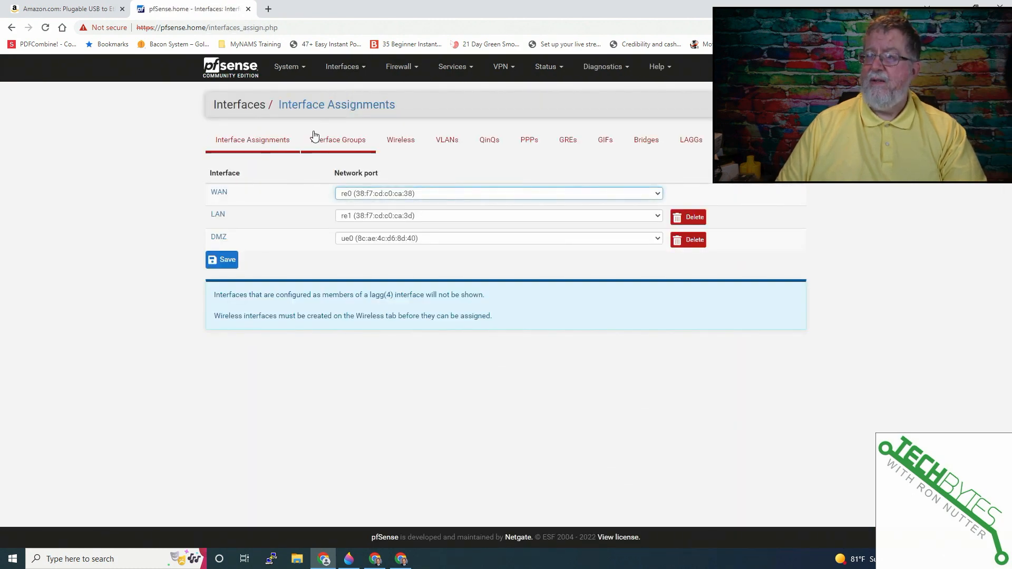
{"action": "left_click", "coordinate": [286, 66]}
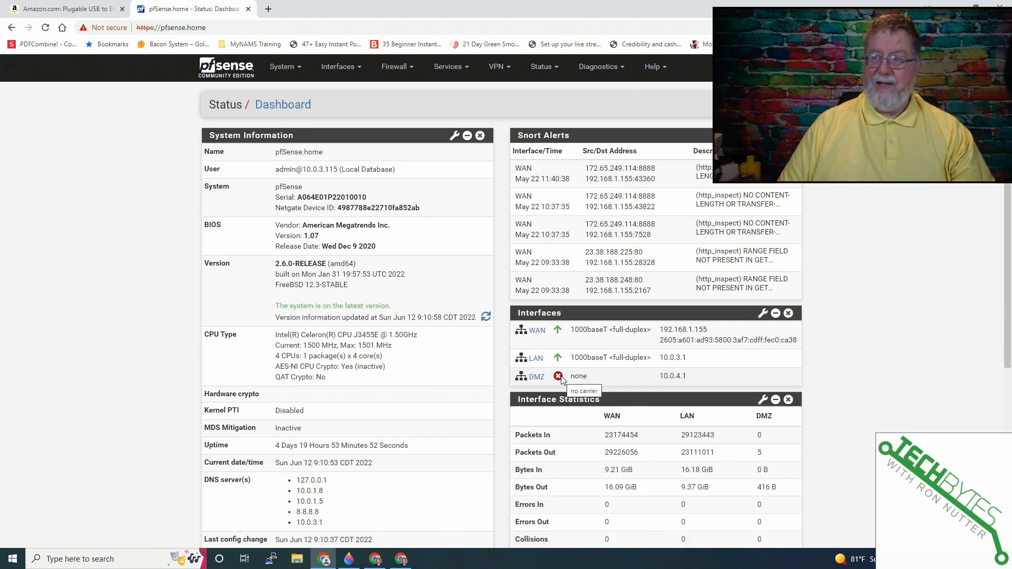
{"action": "mouse_move", "coordinate": [558, 378]}
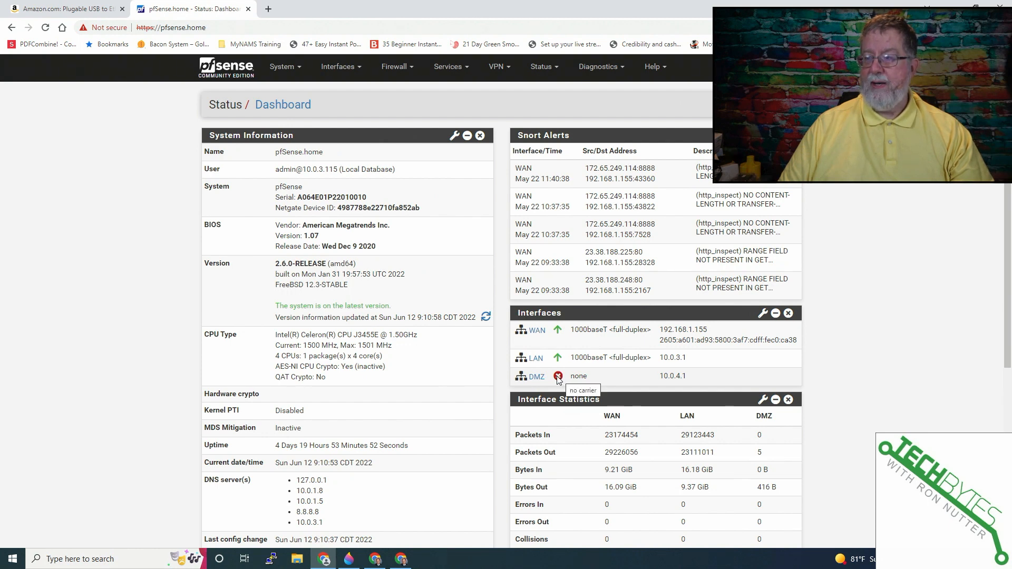